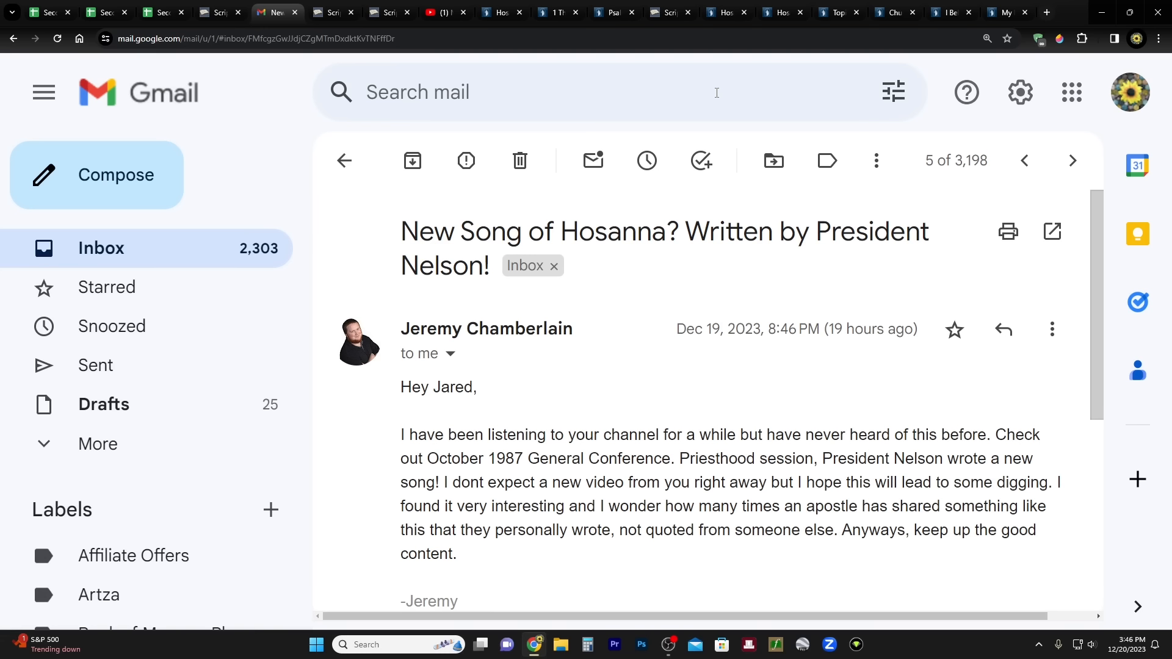
Step: Open the I Believe in Christ hymn page and scroll through its sheet music and credits
scroll(down, 3)
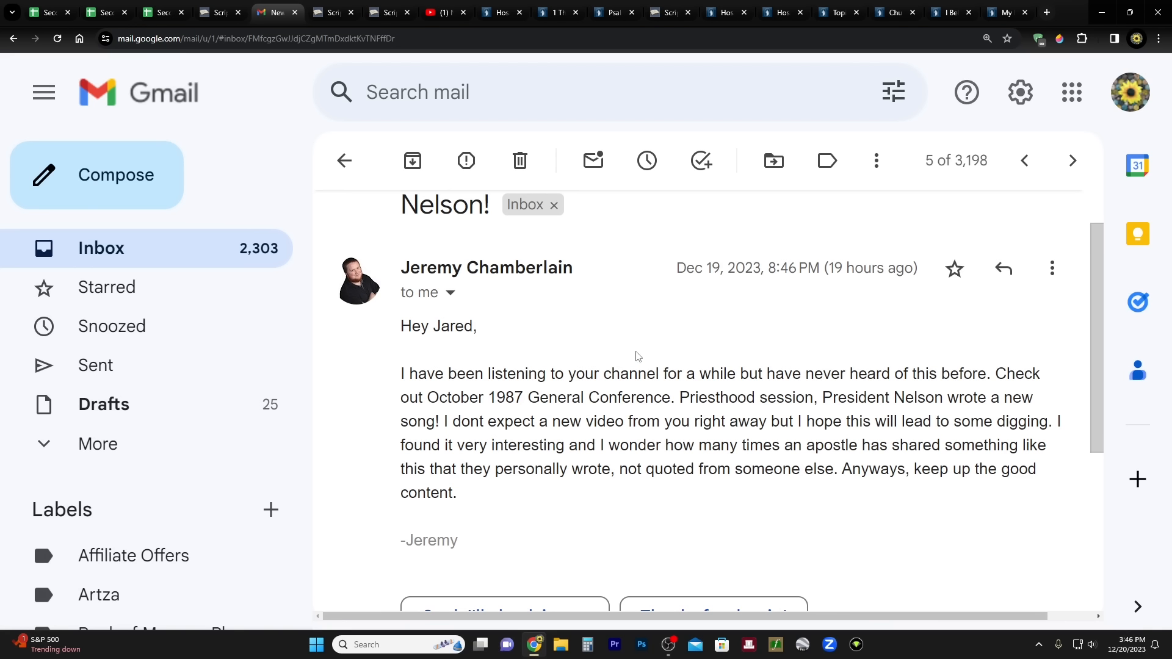
mouse_move(635, 319)
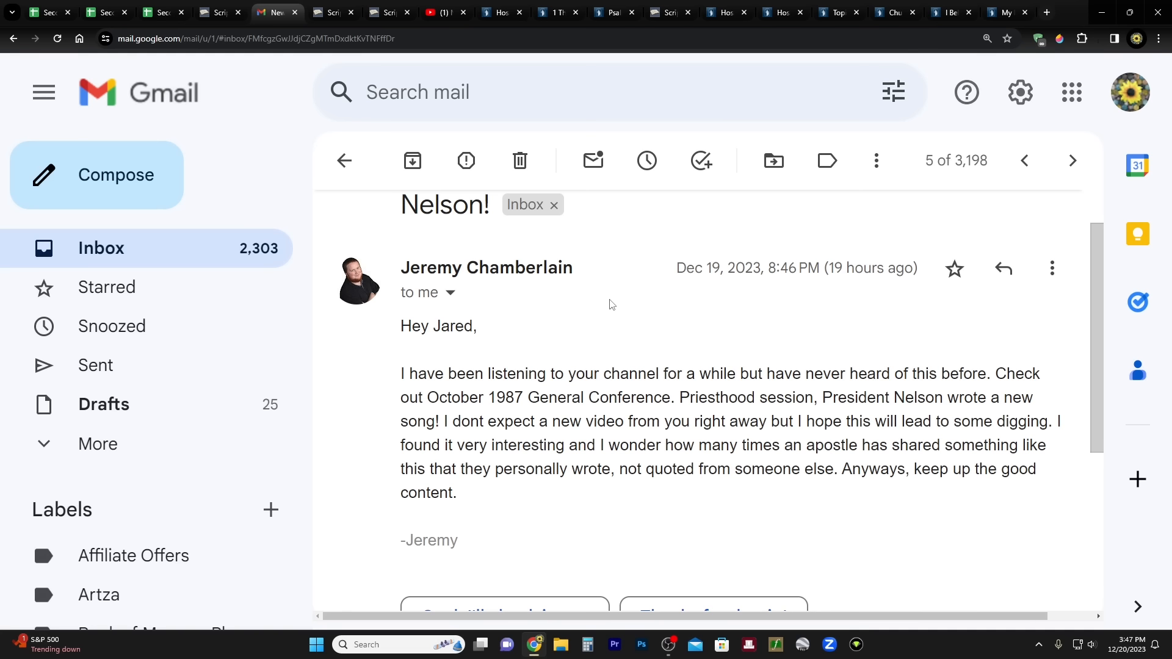
mouse_move(729, 324)
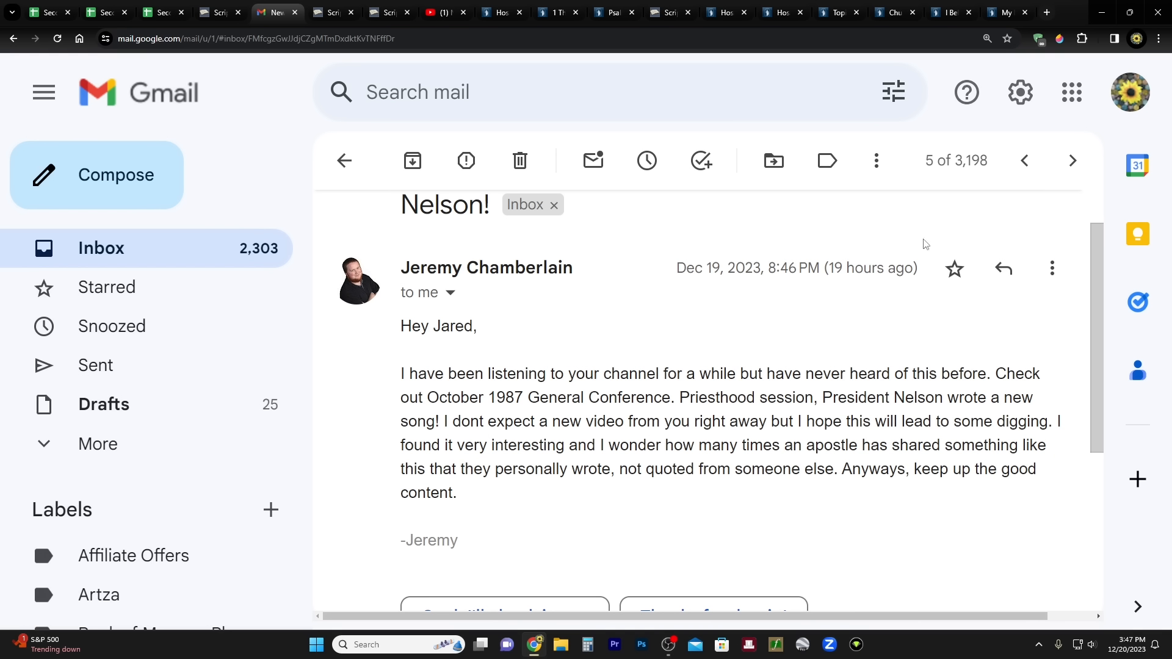
mouse_move(949, 12)
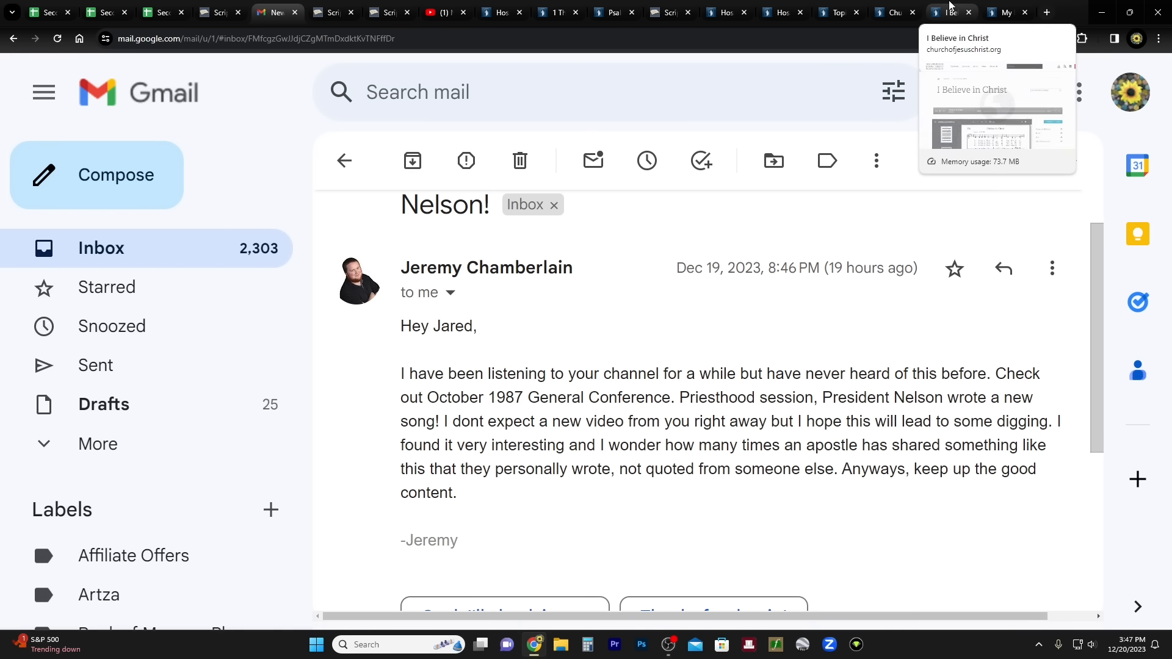
click(949, 13)
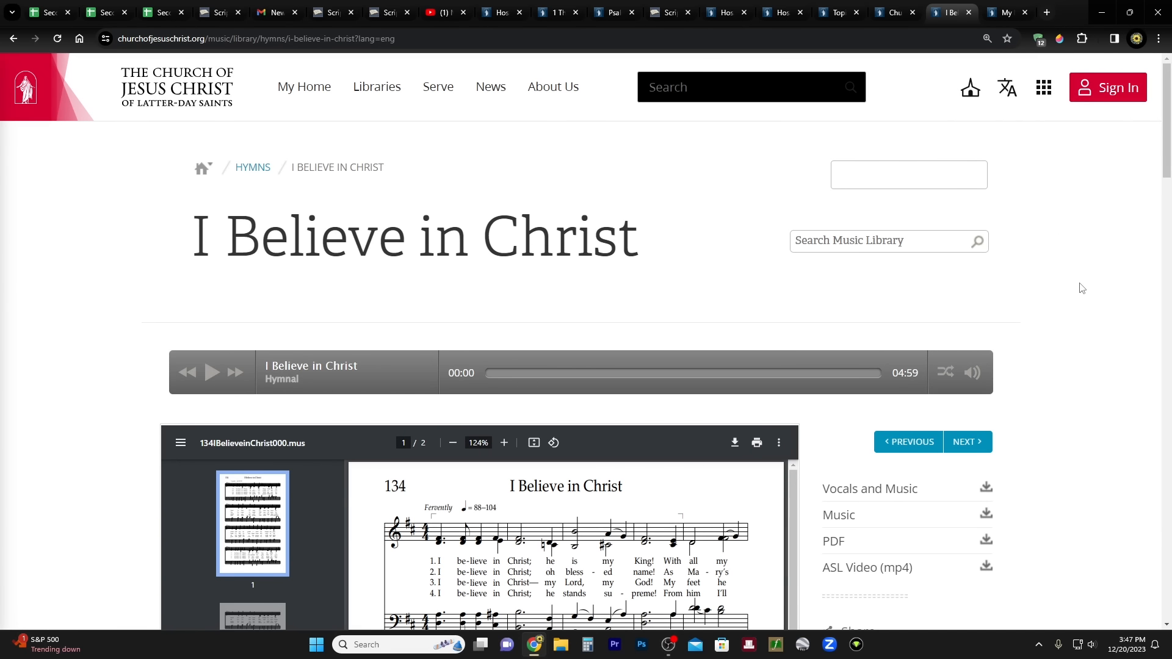
mouse_move(1051, 354)
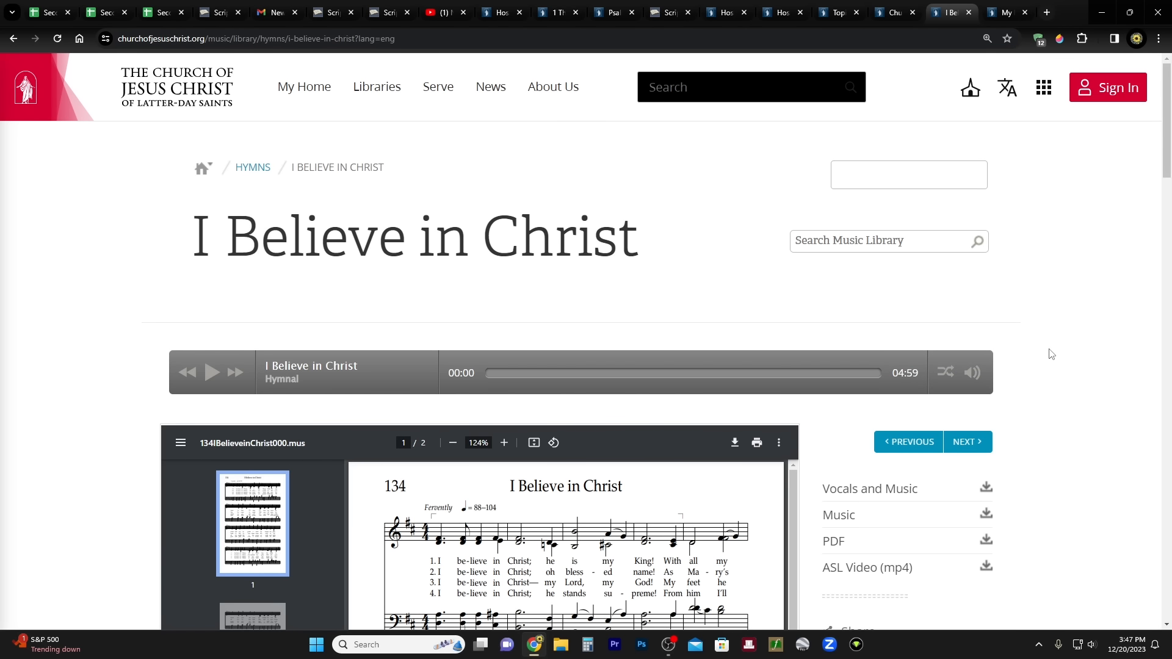
scroll(down, 3)
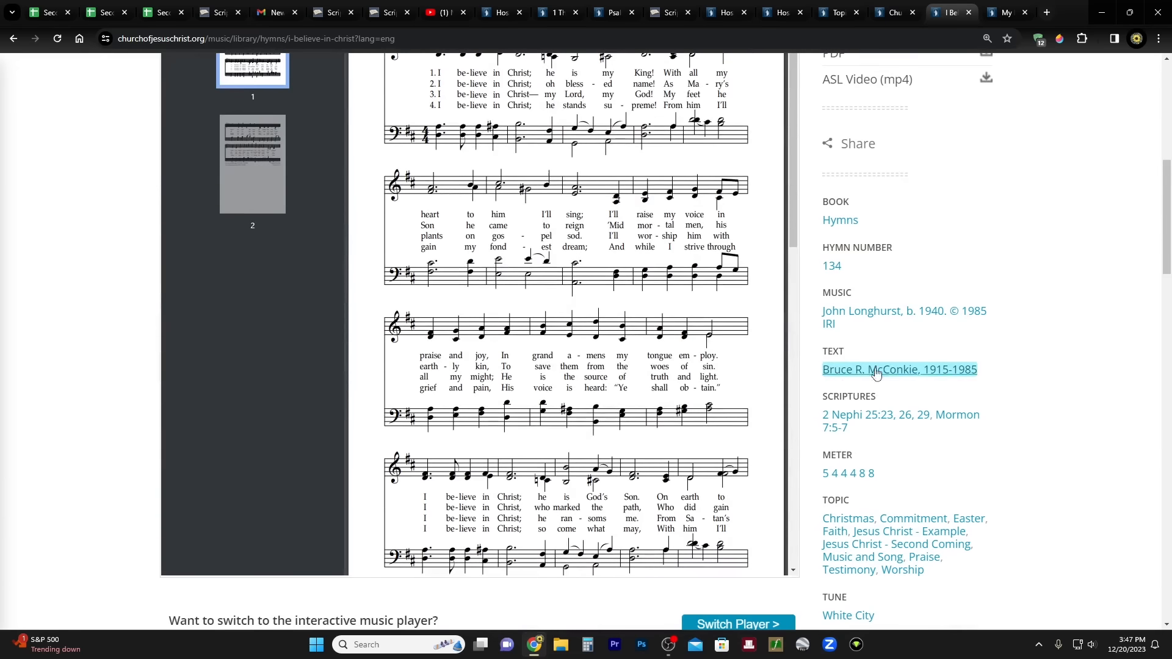
mouse_move(1019, 376)
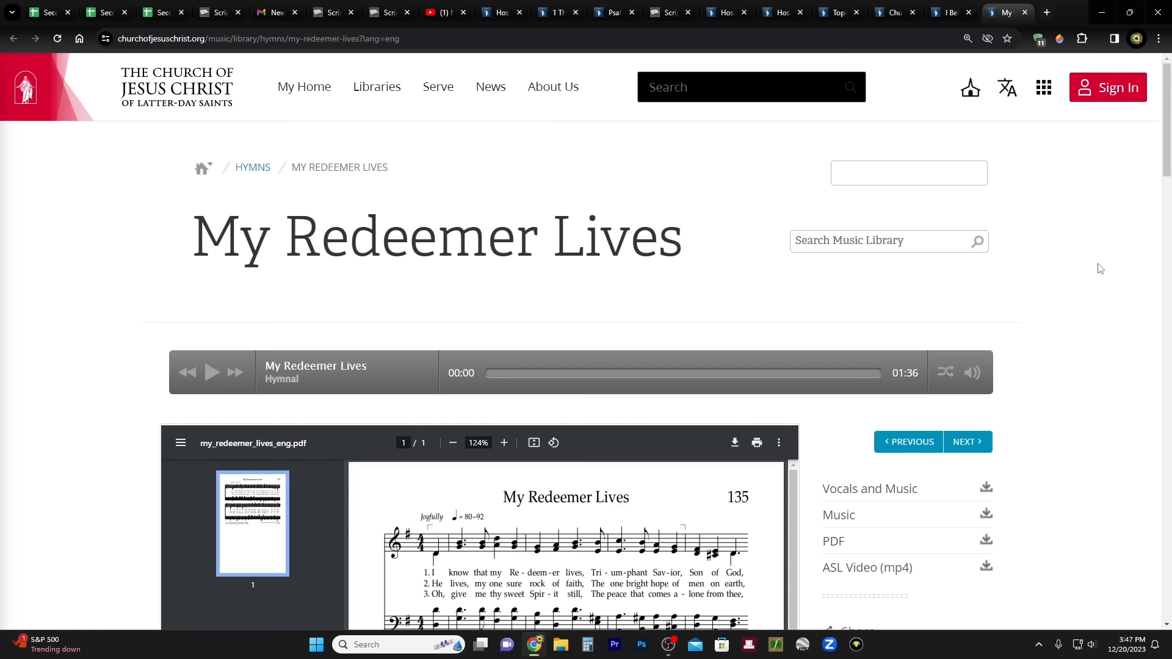
scroll(down, 3)
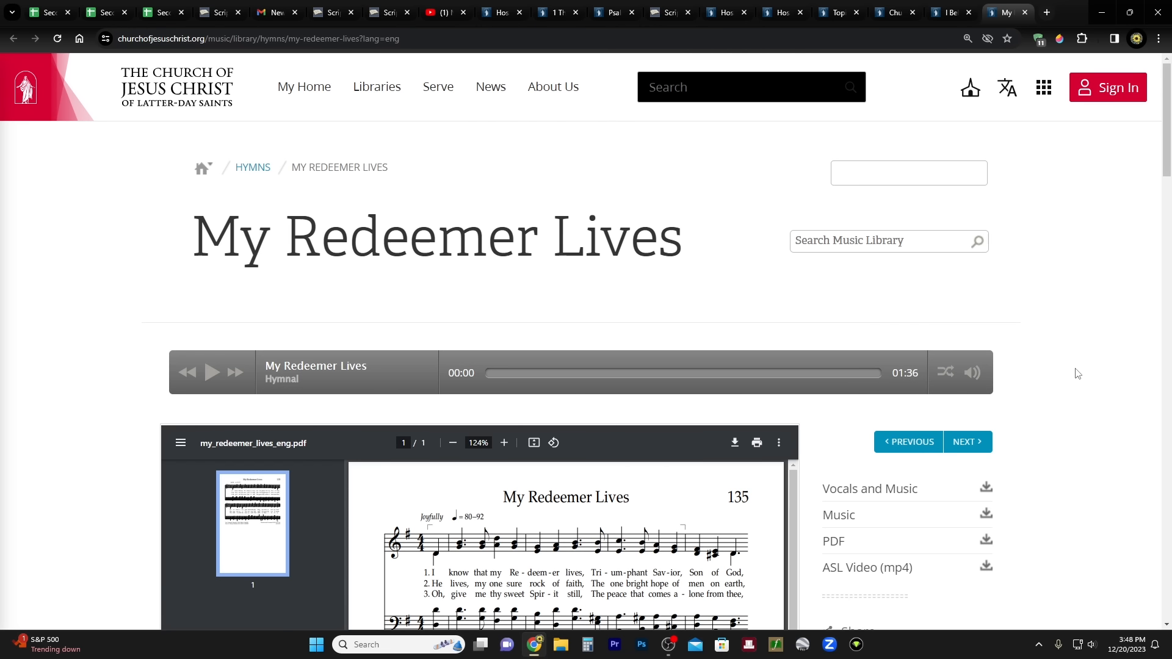
scroll(down, 3)
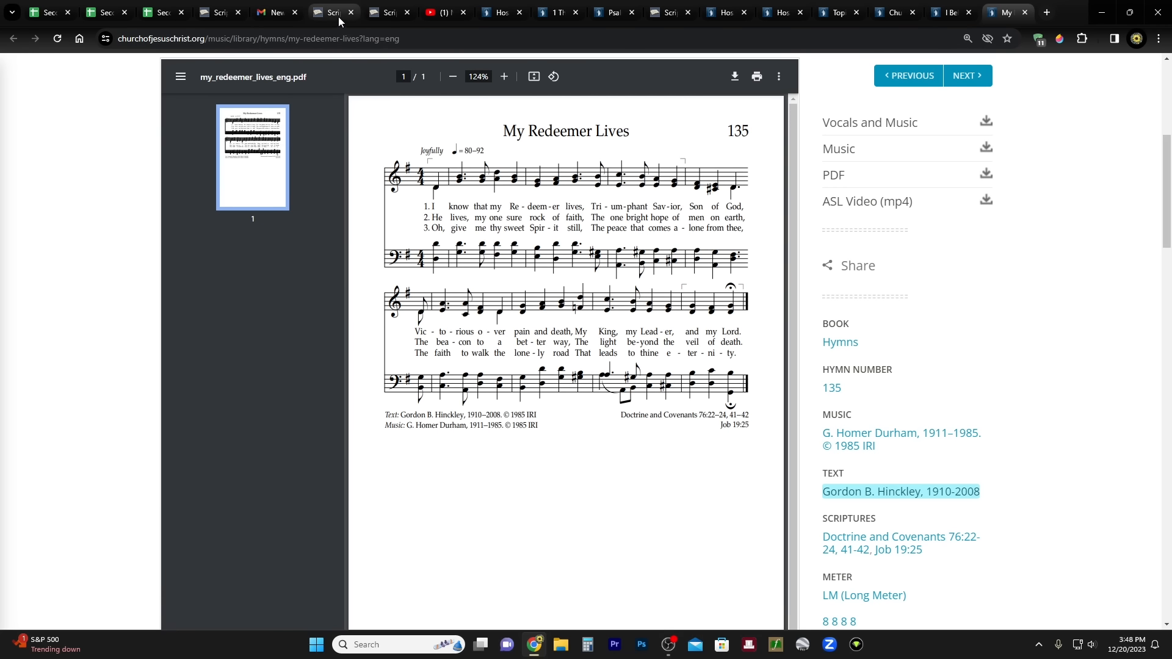
Step: Reopen the Gmail message about President Nelson's new Hosanna song
click(273, 13)
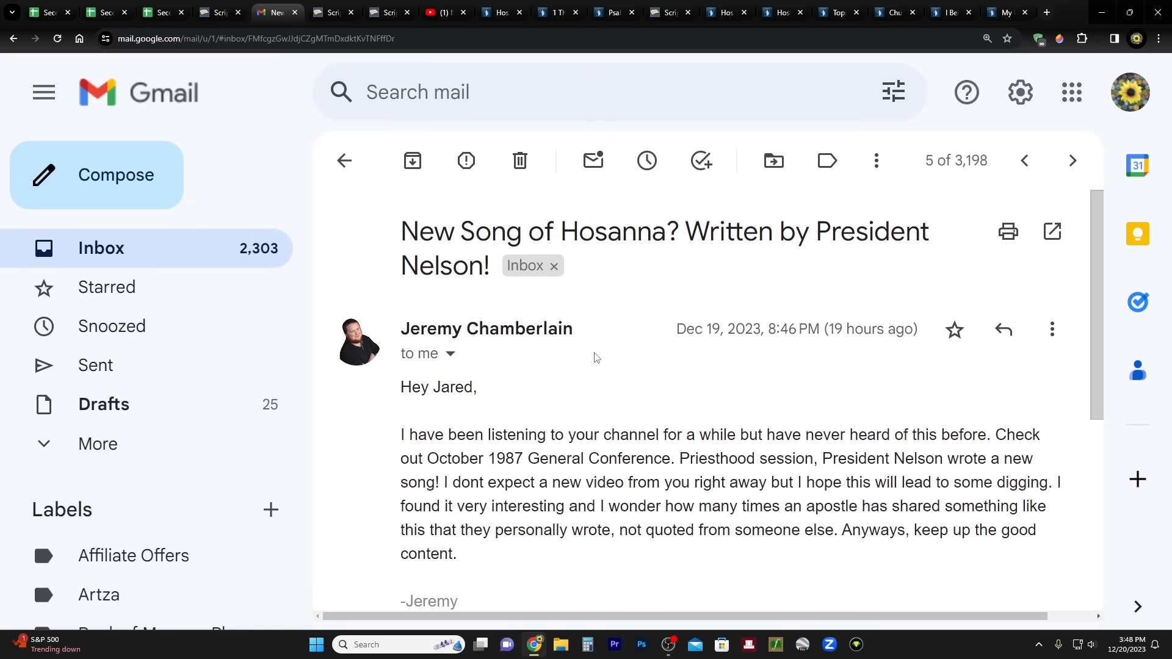
mouse_move(626, 420)
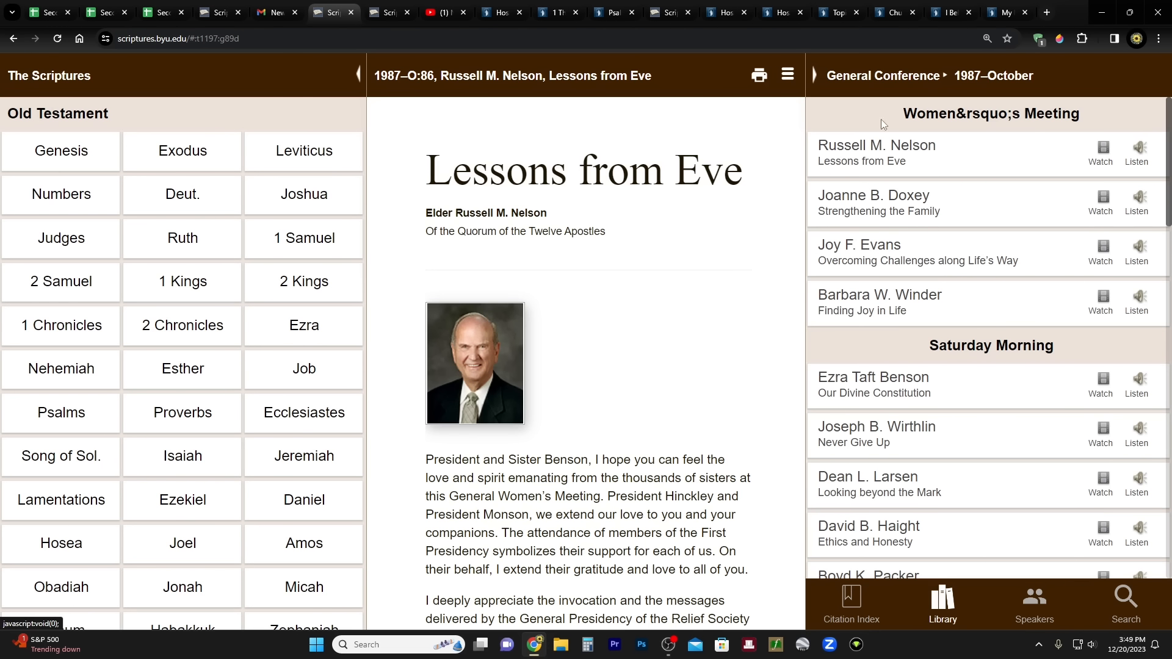
mouse_move(953, 164)
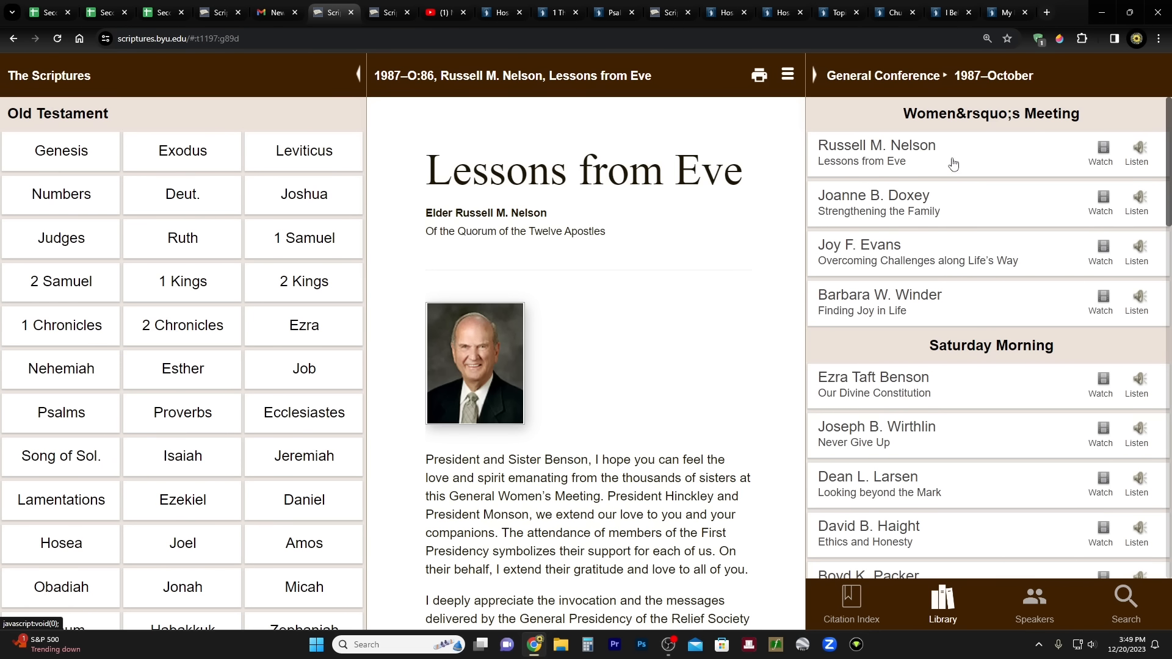
mouse_move(818, 174)
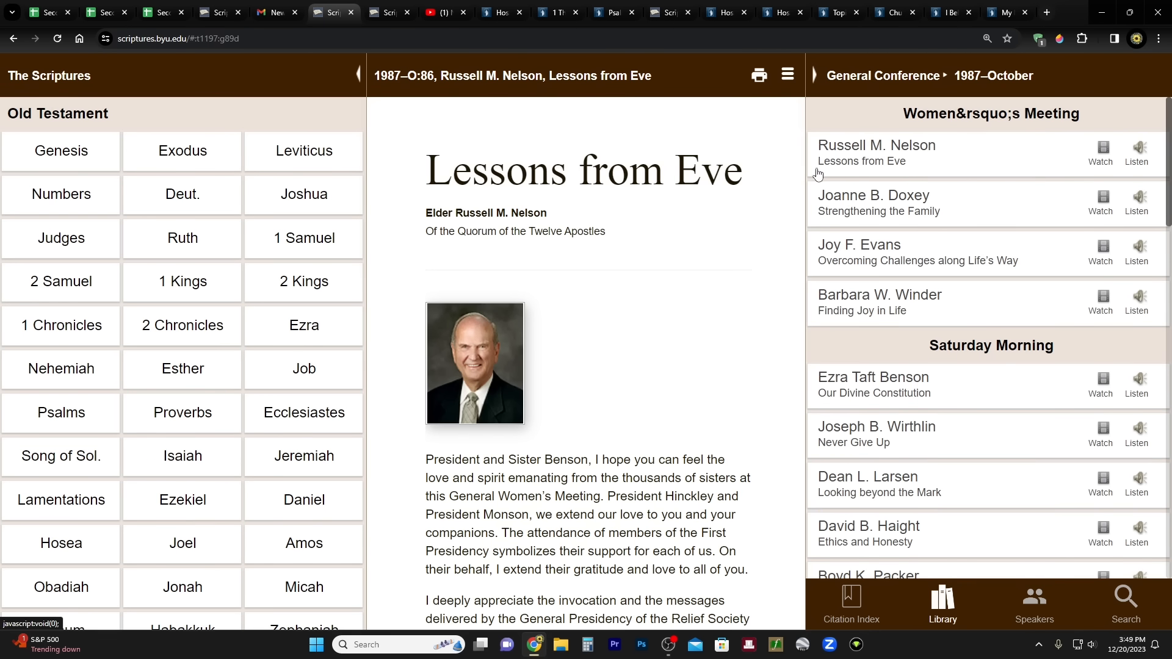
Step: Scroll the October 1987 session list and Lessons from Eve down to the priesthood-in-creation quotes
scroll(down, 3)
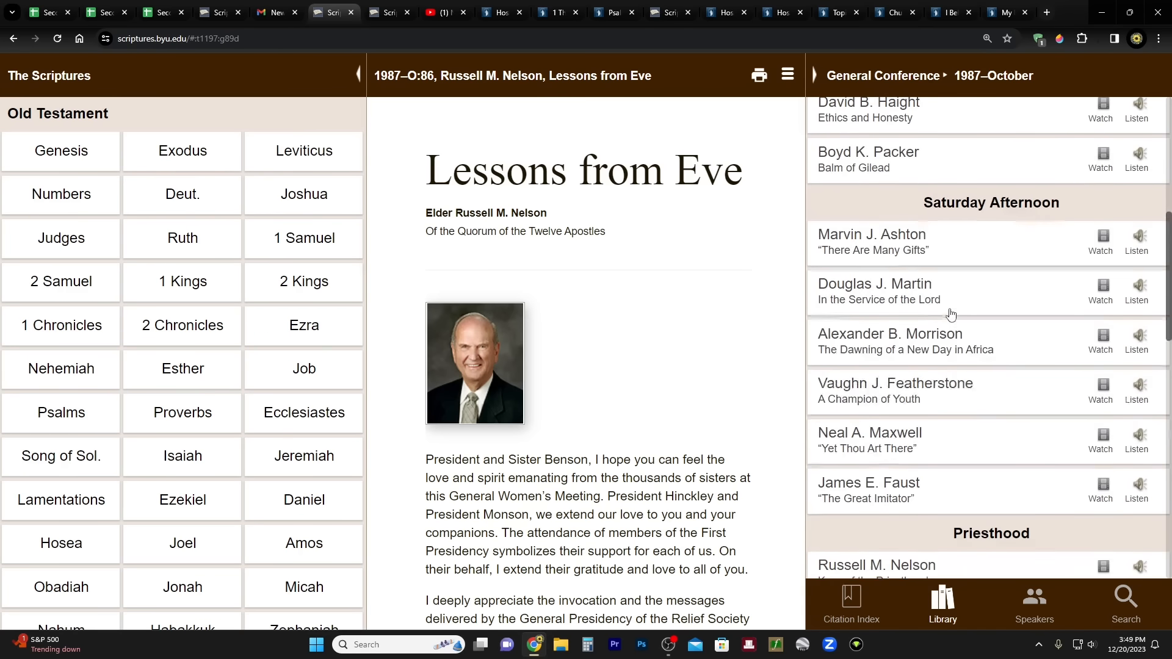
scroll(down, 3)
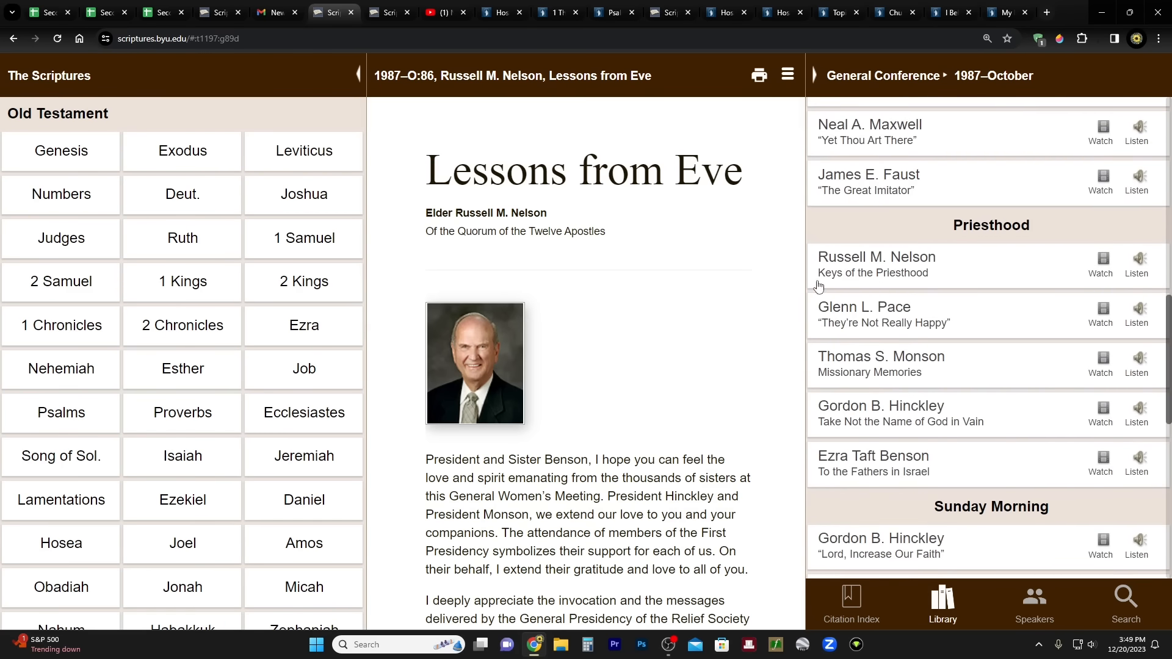
mouse_move(903, 283)
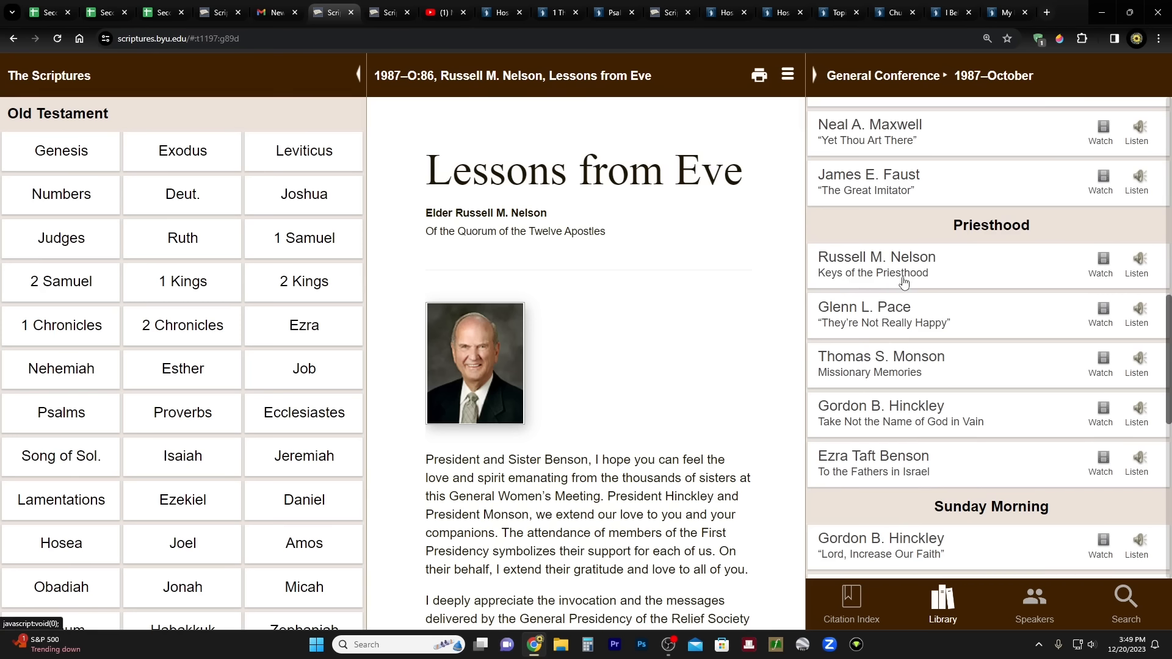
mouse_move(905, 289)
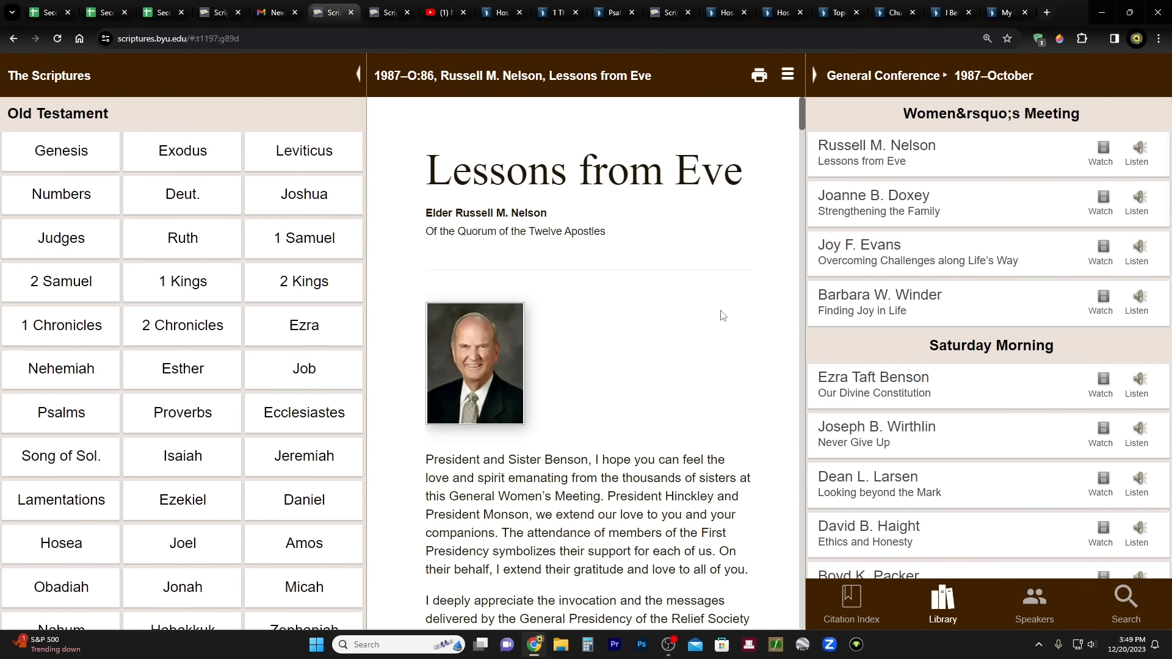
mouse_move(733, 307)
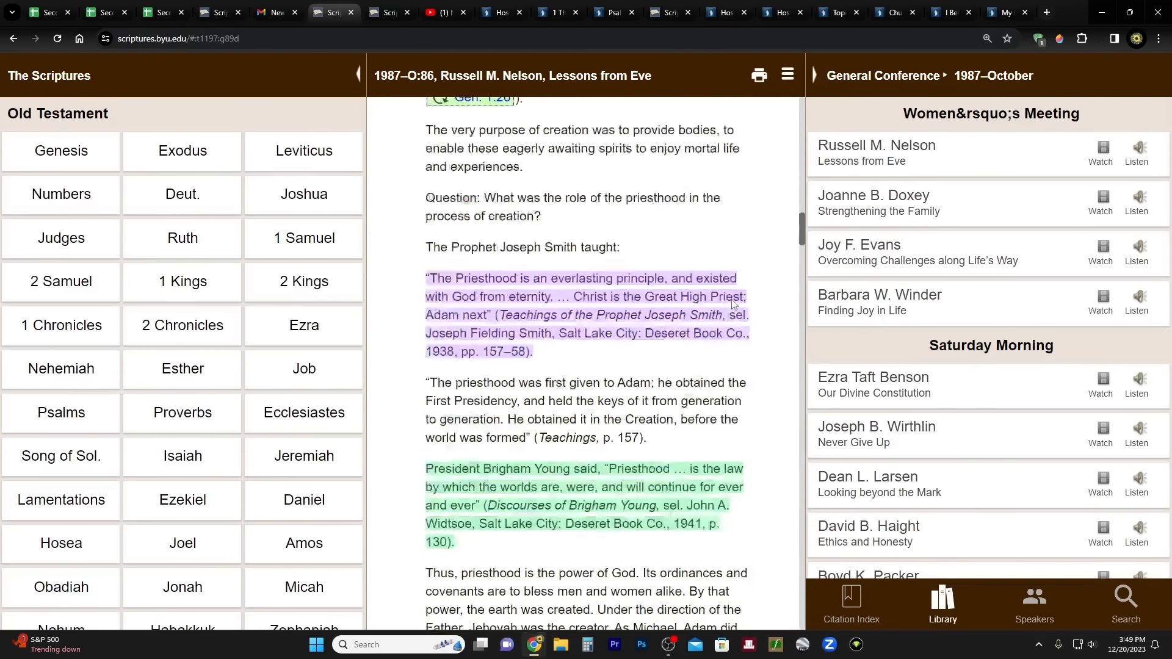
scroll(down, 3)
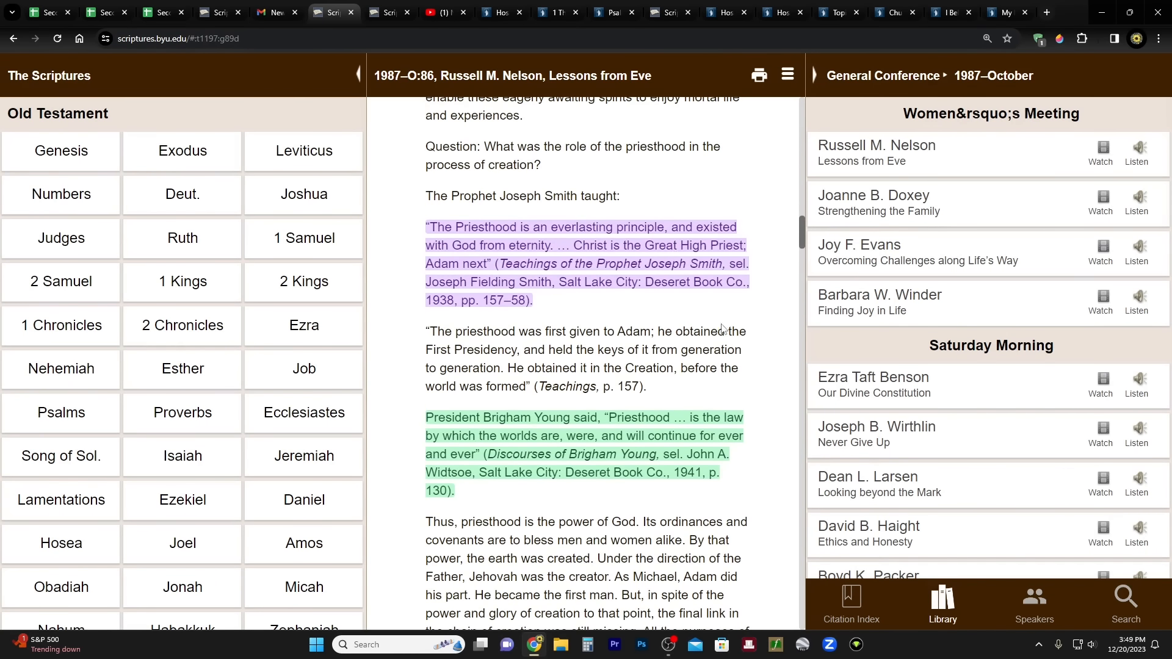
mouse_move(658, 449)
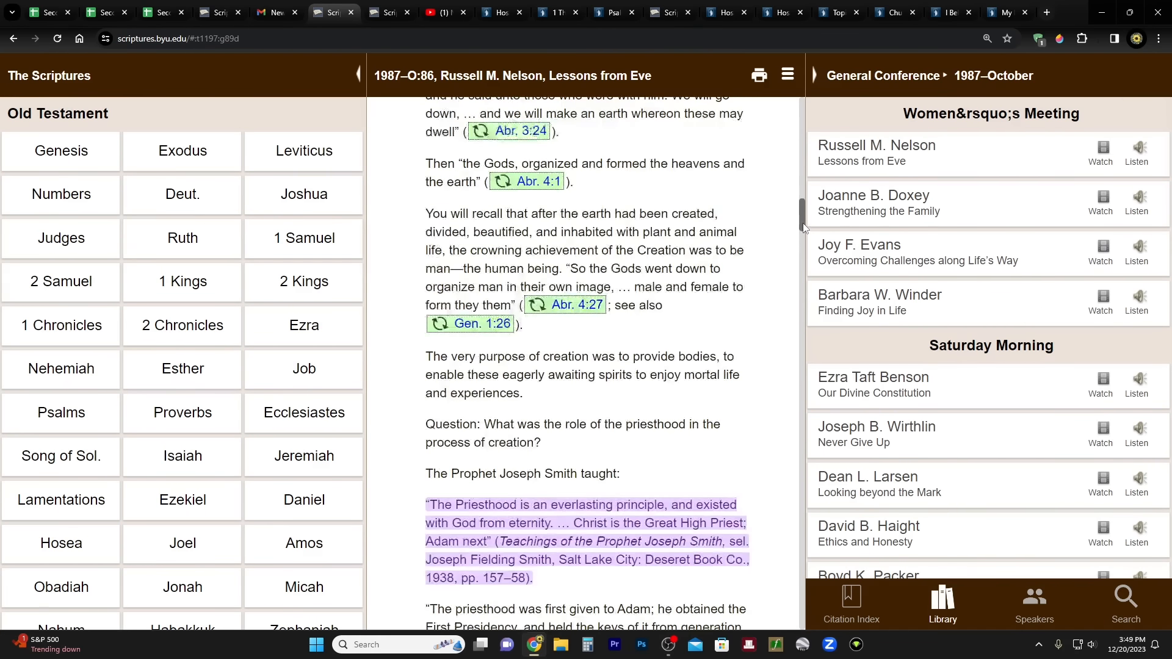
scroll(down, 3)
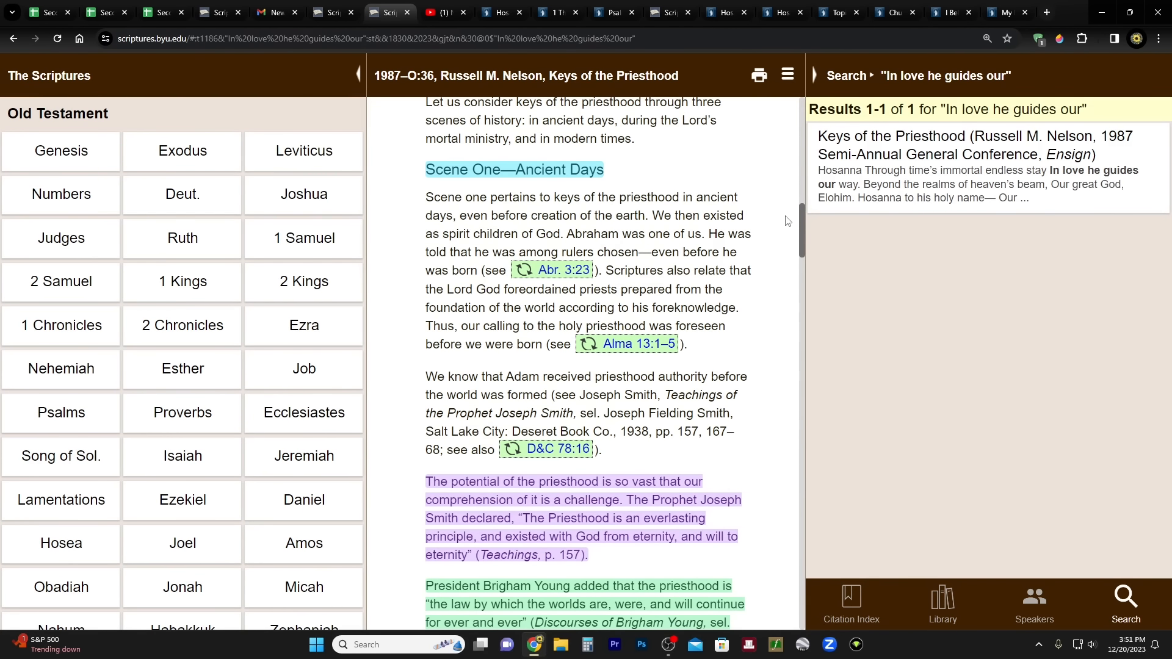
Step: Scroll Keys of the Priesthood down to where Nelson introduces his penned closing lines
scroll(down, 3)
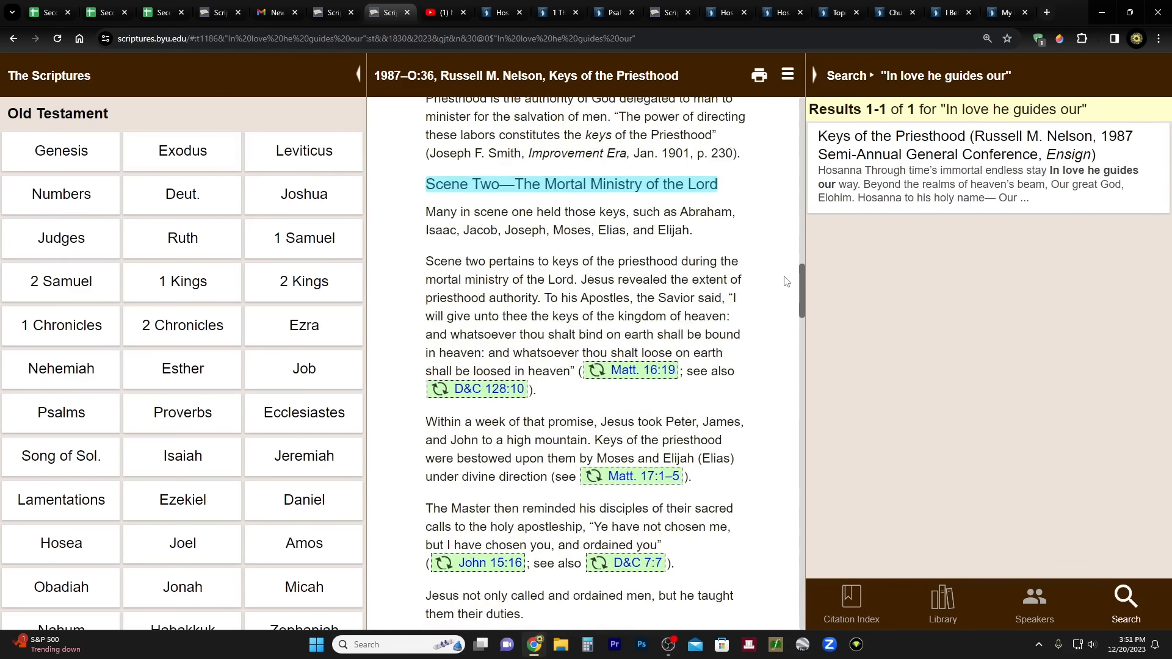
scroll(down, 3)
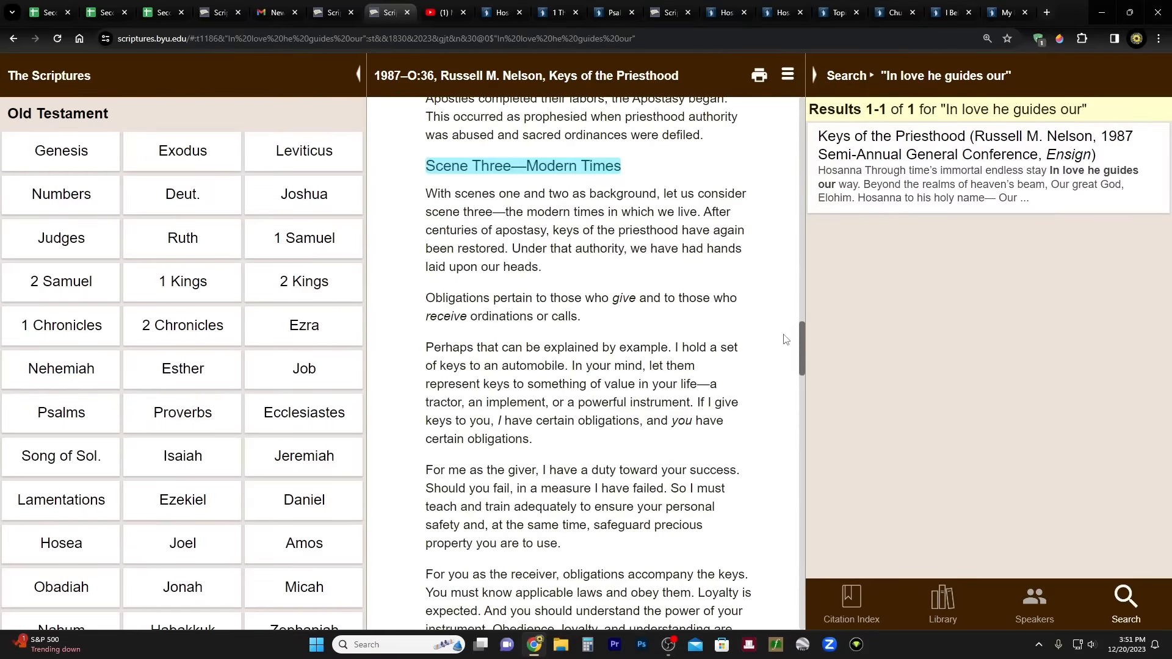
scroll(down, 3)
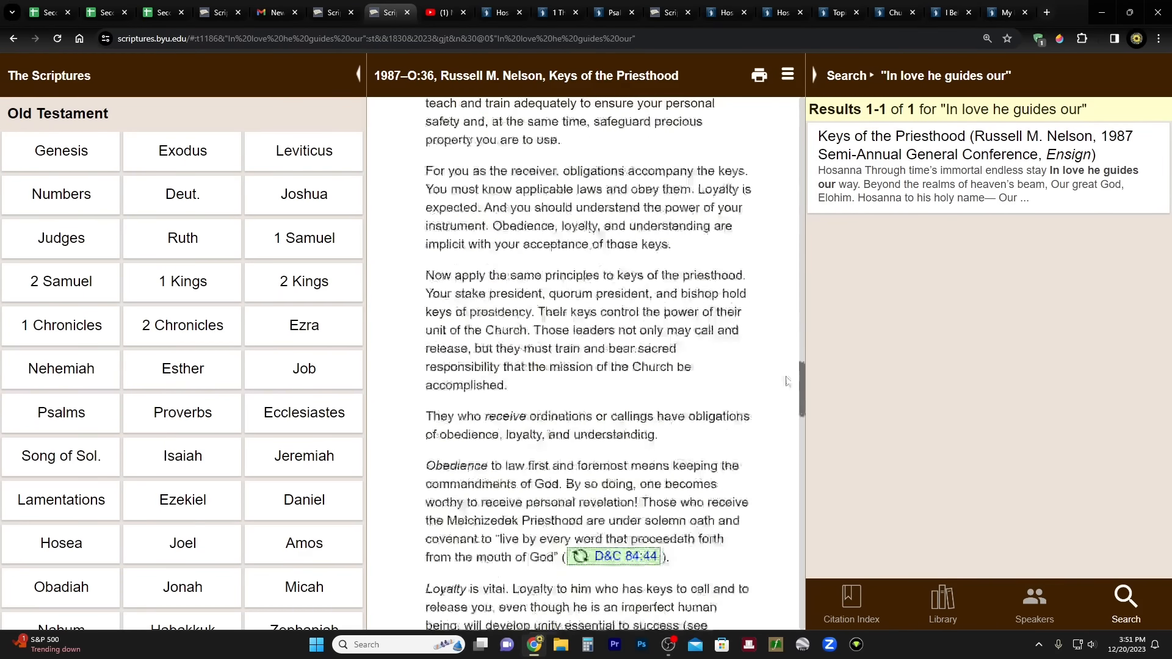
scroll(down, 3)
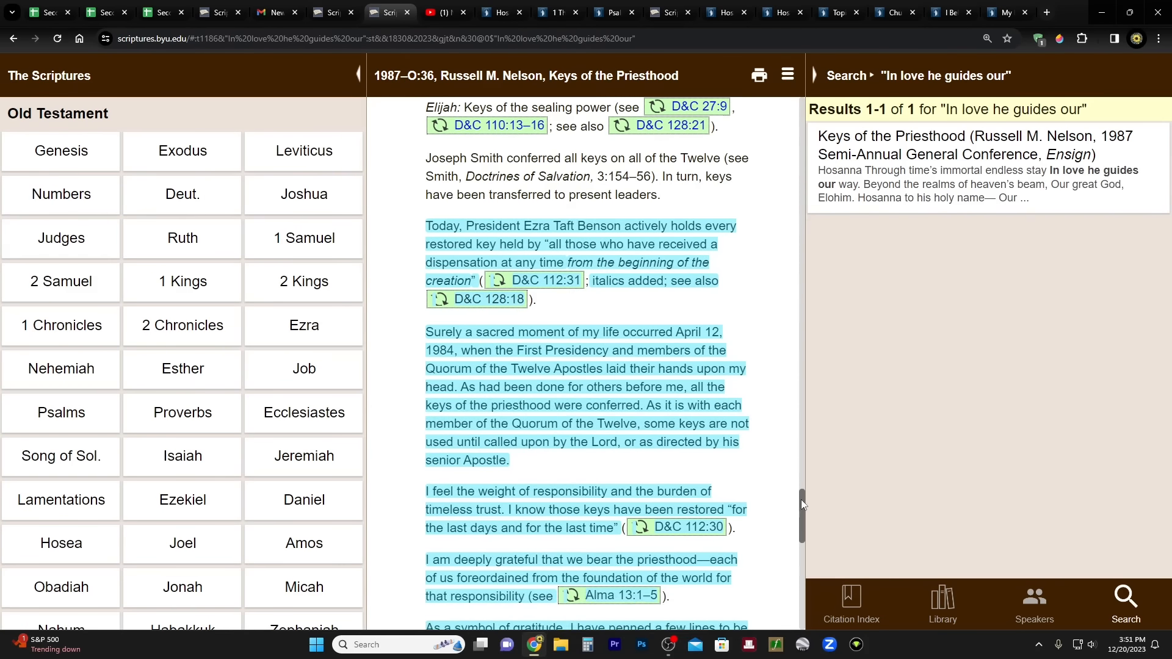
scroll(down, 3)
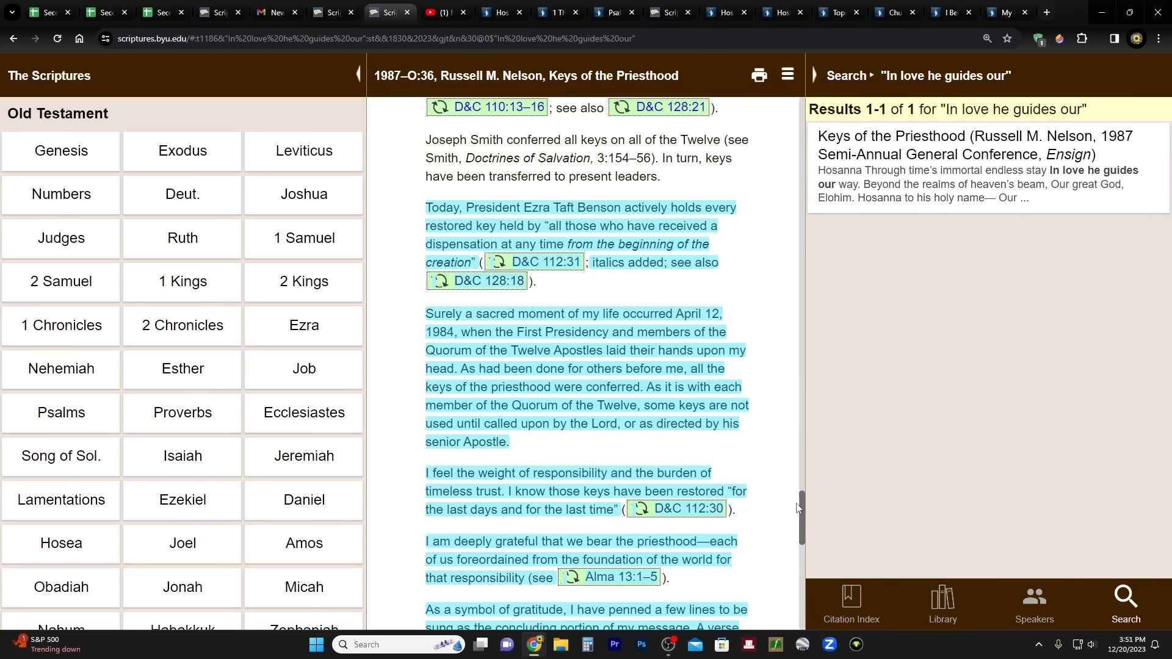
scroll(down, 3)
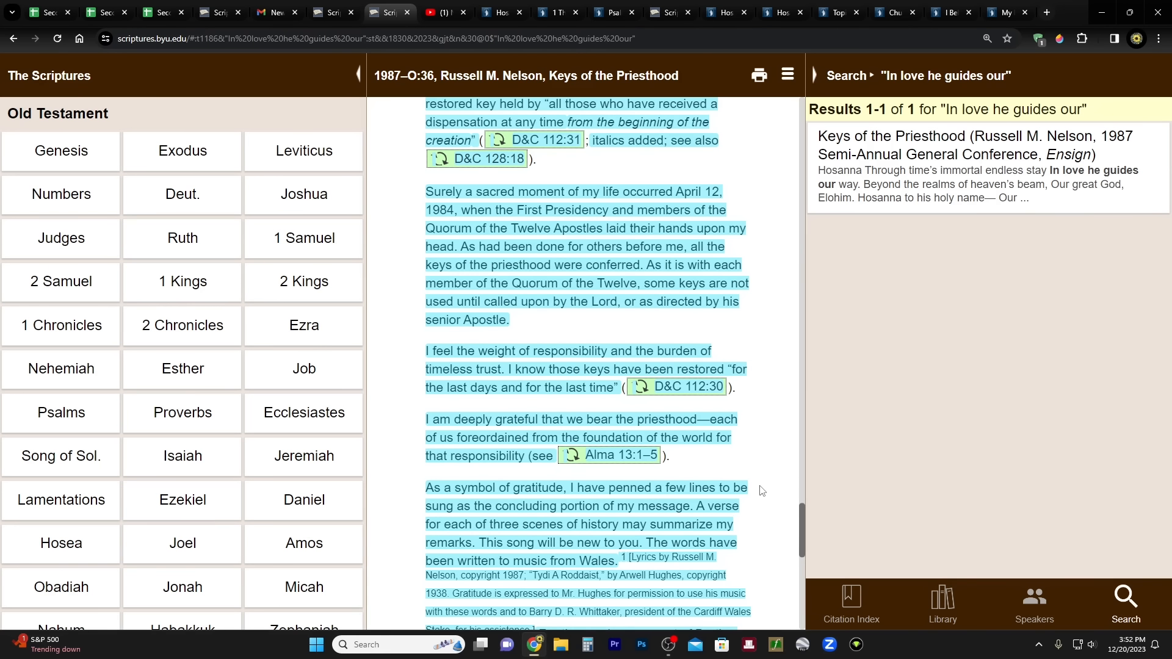
mouse_move(757, 455)
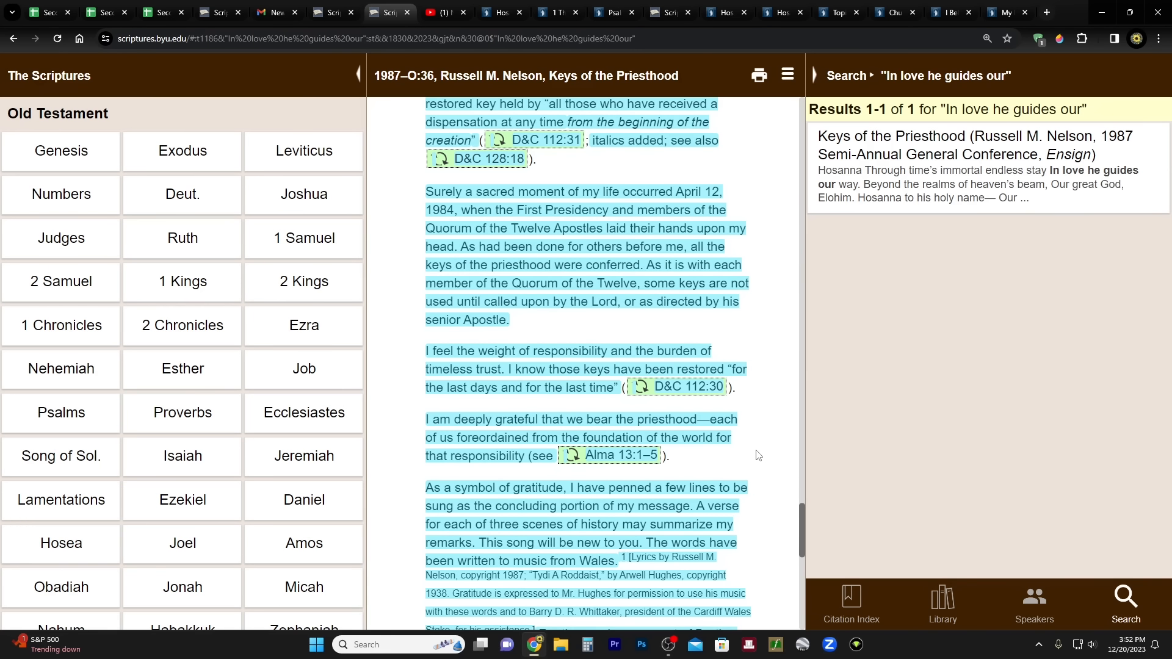
scroll(down, 3)
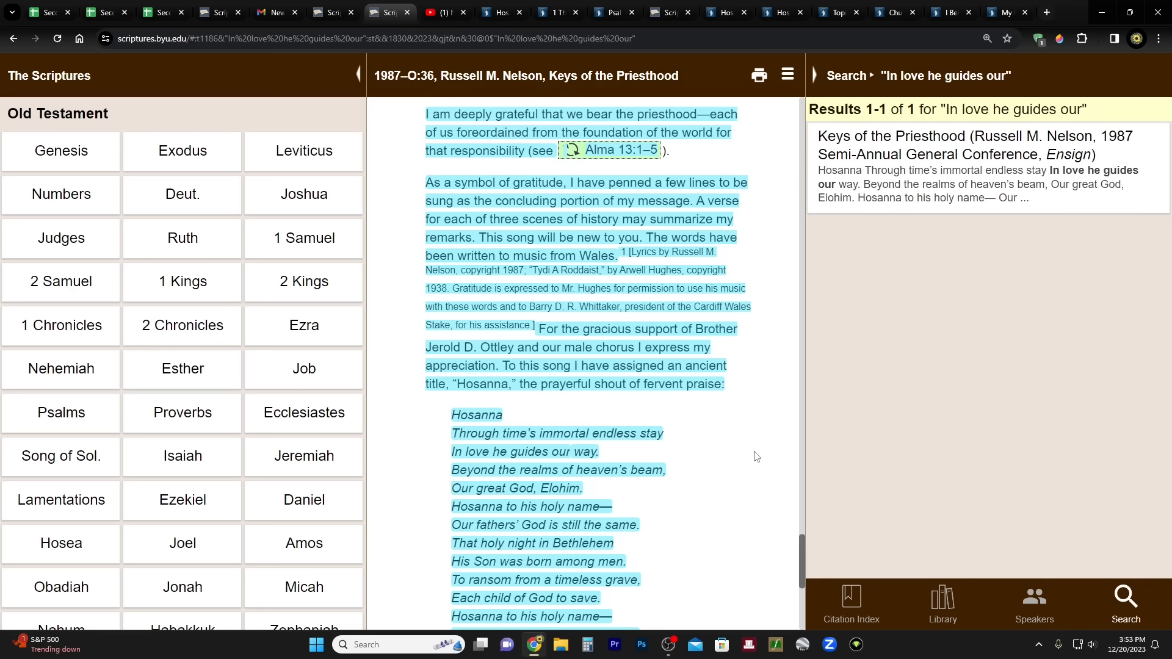
mouse_move(832, 342)
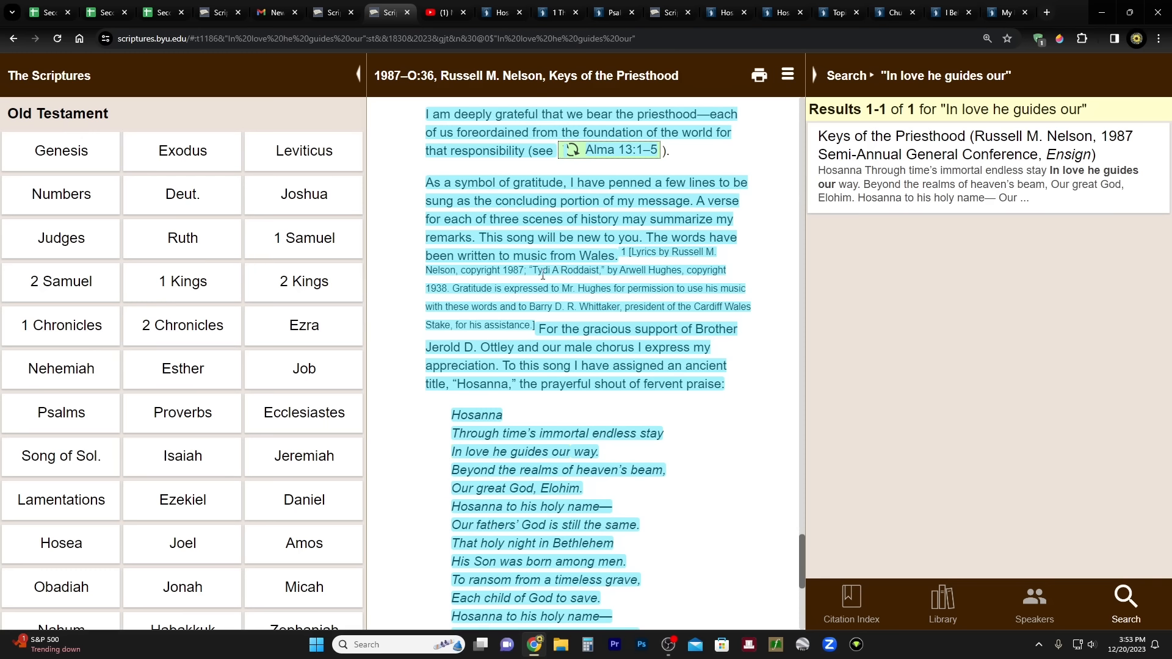
mouse_move(574, 274)
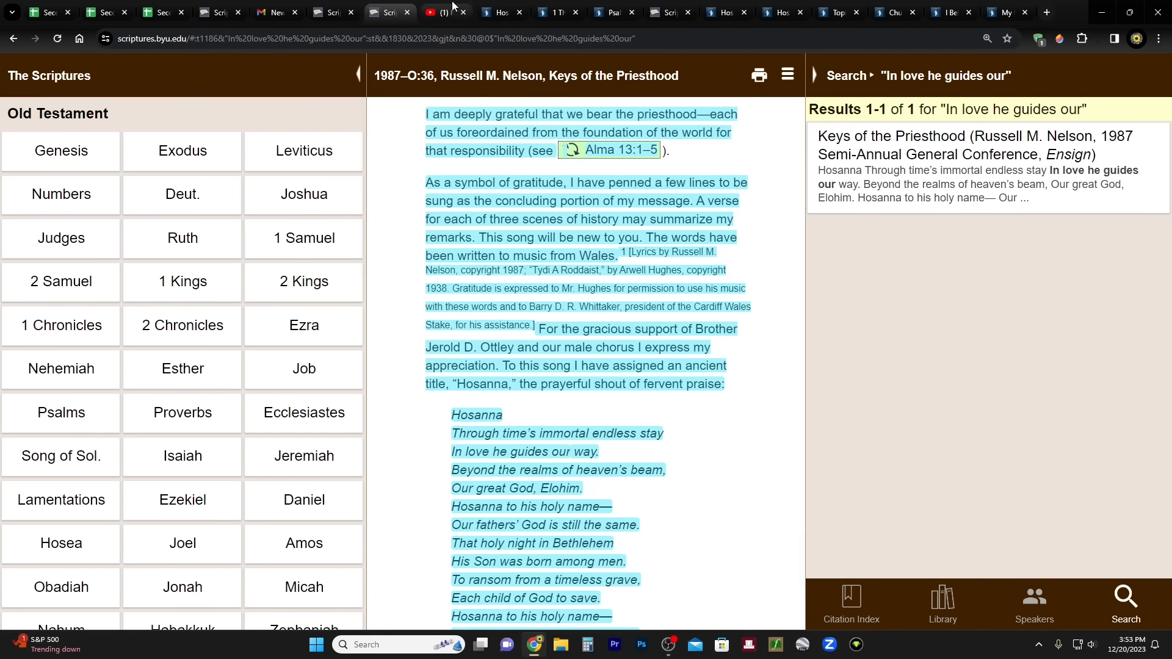
Step: Switch to the YouTube tab with the NYCW Tydi a Roddaist choir video
click(445, 12)
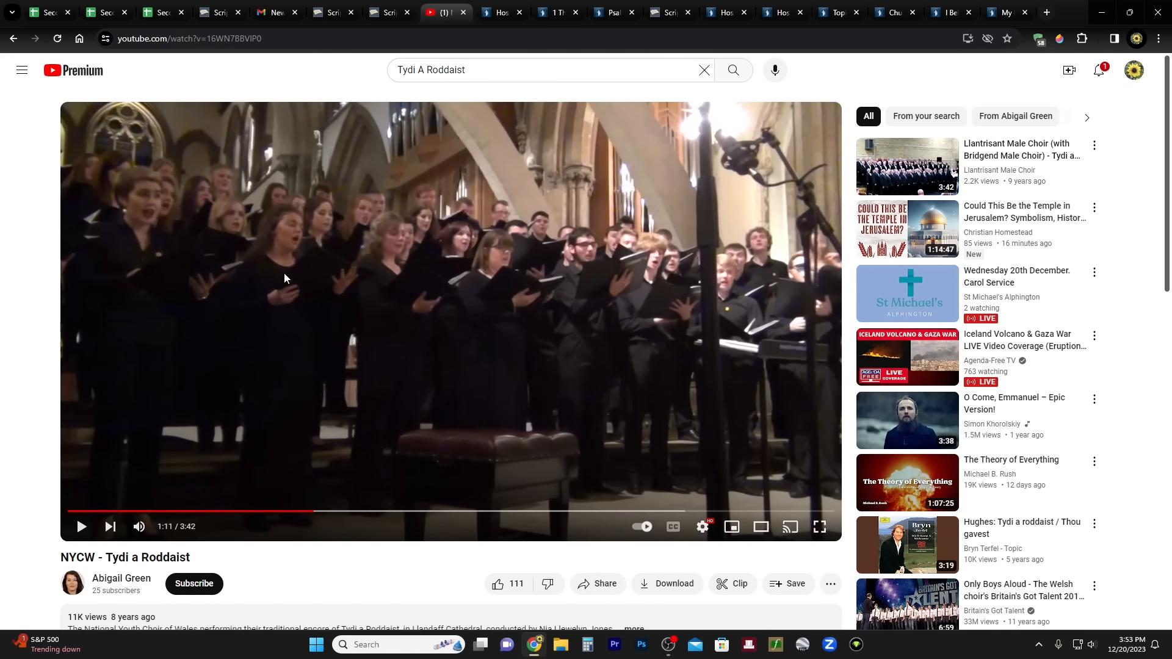
mouse_move(83, 580)
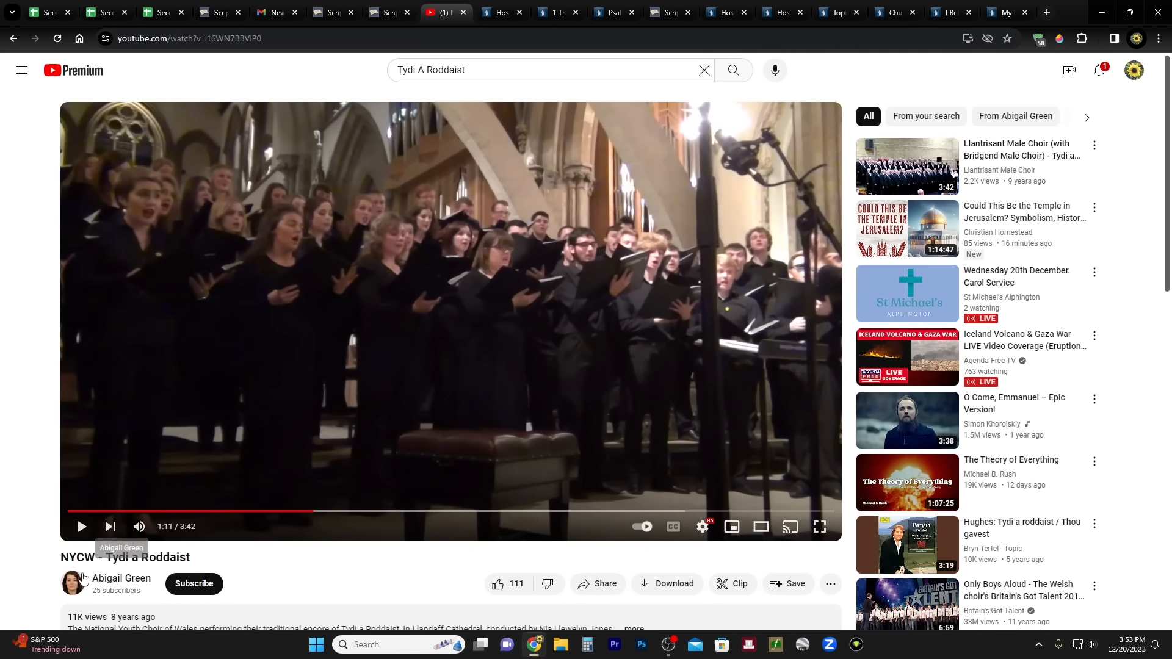
mouse_move(206, 342)
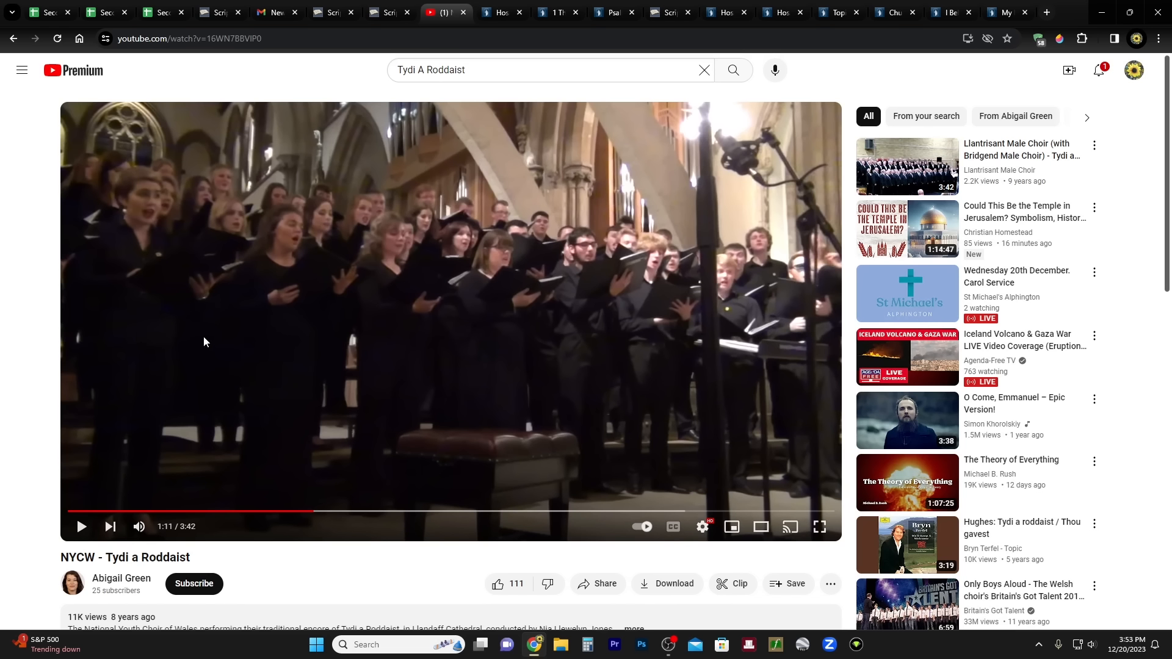
mouse_move(0, 333)
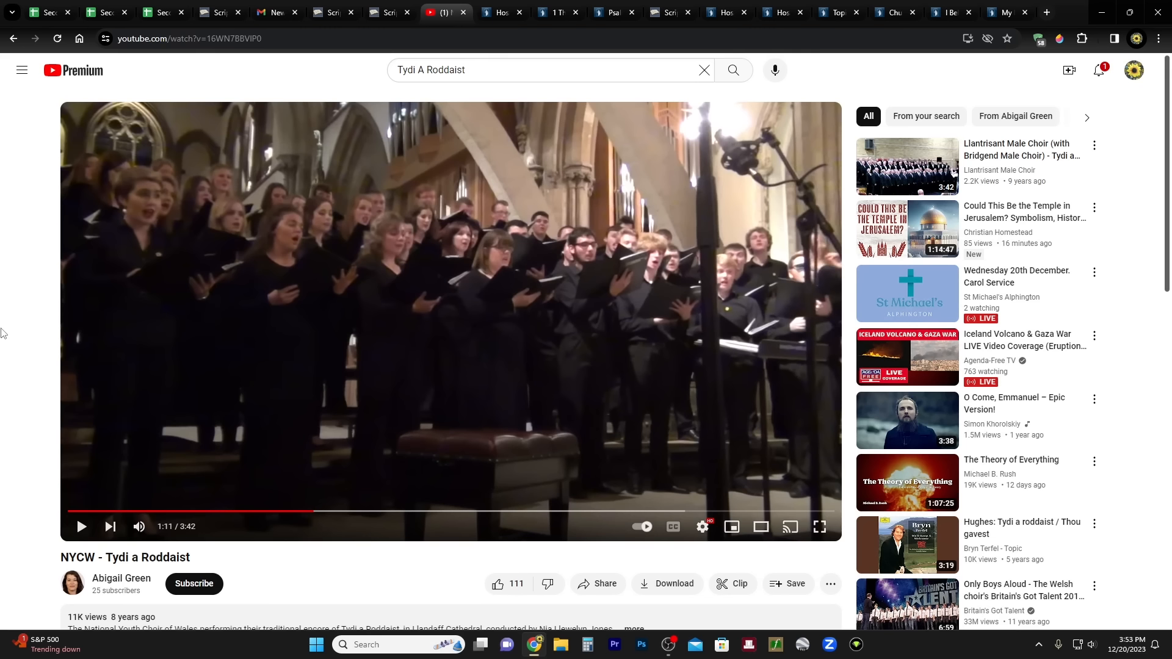
mouse_move(293, 299)
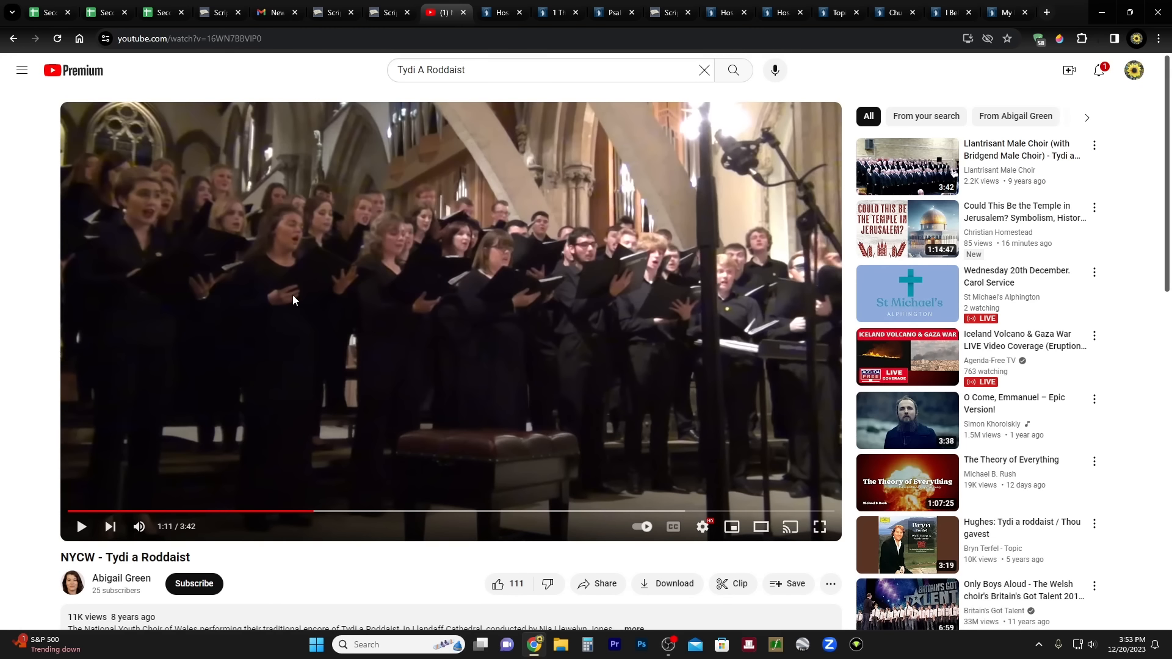
Step: Return to Keys of the Priesthood and open scriptures.byu.edu's About page in a new tab
click(382, 13)
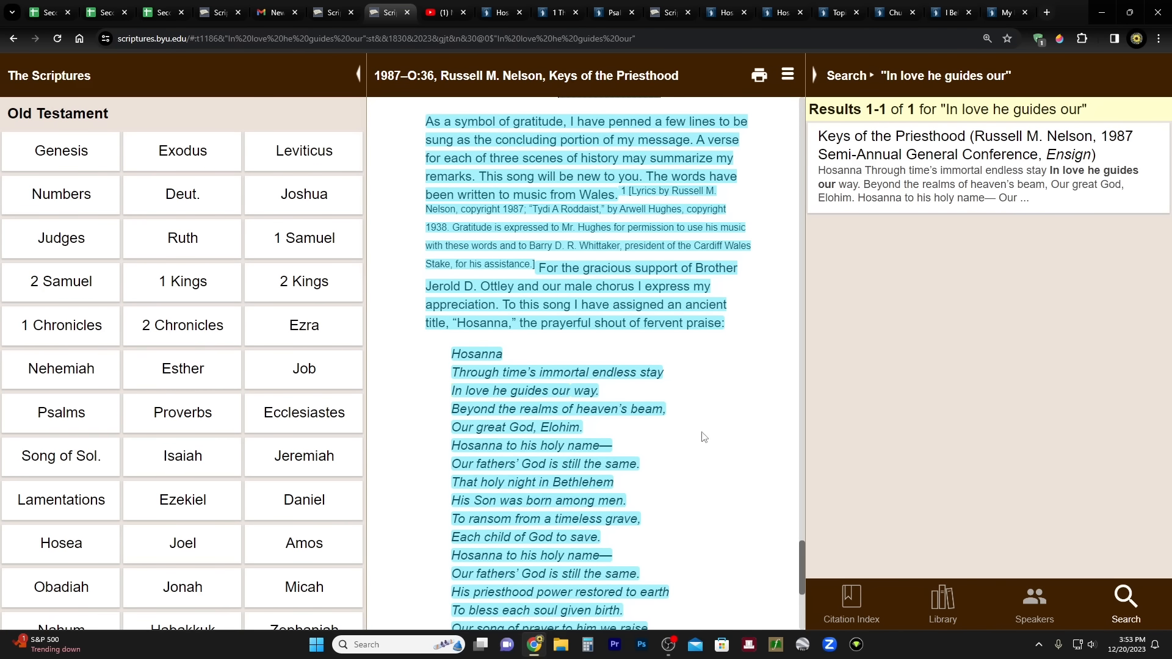
mouse_move(712, 441)
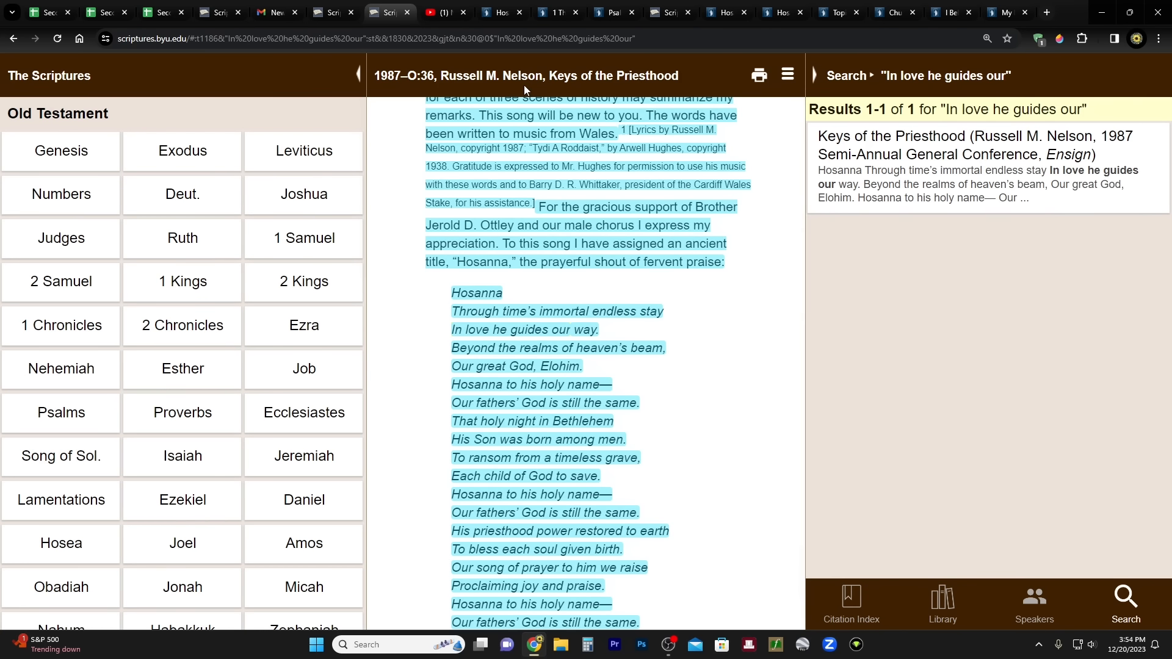
click(440, 13)
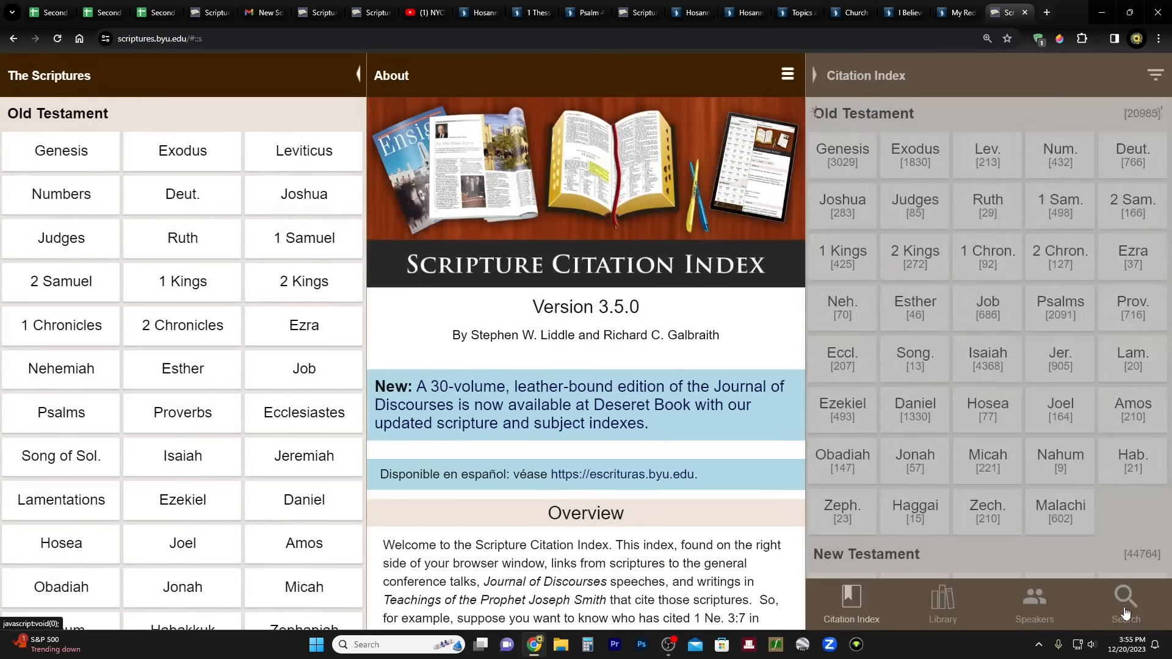
click(1124, 602)
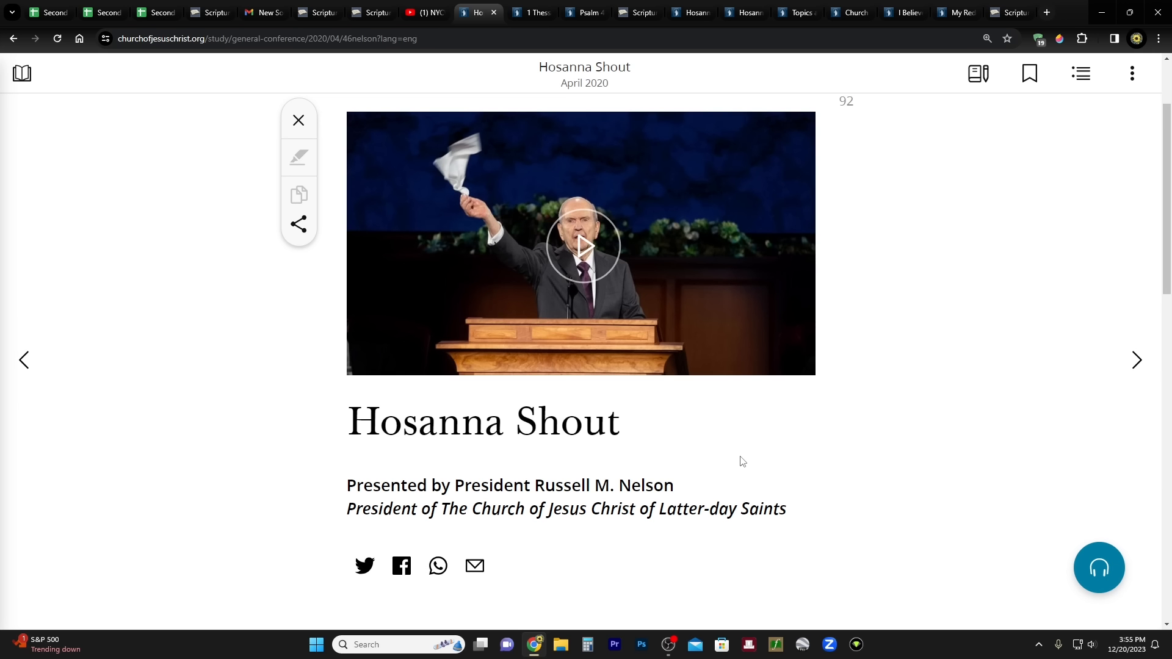
mouse_move(505, 392)
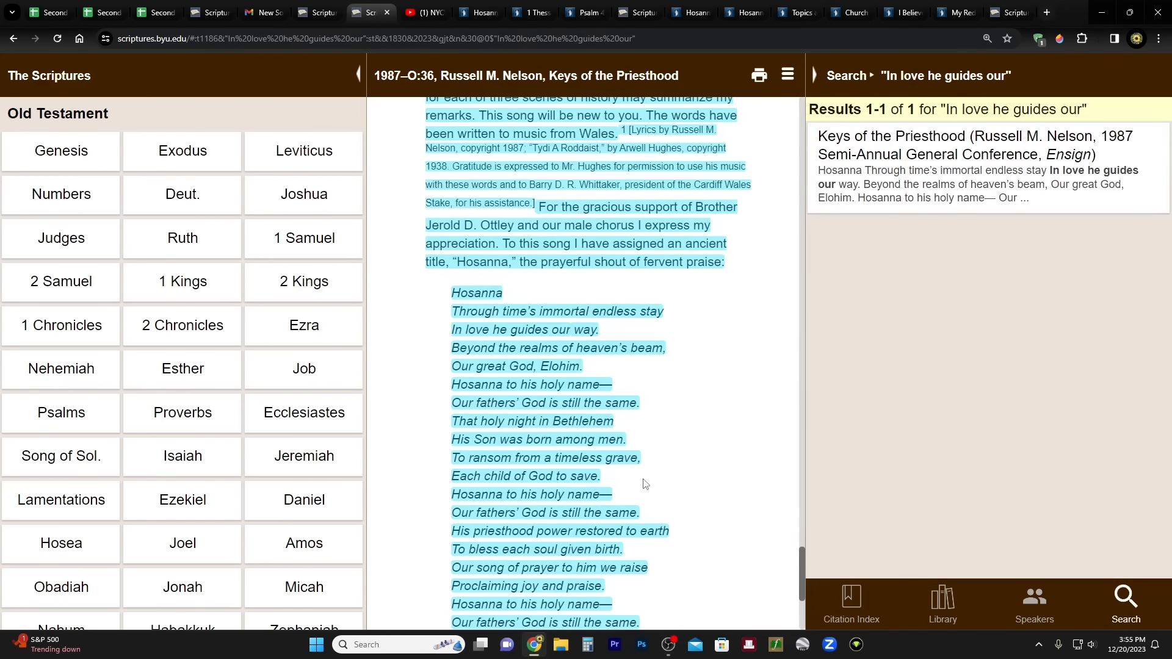
Step: Scroll to the talk's Note crediting lyrics to Nelson and music to Arwell Hughes's 'Tydi A Roddaist'
scroll(down, 3)
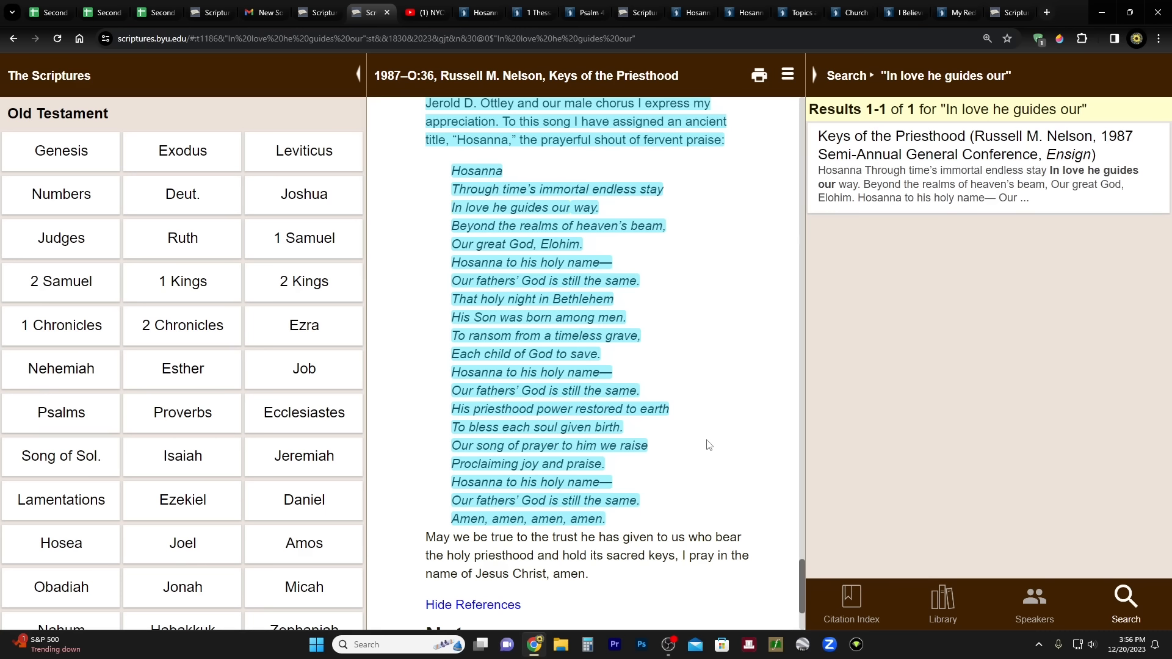
scroll(down, 3)
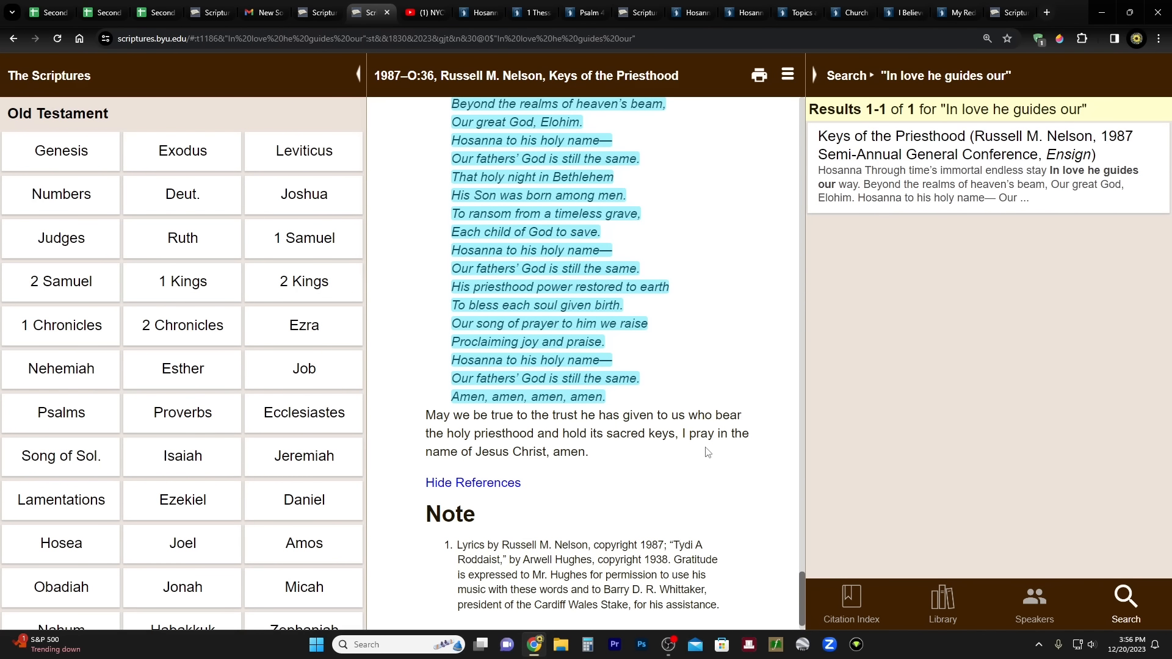
mouse_move(637, 486)
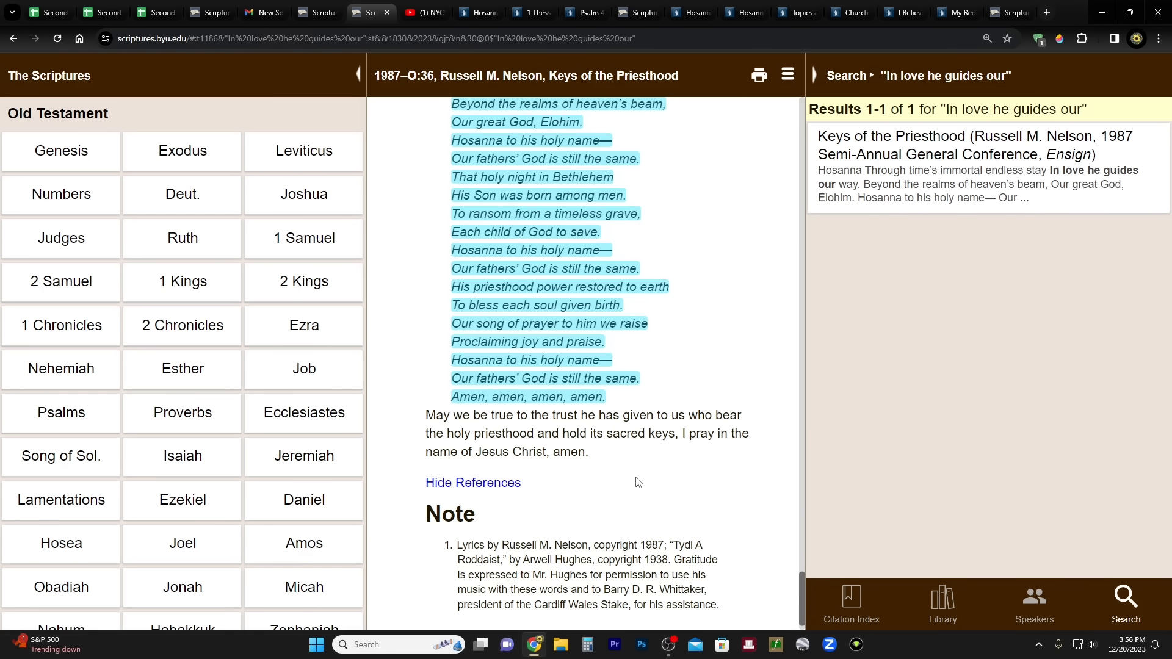
mouse_move(654, 449)
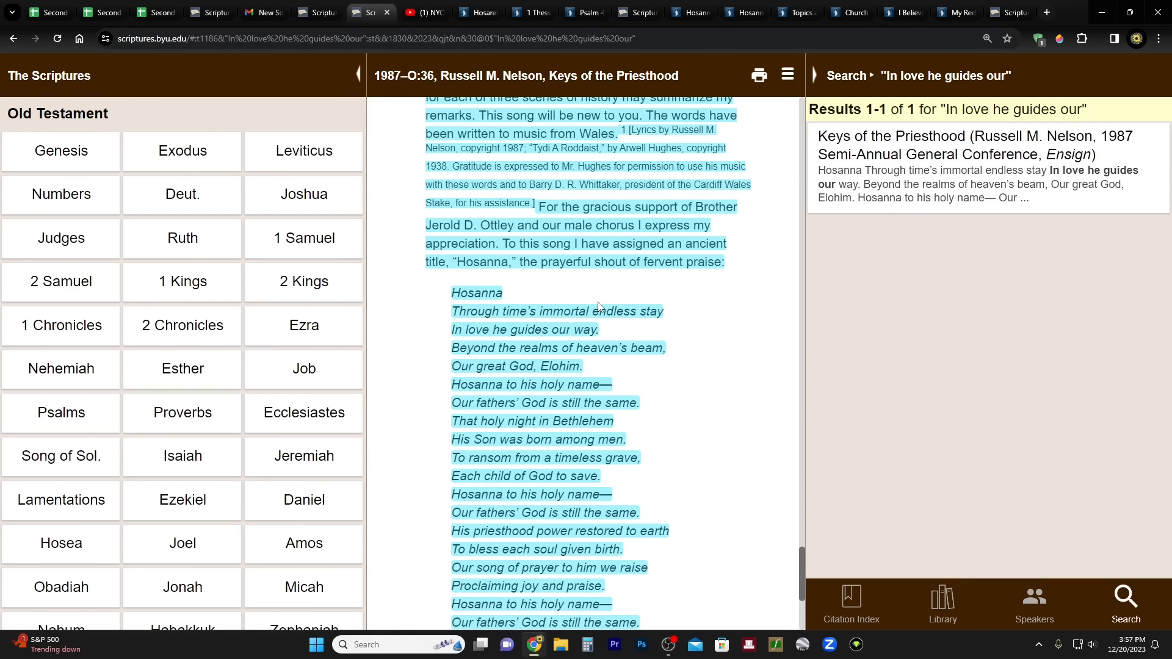
mouse_move(545, 293)
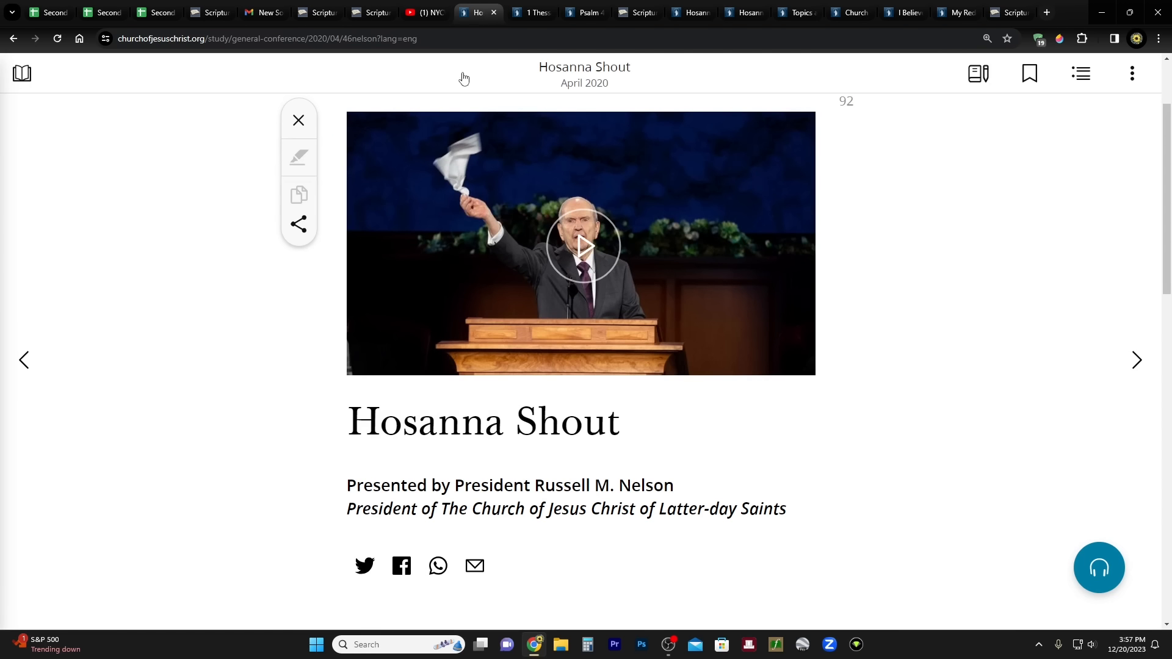
mouse_move(945, 334)
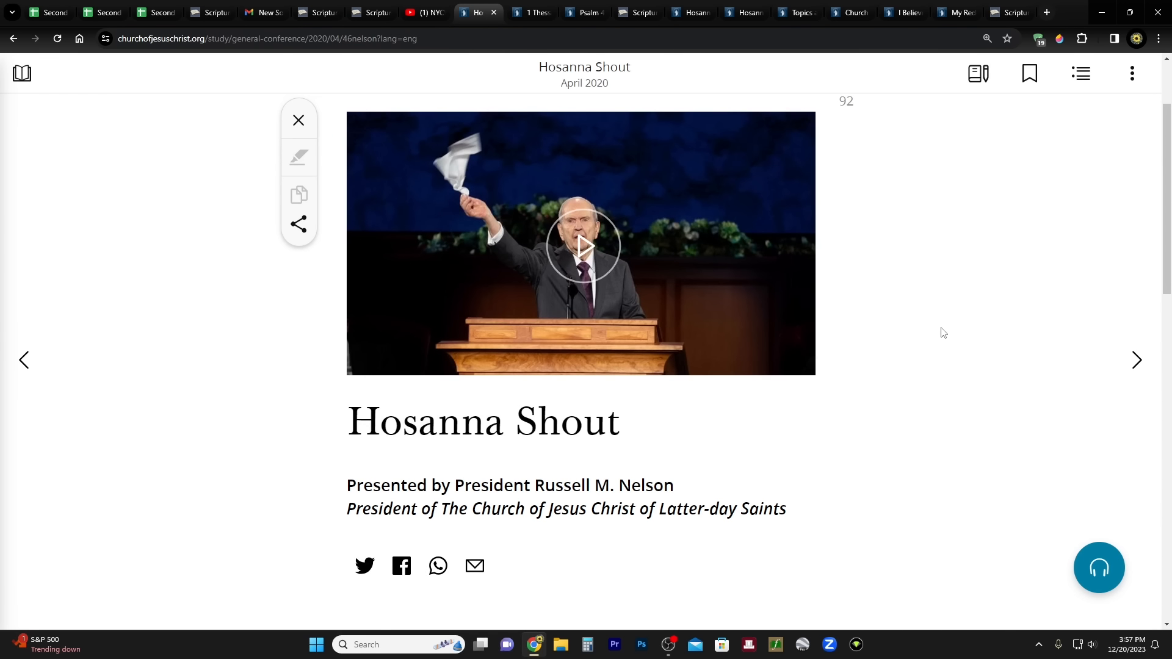
mouse_move(927, 317)
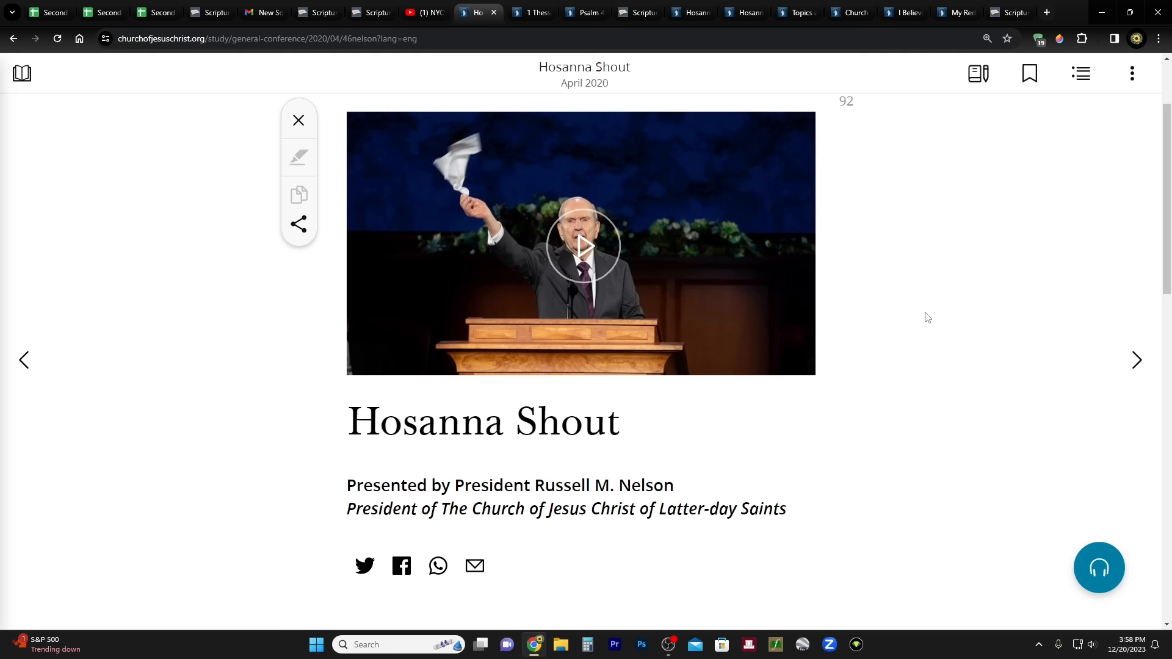
mouse_move(553, 31)
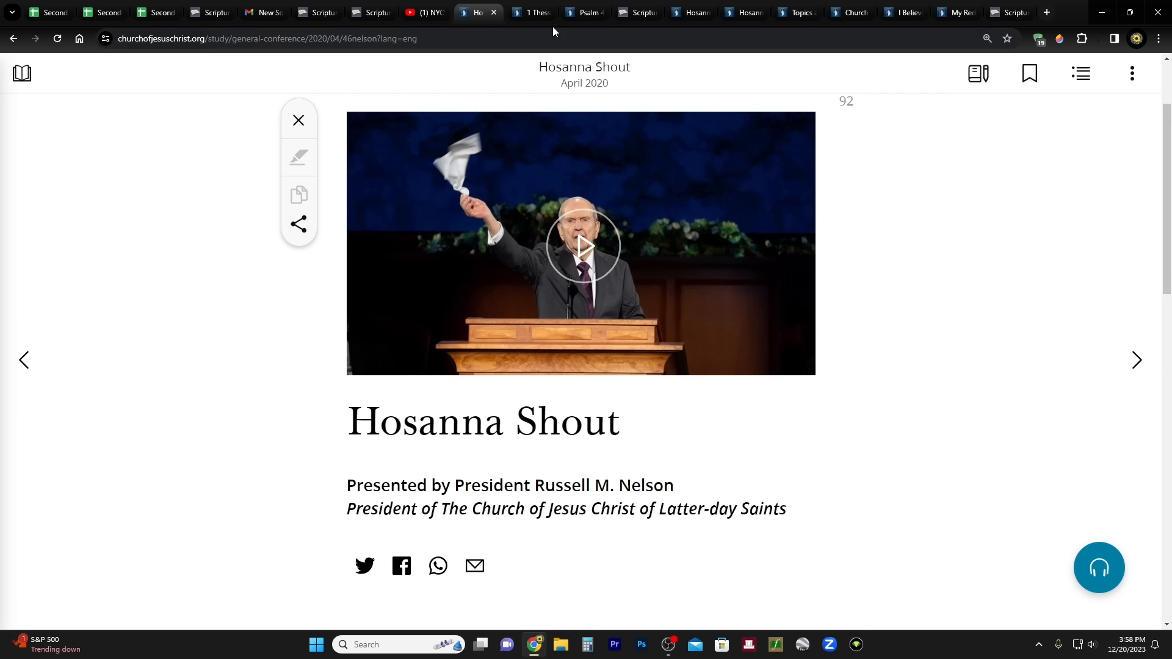
mouse_move(532, 13)
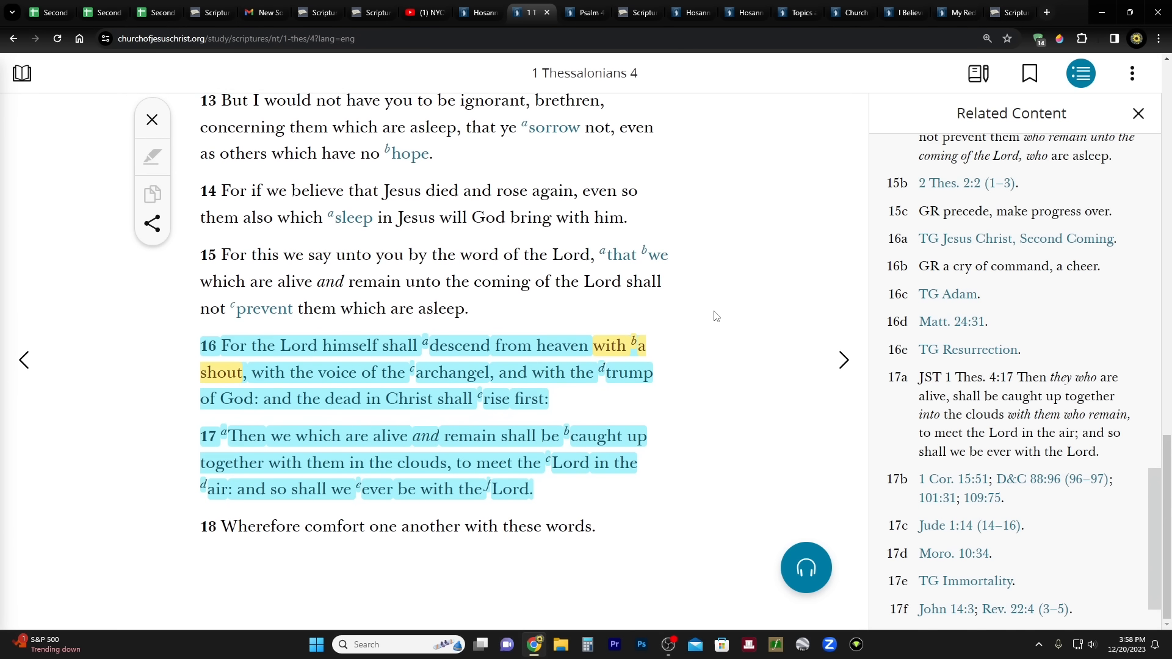
mouse_move(702, 331)
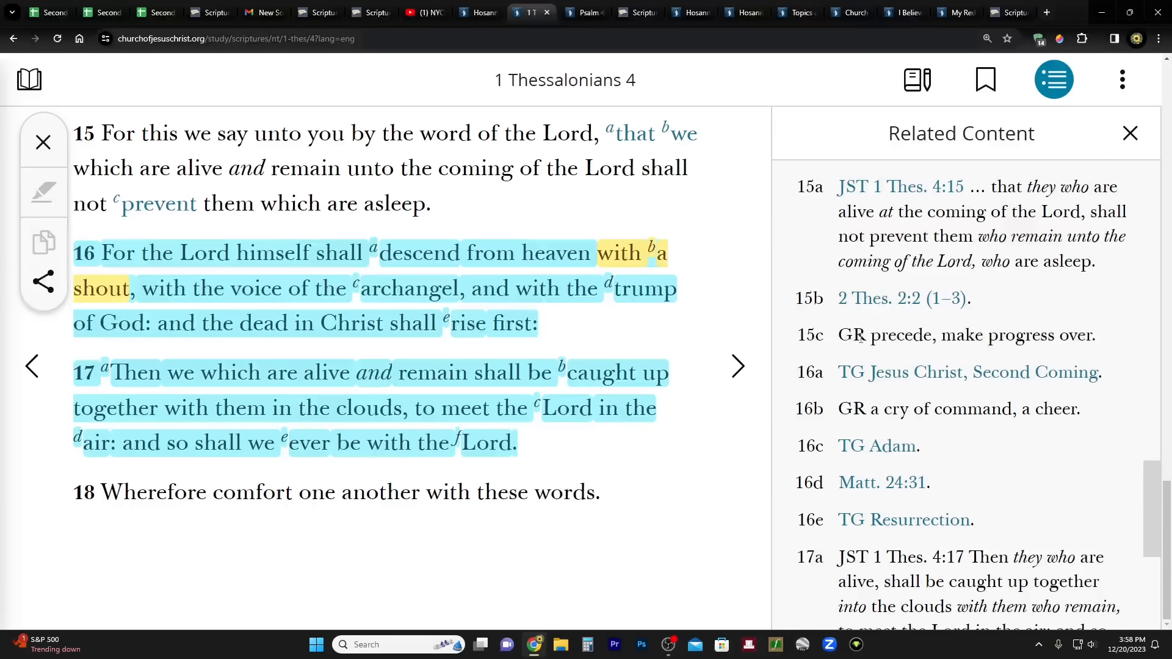
scroll(down, 3)
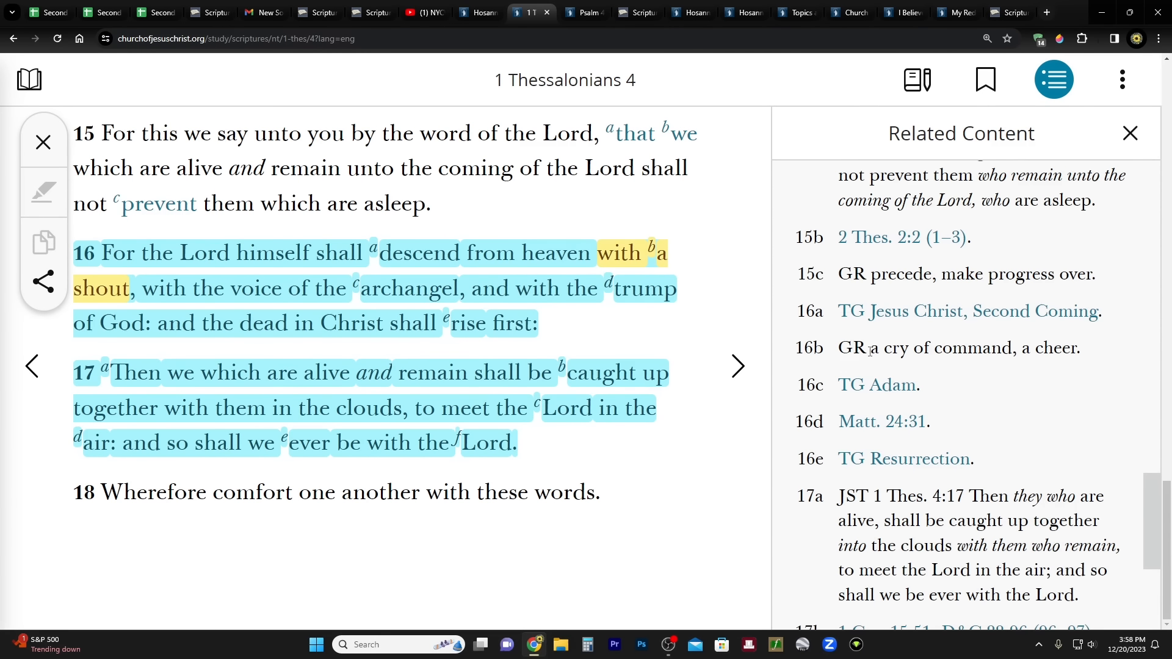
drag(871, 348, 983, 347)
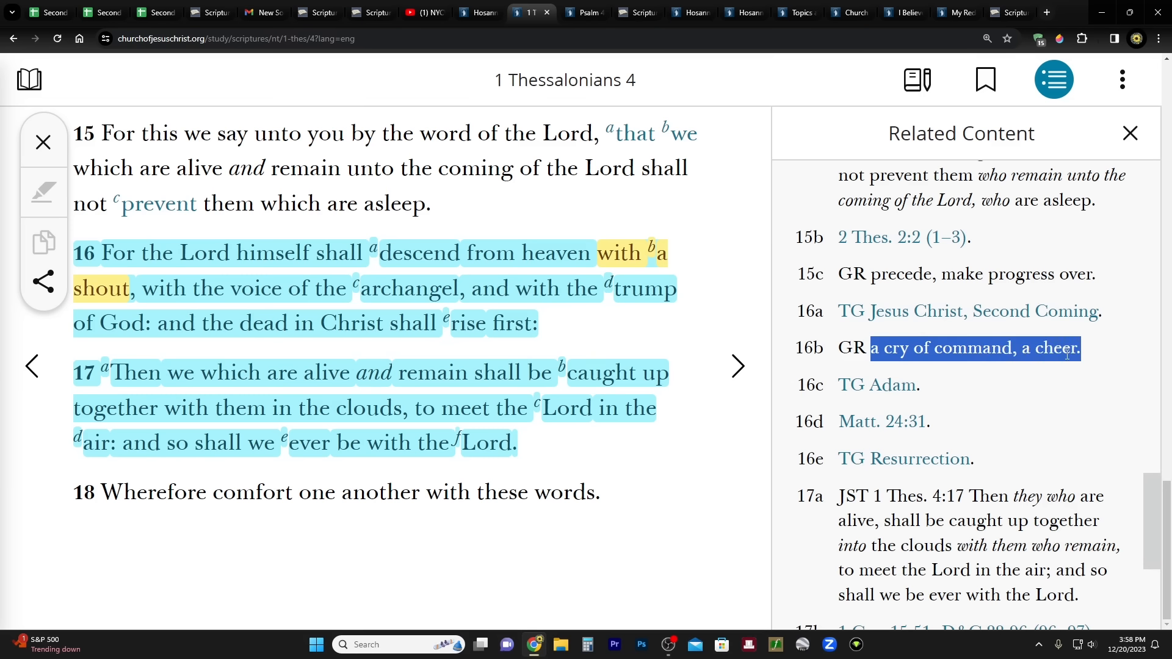
click(972, 348)
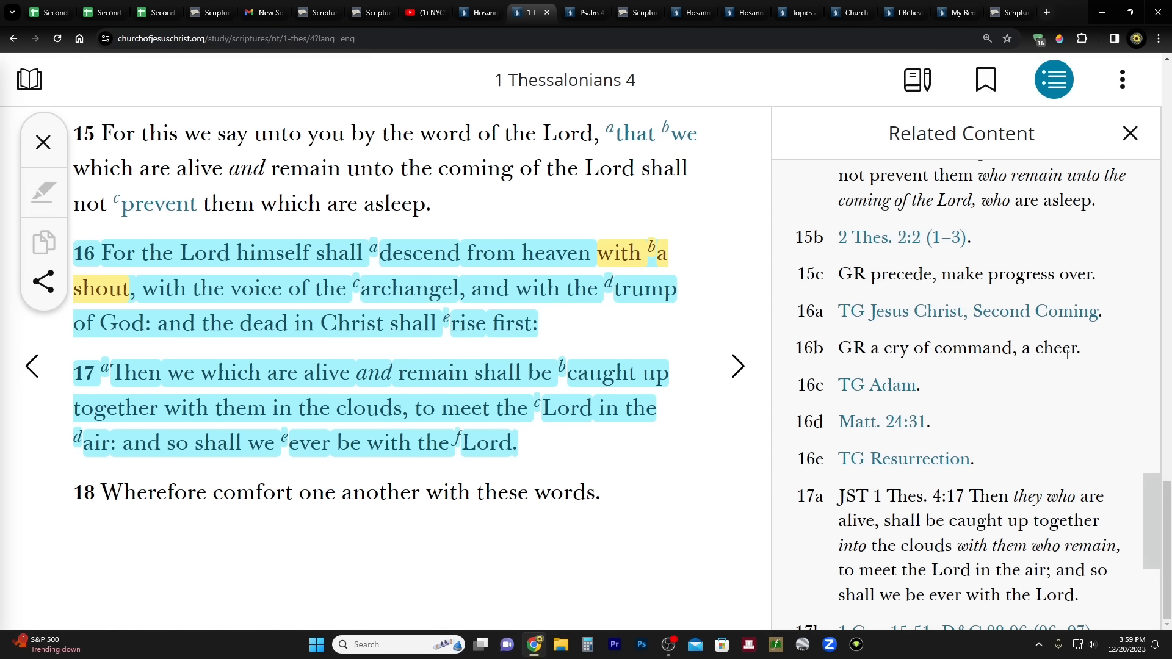
scroll(down, 3)
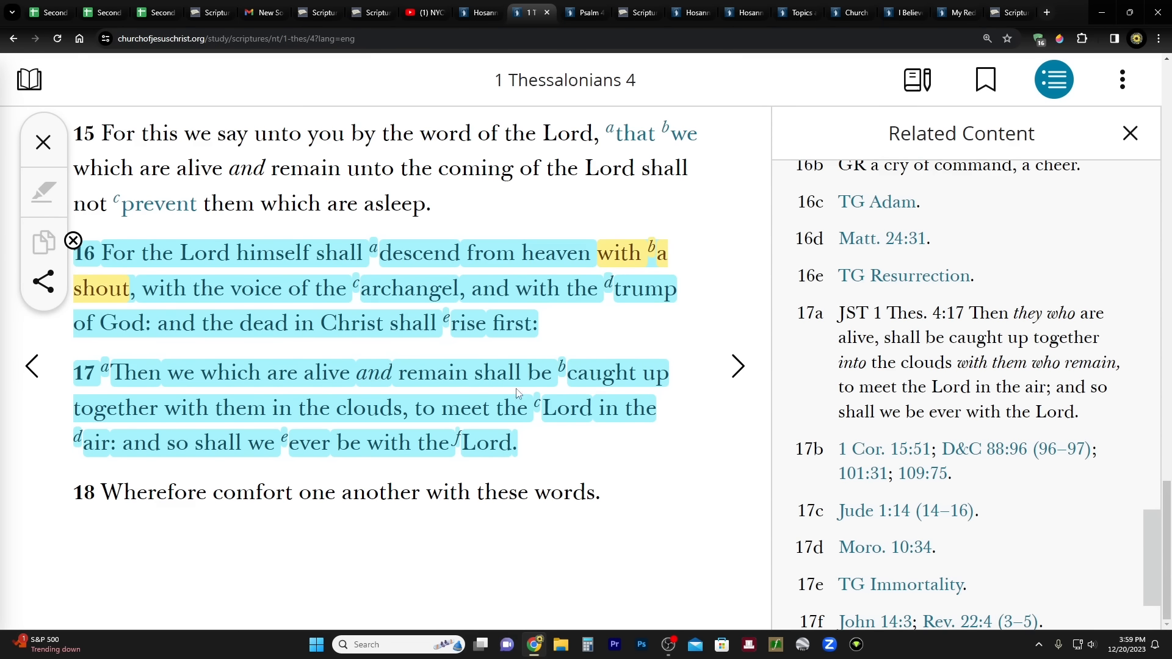
mouse_move(872, 365)
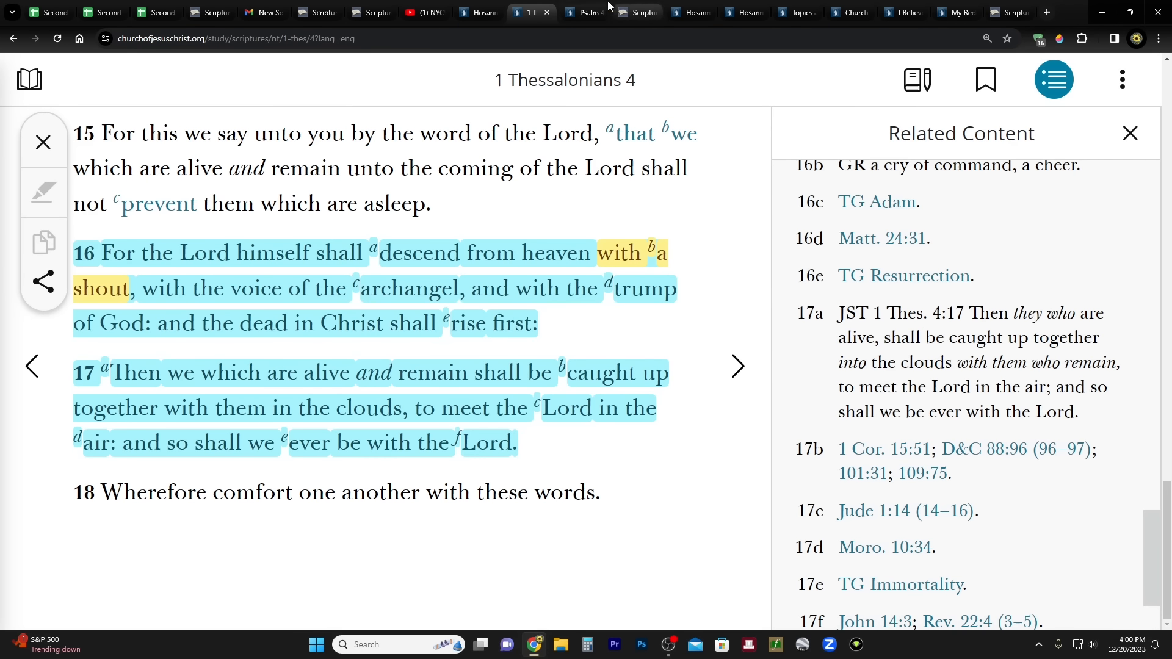
Step: Review Psalm 47 with highlighted verse 5, then return to the 14 hosanna search results
click(583, 13)
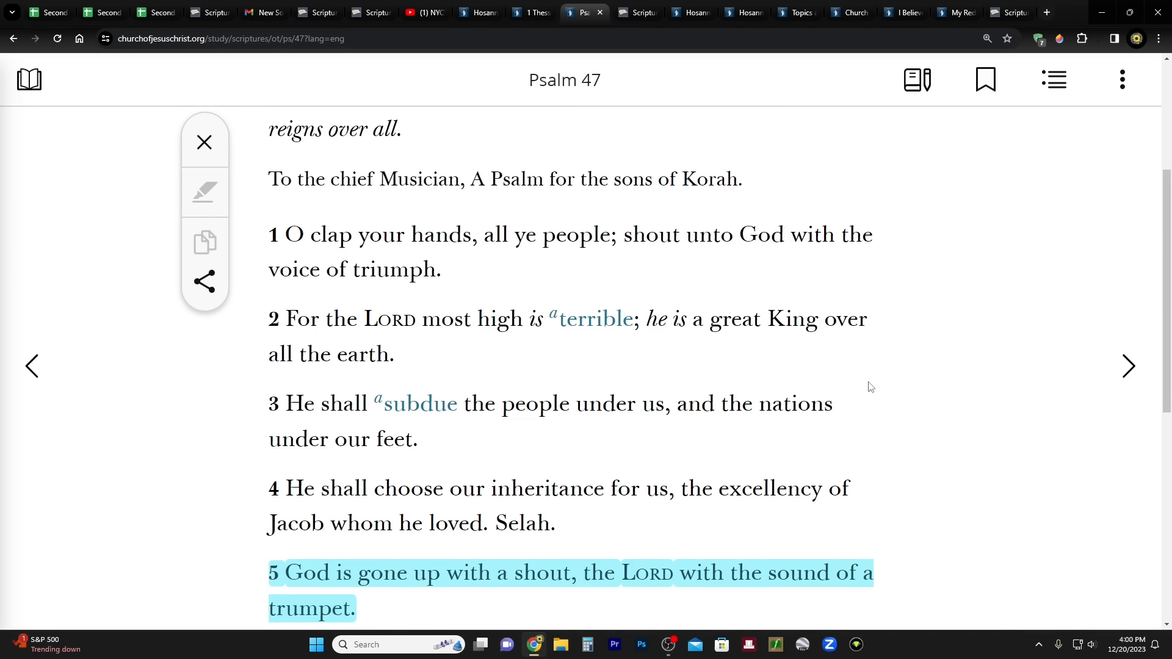
scroll(down, 3)
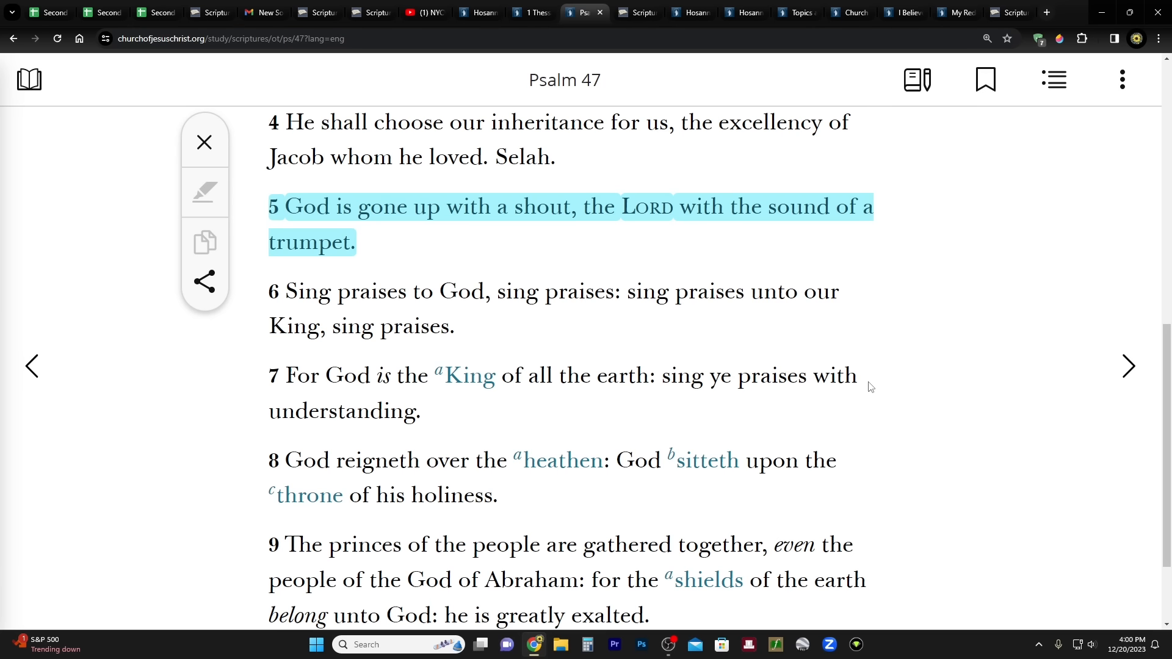
mouse_move(860, 398)
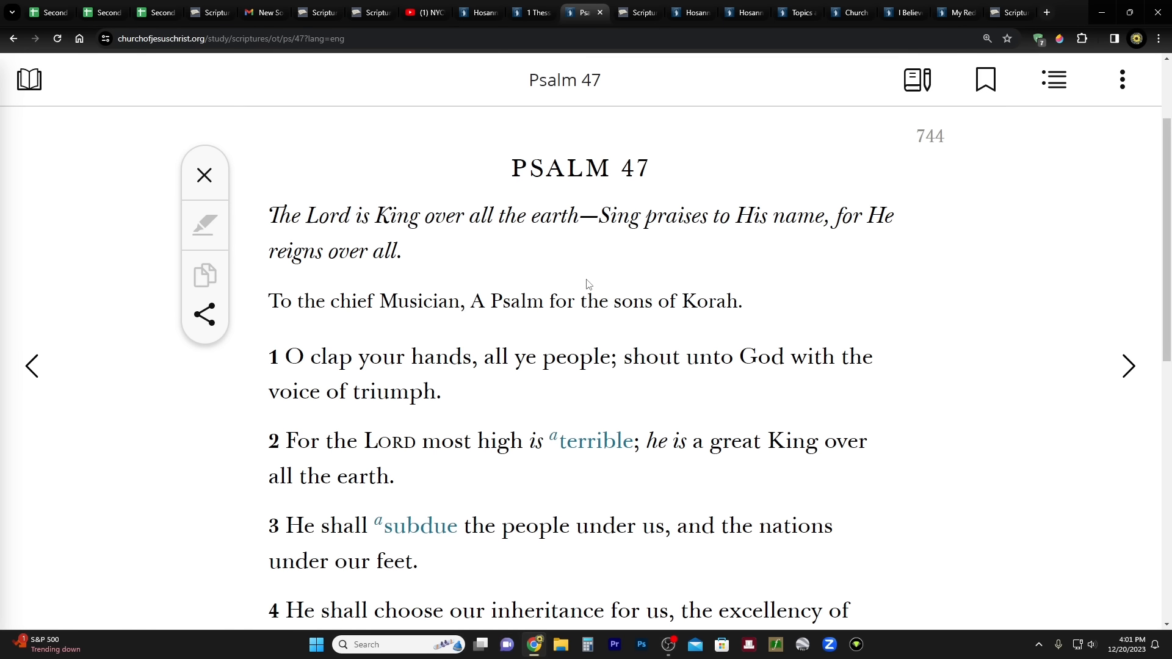
scroll(down, 3)
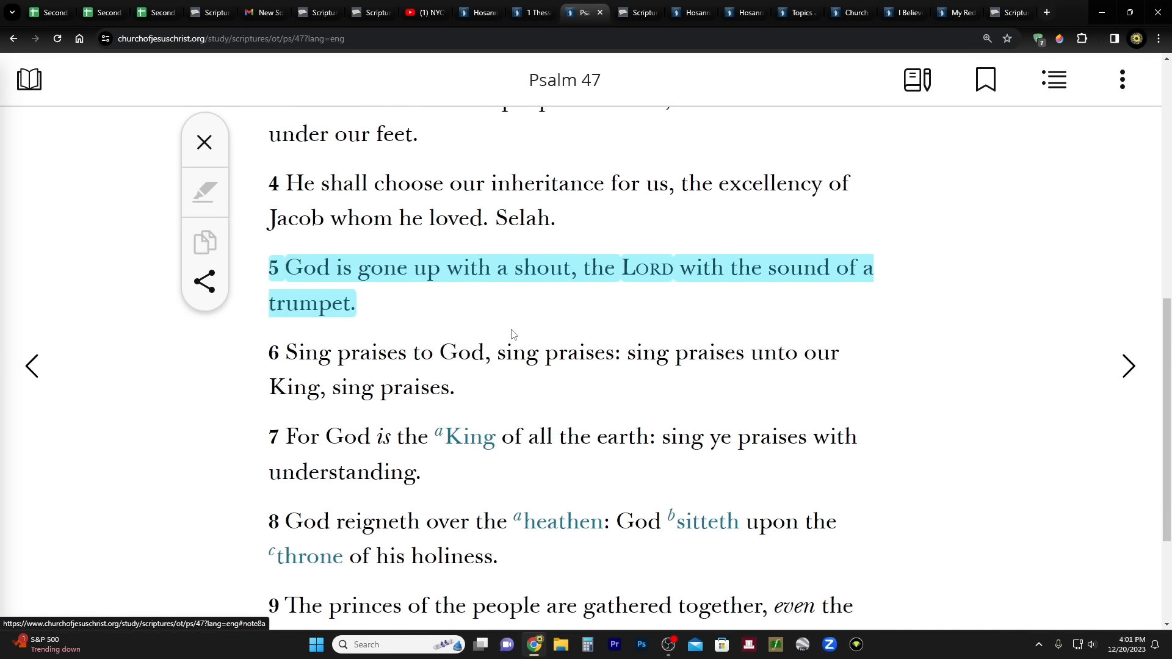
mouse_move(583, 333)
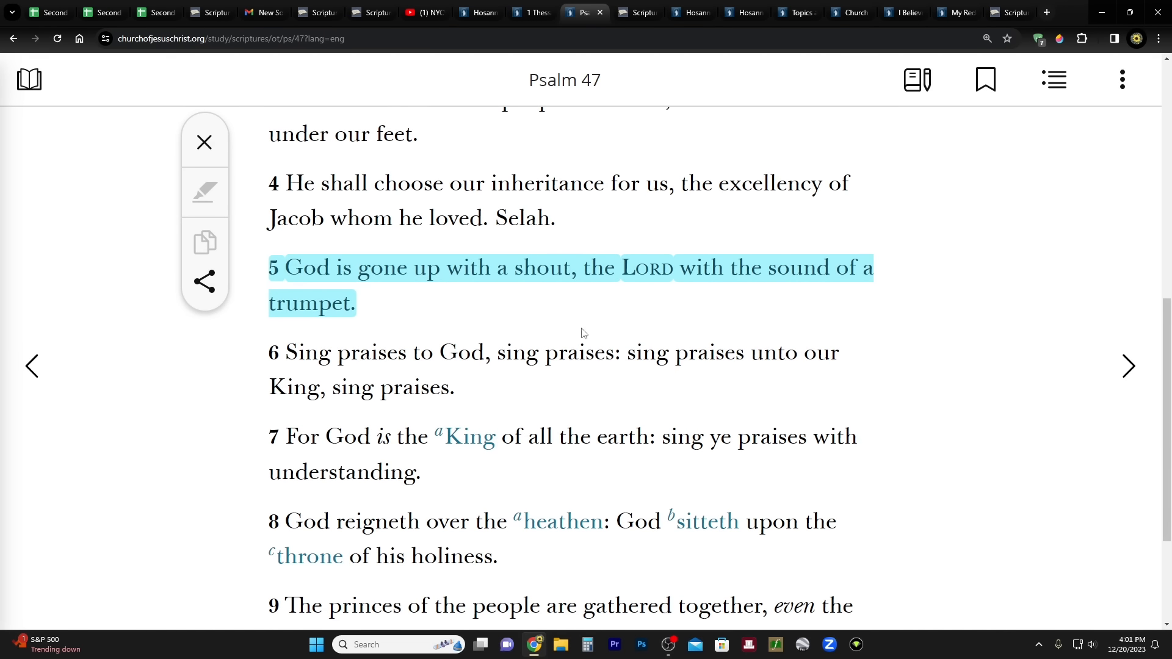
click(632, 13)
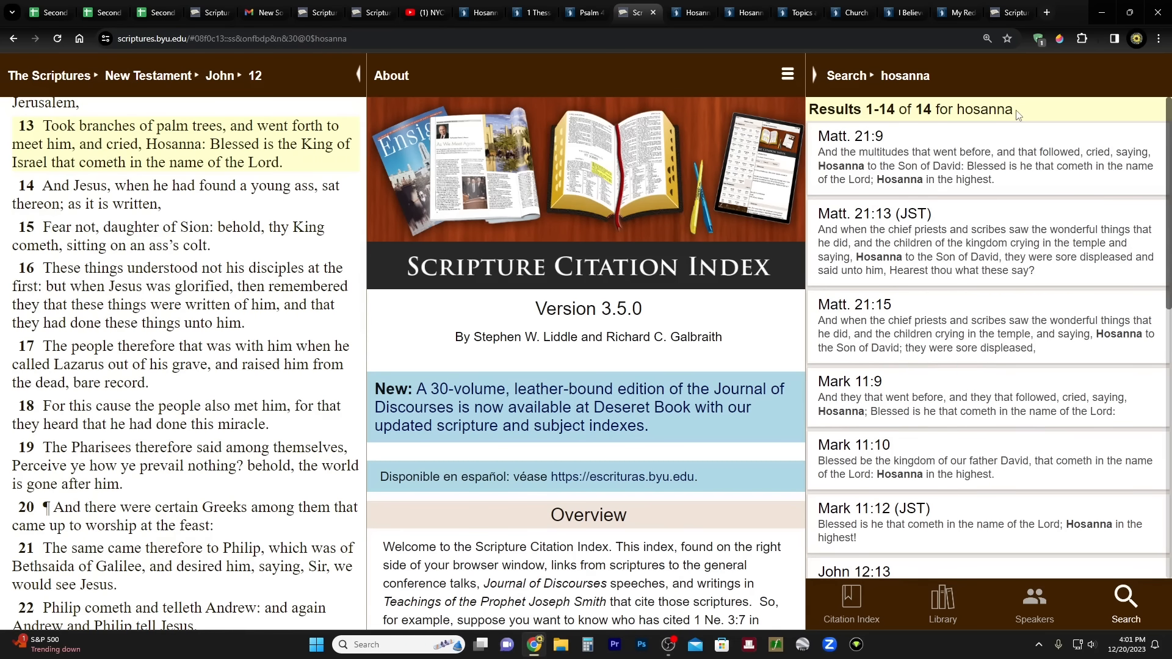
scroll(down, 3)
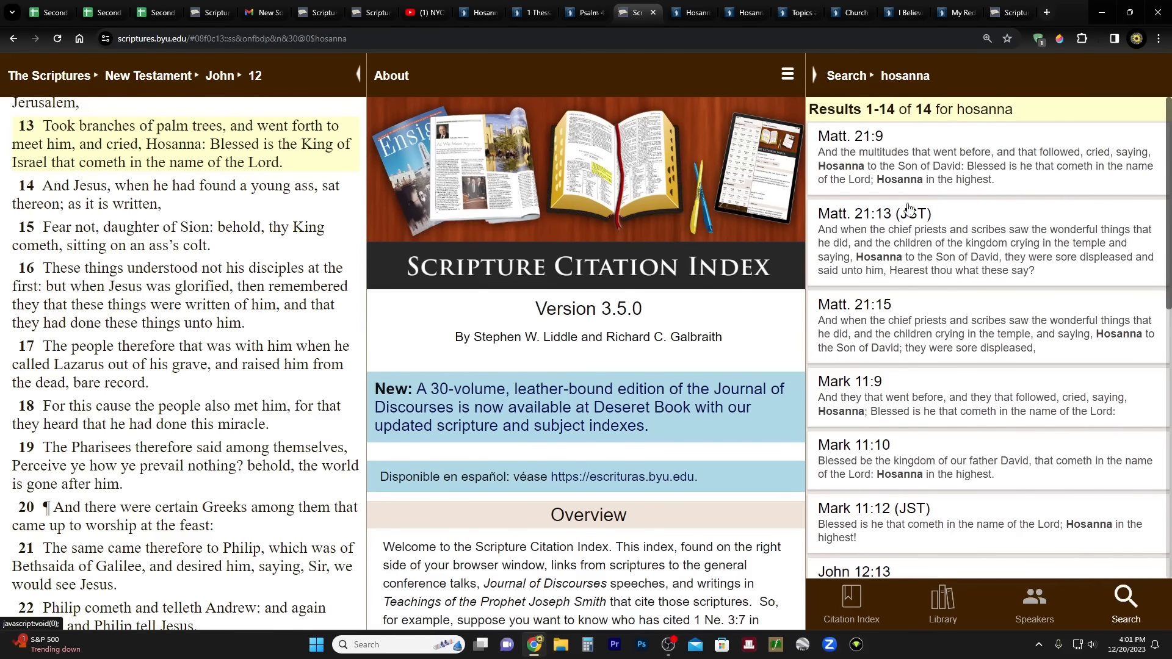
scroll(down, 3)
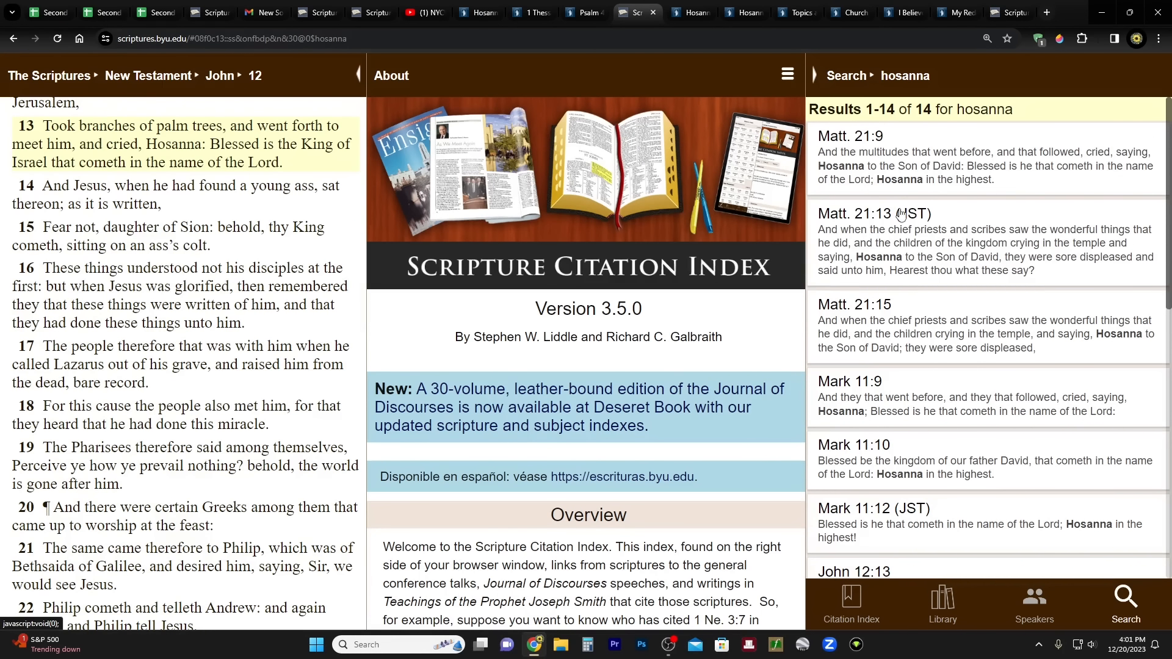
mouse_move(901, 169)
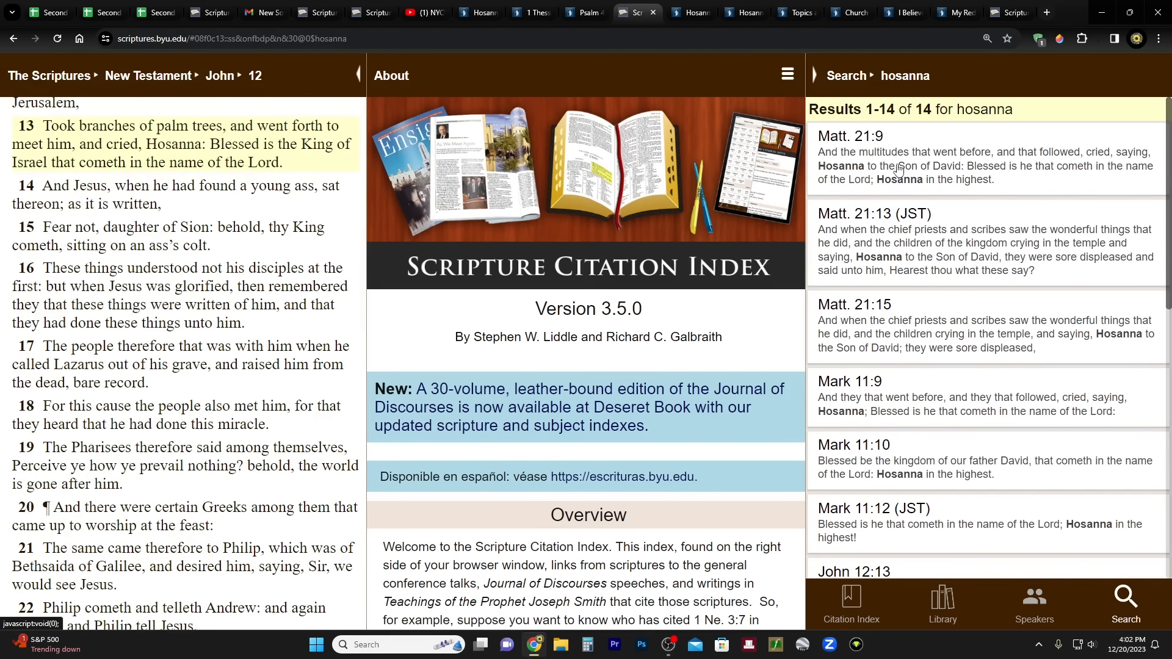
Step: Scroll the hosanna results past the Gospels through 1 Ne. and 3 Ne. to D&C 39:19 and 109:79
scroll(down, 3)
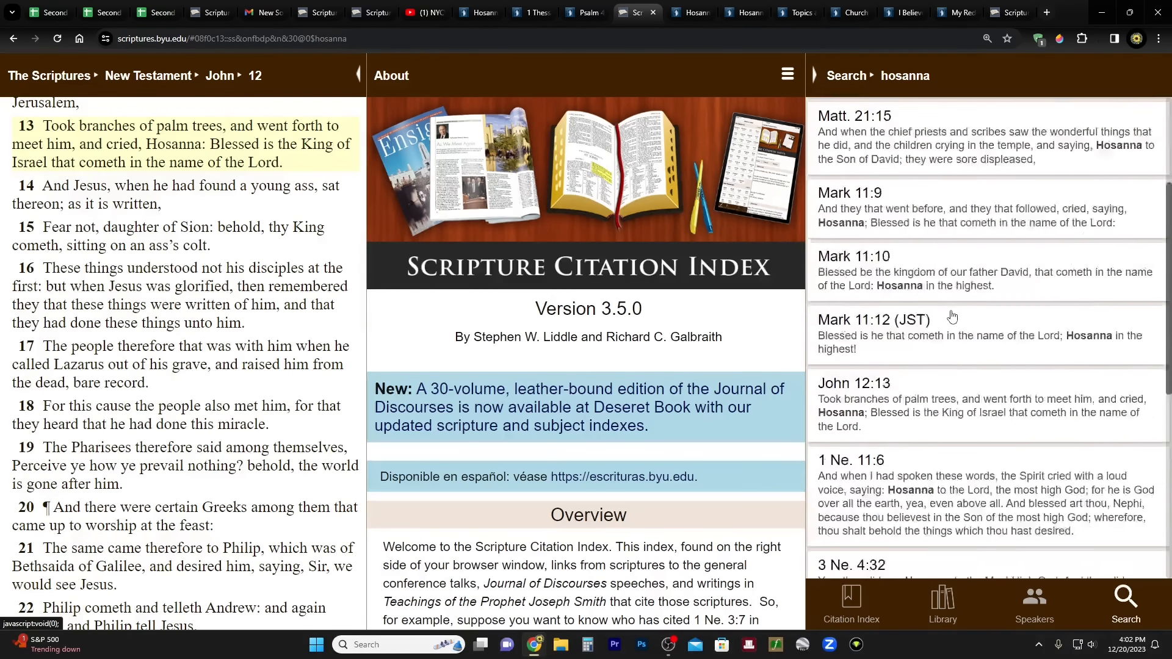
scroll(down, 3)
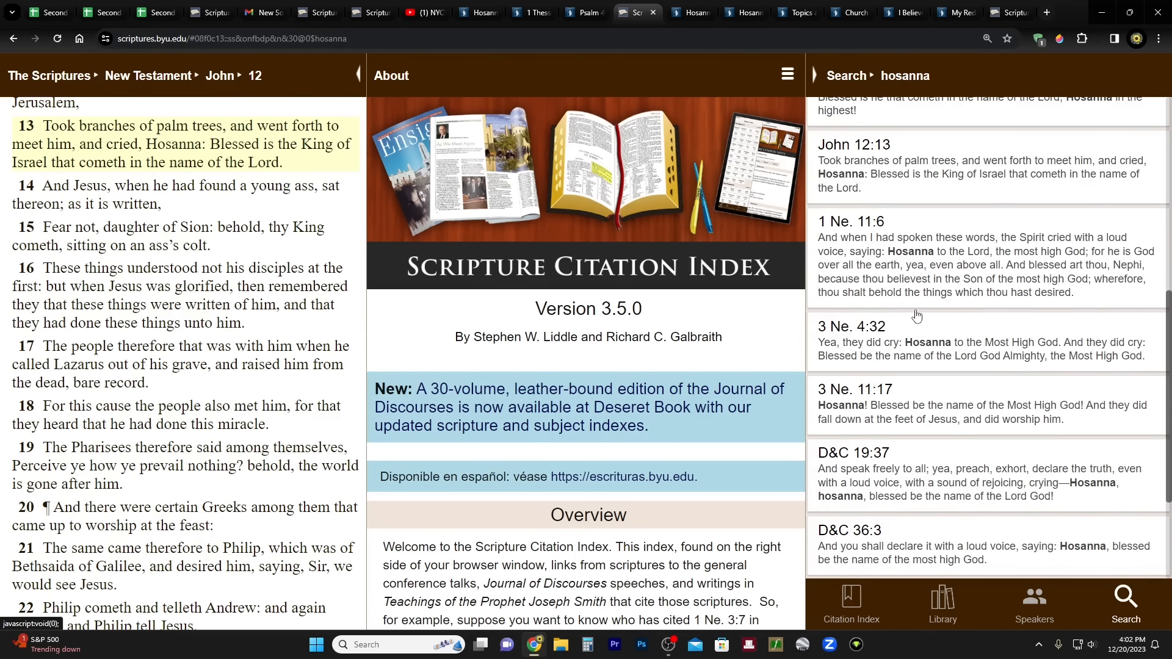
mouse_move(893, 267)
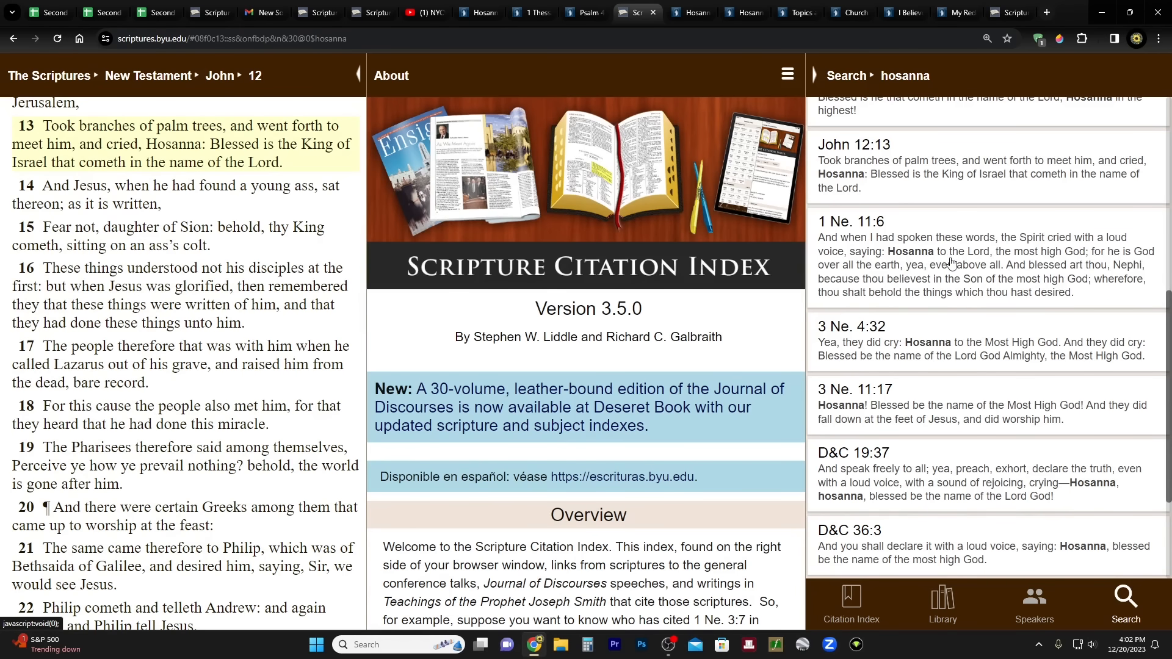
mouse_move(1085, 258)
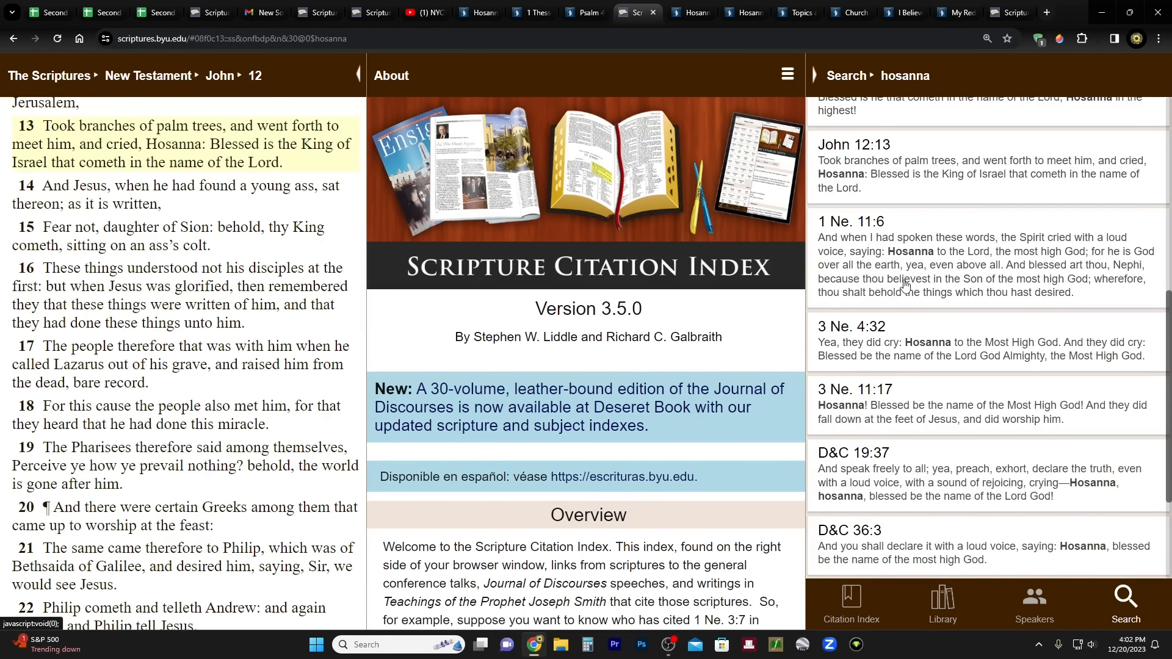
mouse_move(1028, 443)
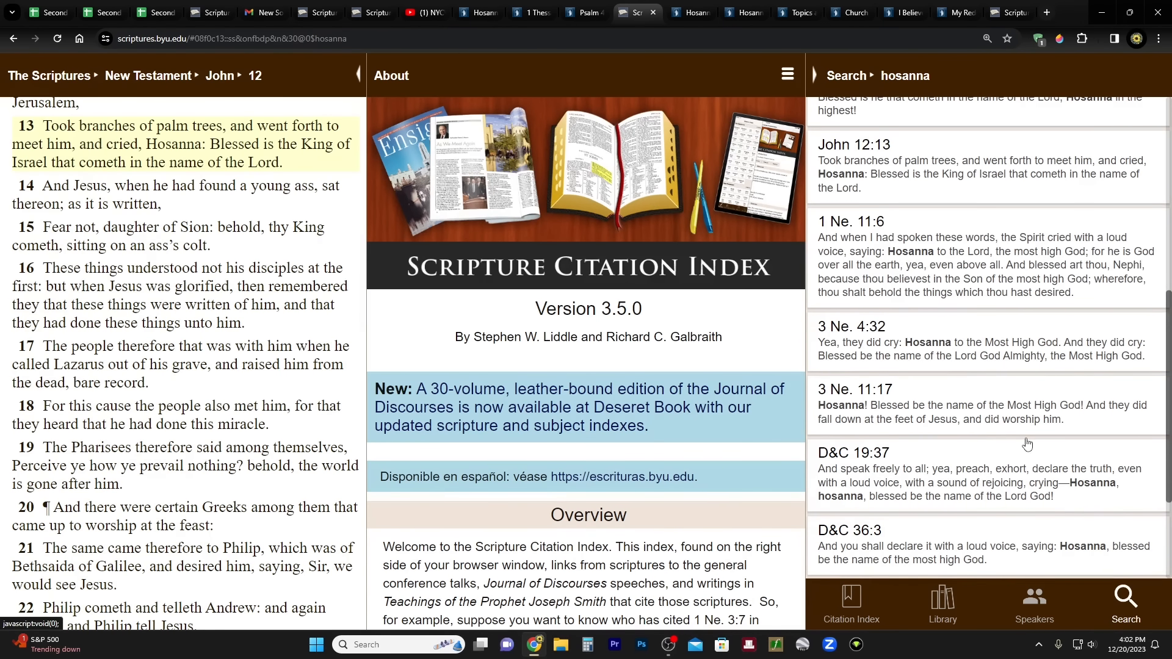
scroll(down, 3)
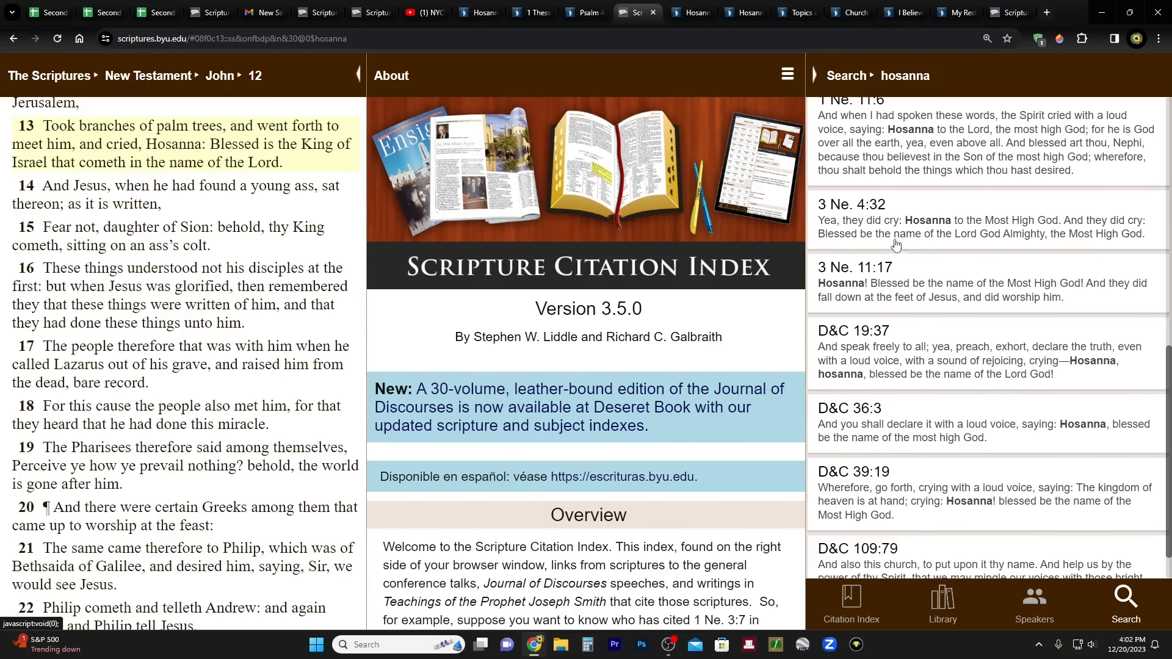
Step: Load Third Nephi 4 in the Scriptures pane, showing verse 32's cry of Hosanna
click(850, 220)
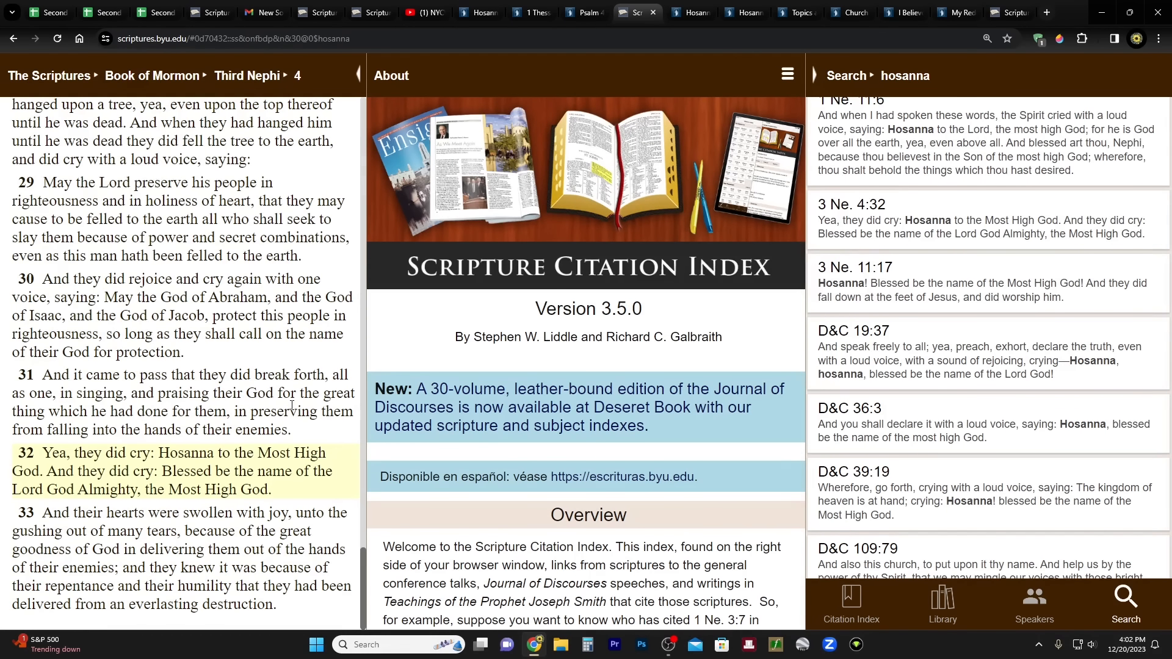
mouse_move(109, 467)
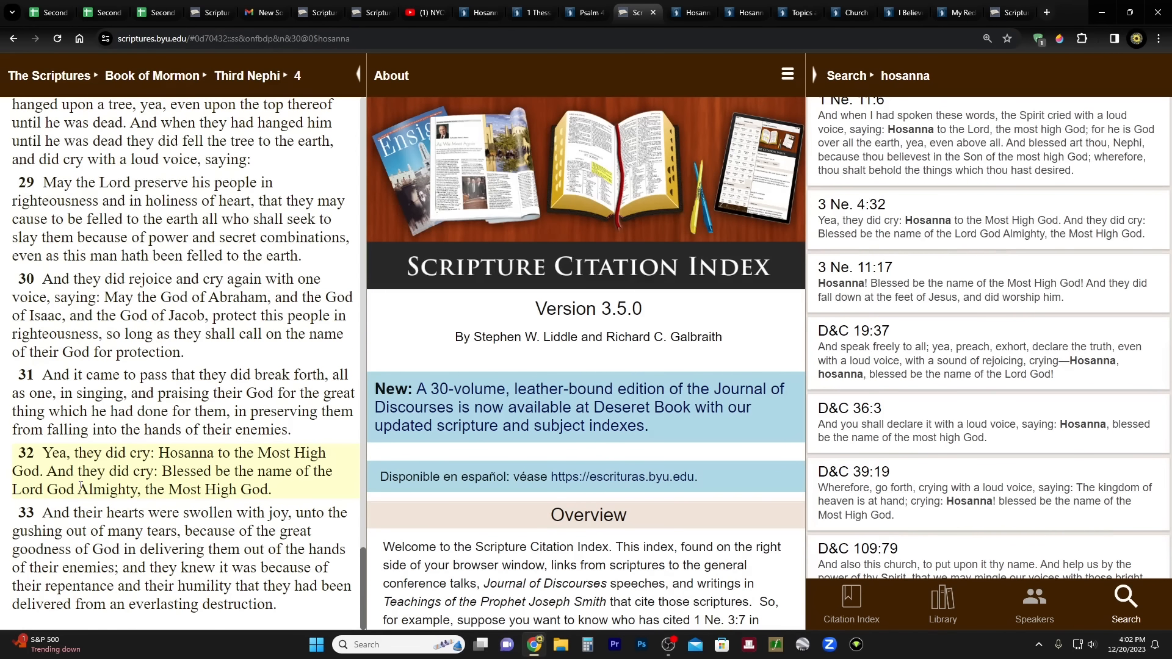
mouse_move(257, 478)
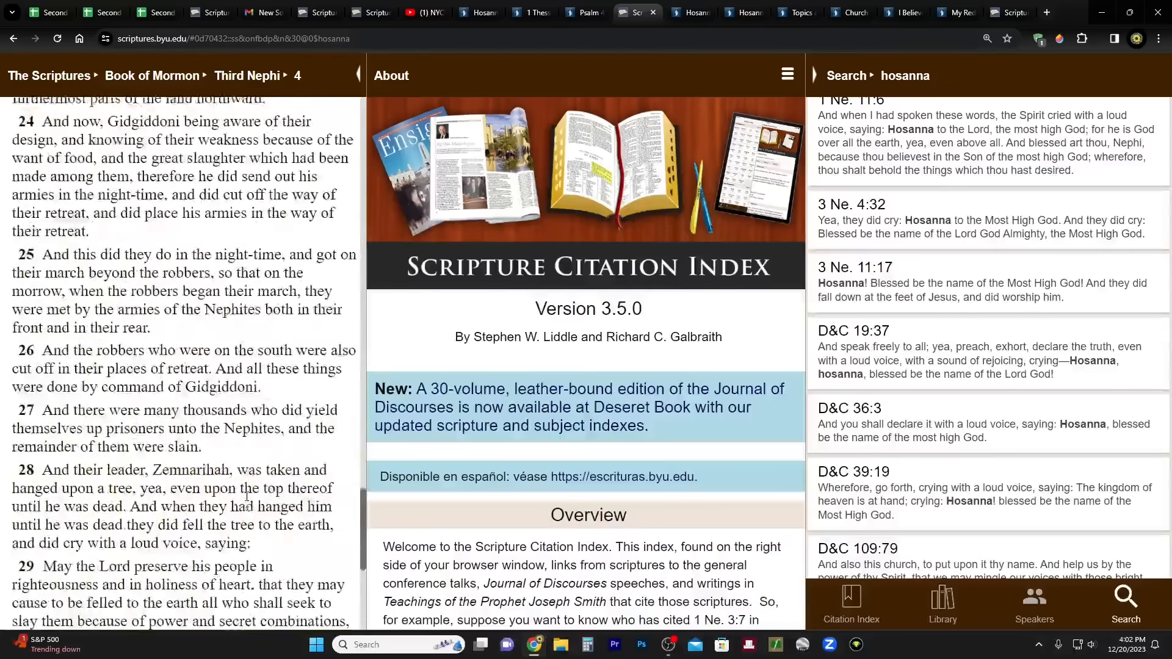
scroll(down, 3)
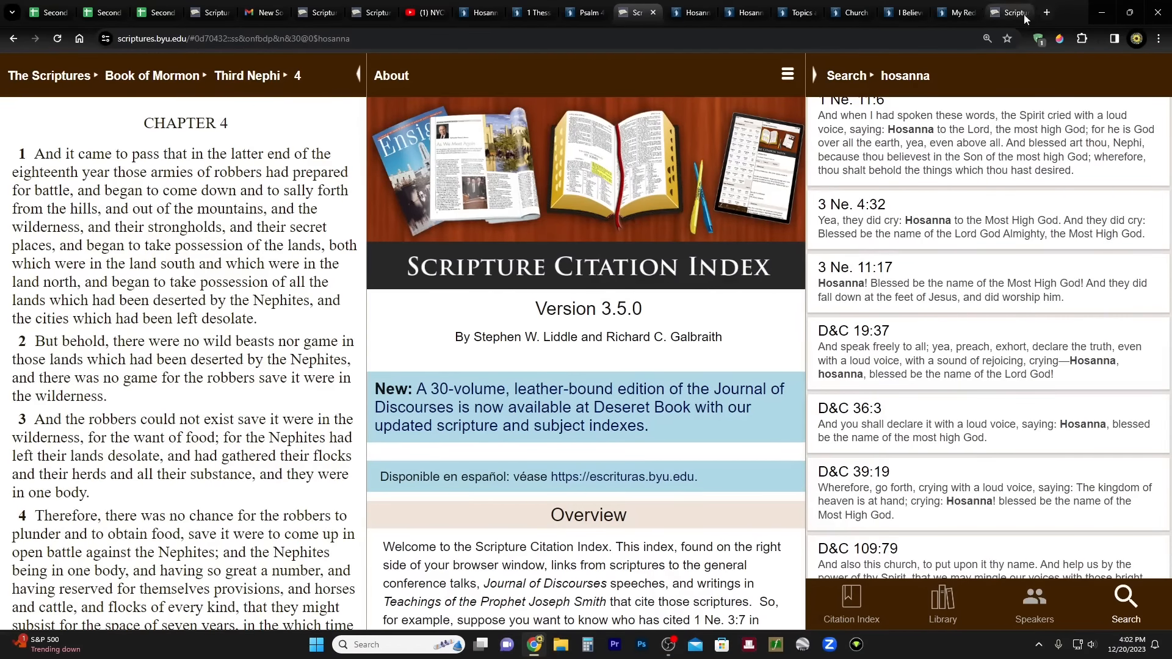
Step: Open 3 Nephi 4 through Libraries, Scriptures and the Book of Mormon, and select the chapter summary's year range
click(1046, 12)
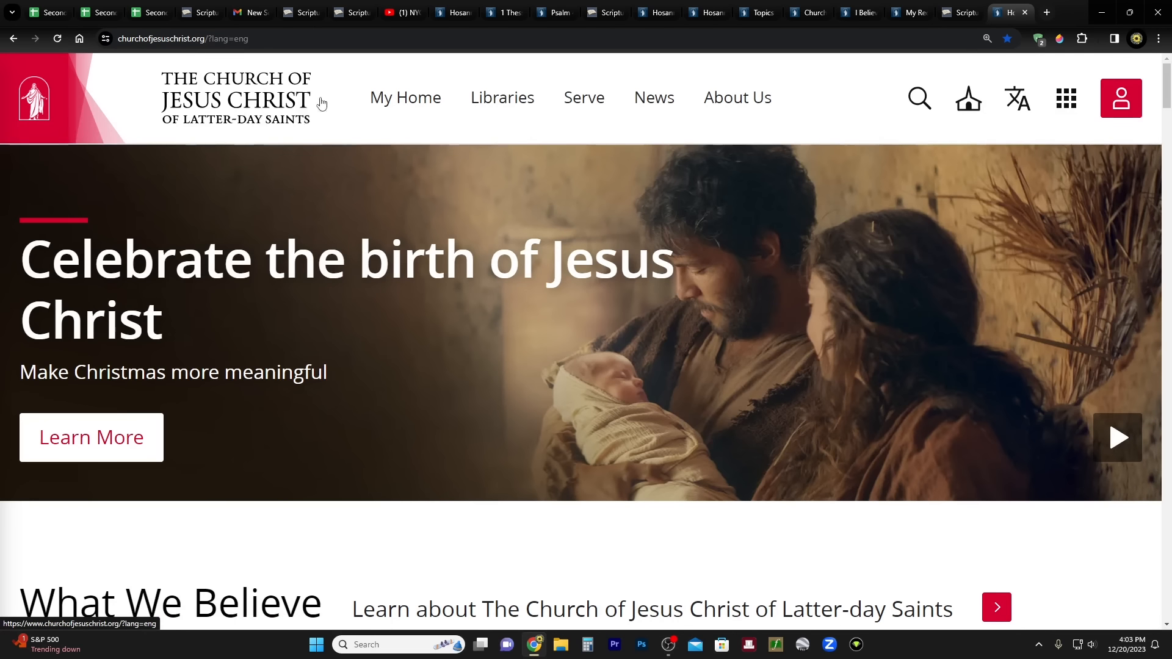
click(502, 98)
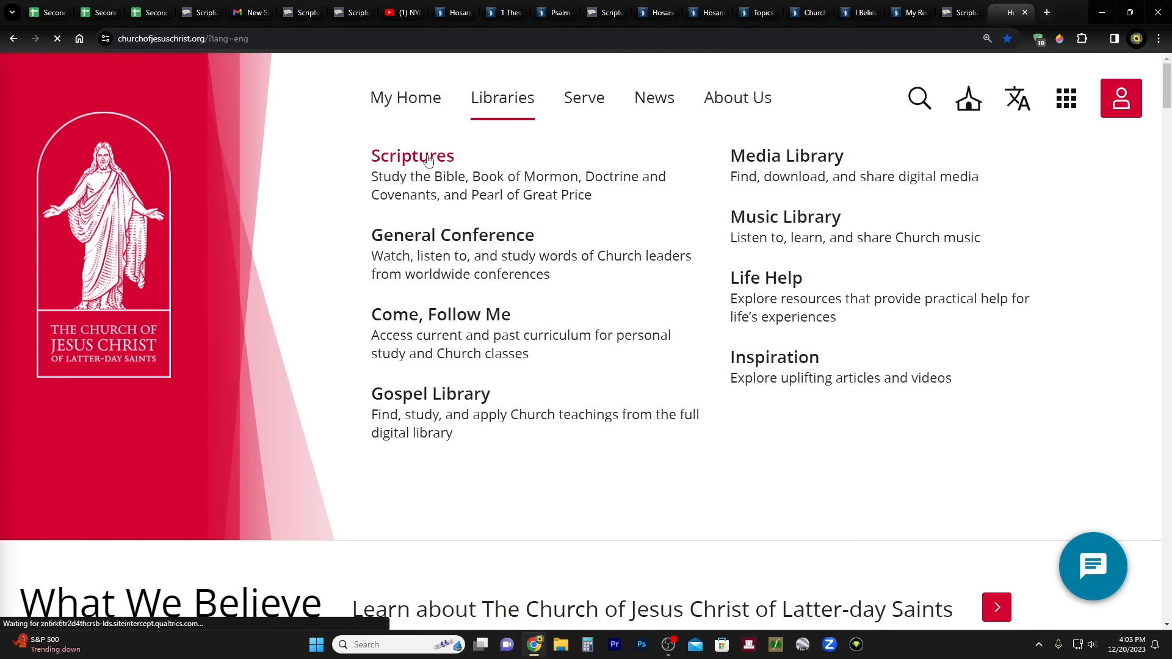
click(412, 155)
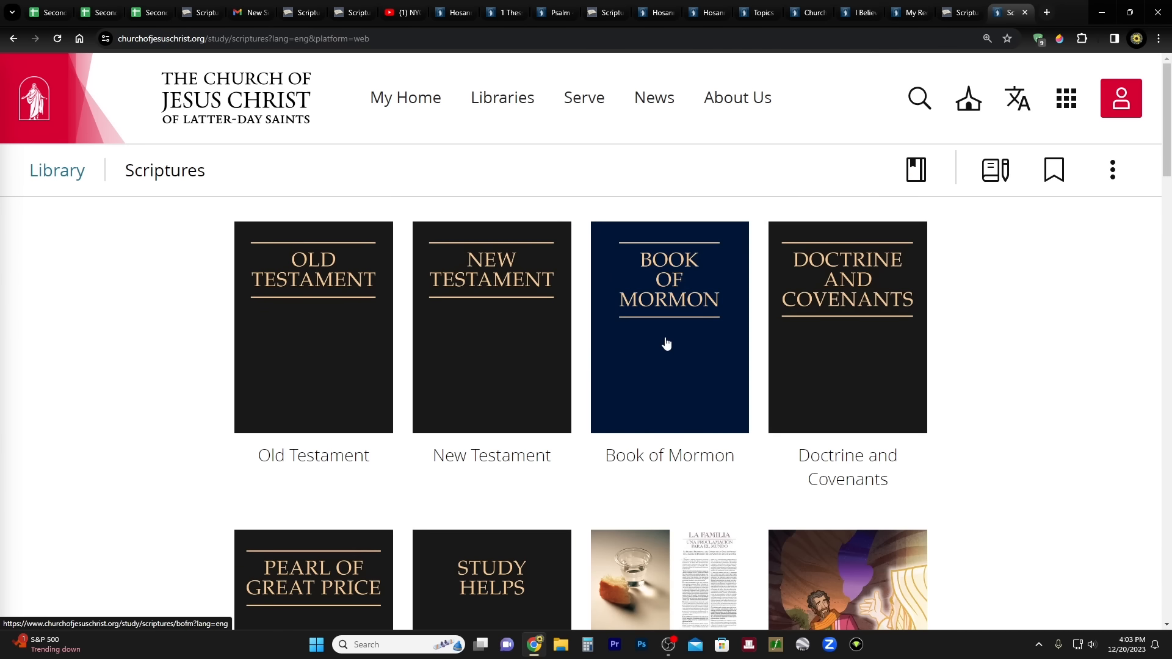
click(669, 326)
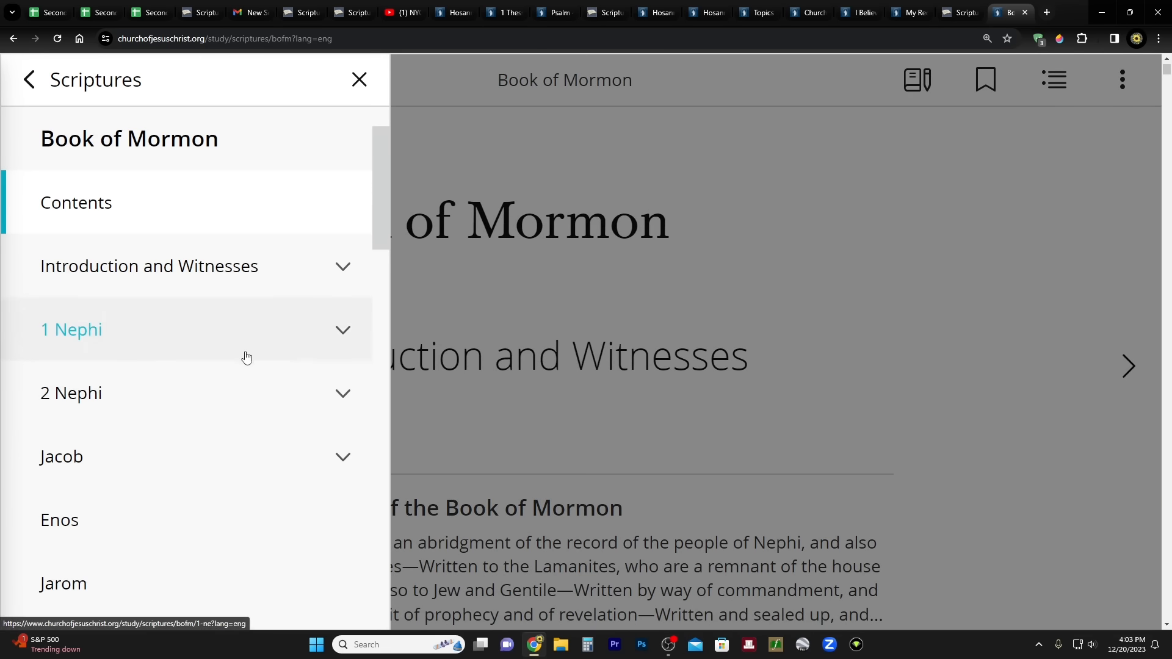
scroll(down, 3)
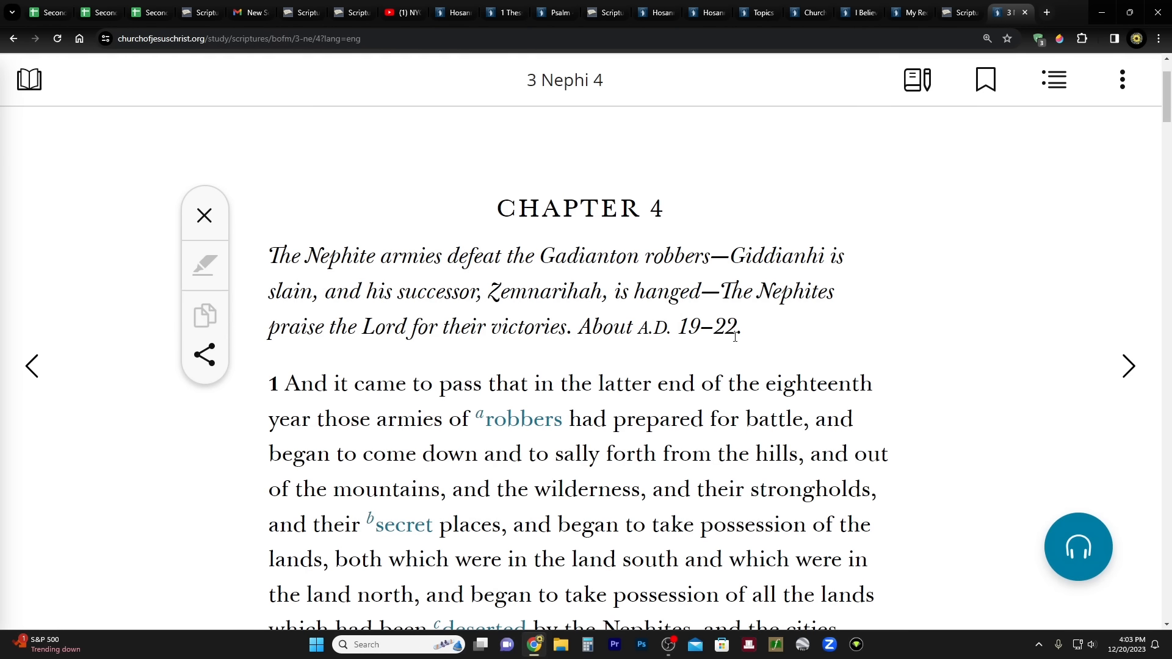
double_click(693, 326)
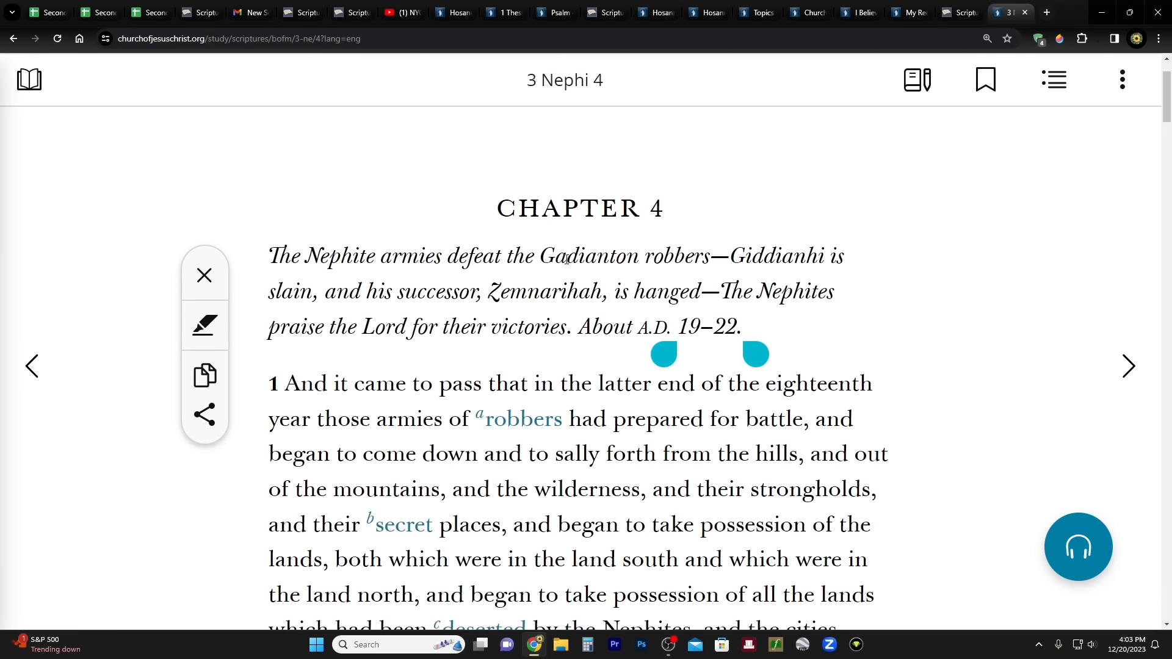
mouse_move(729, 256)
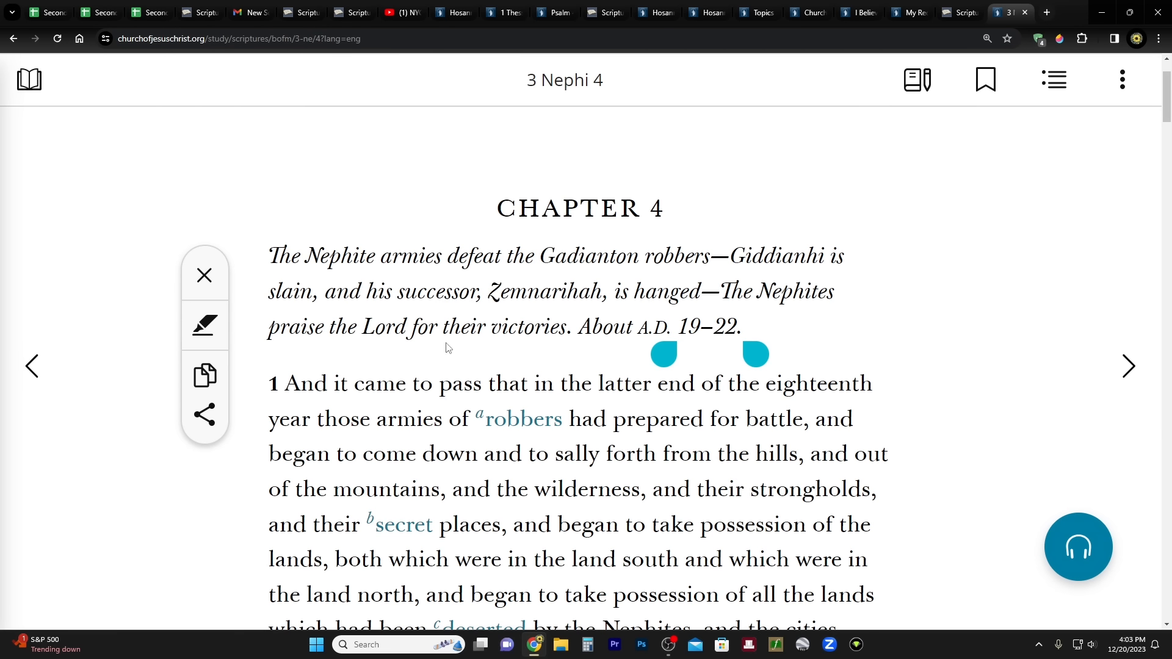
mouse_move(509, 372)
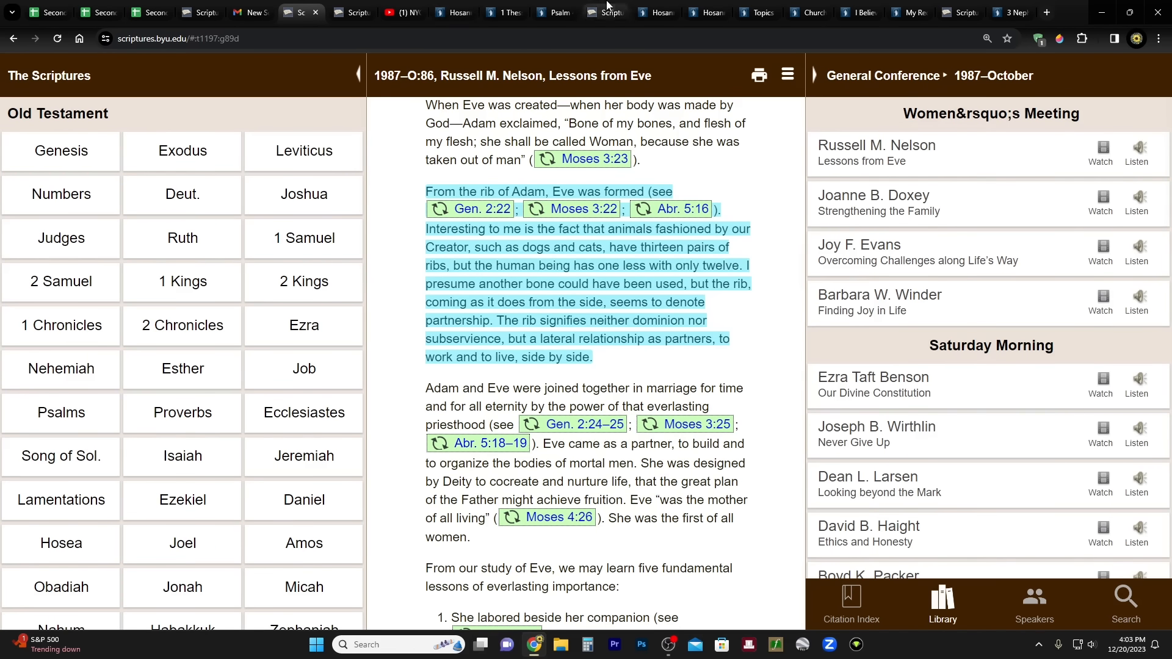
Step: Return to the hosanna search results and open 3 Nephi 11:17 in the reading pane
click(603, 12)
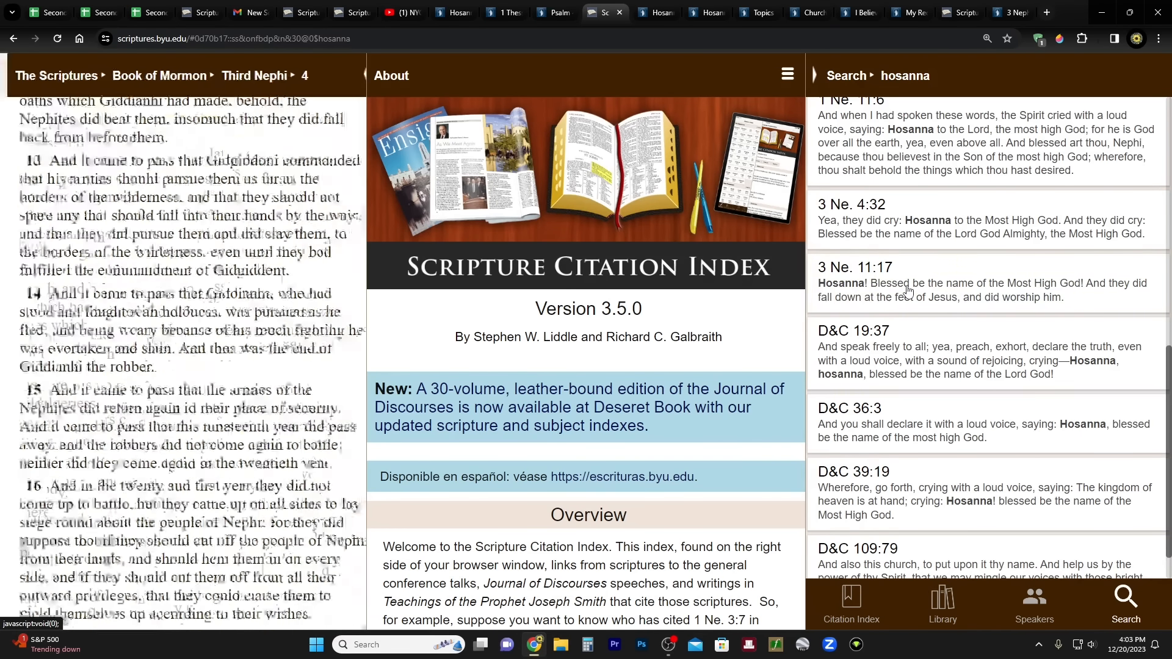
click(856, 266)
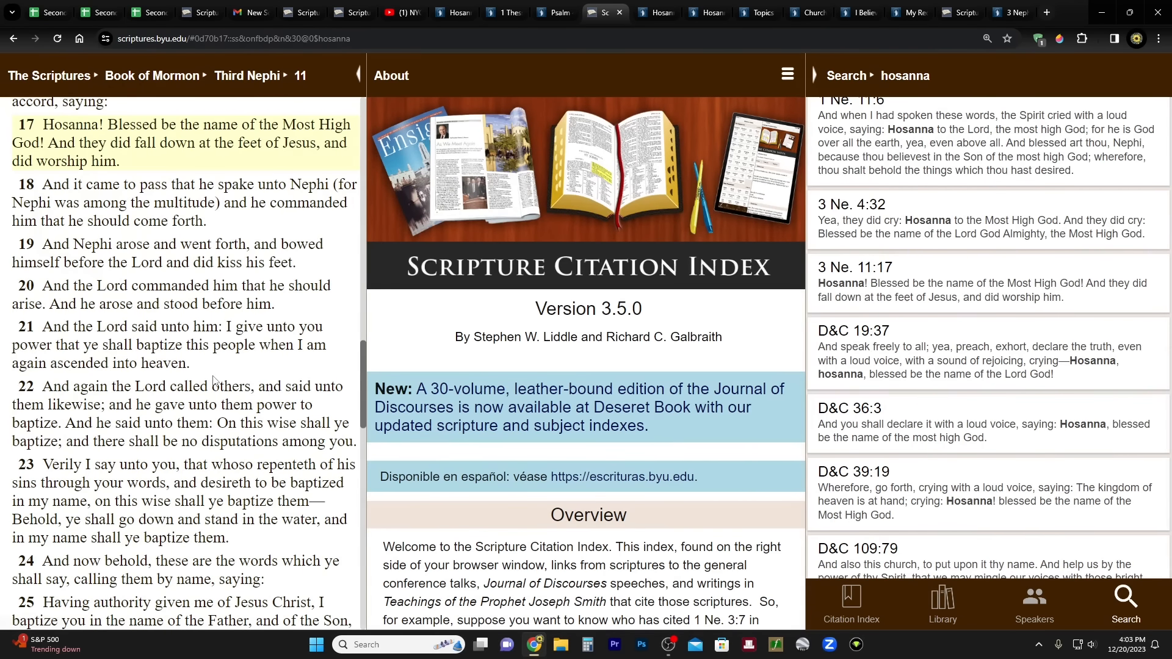
scroll(down, 3)
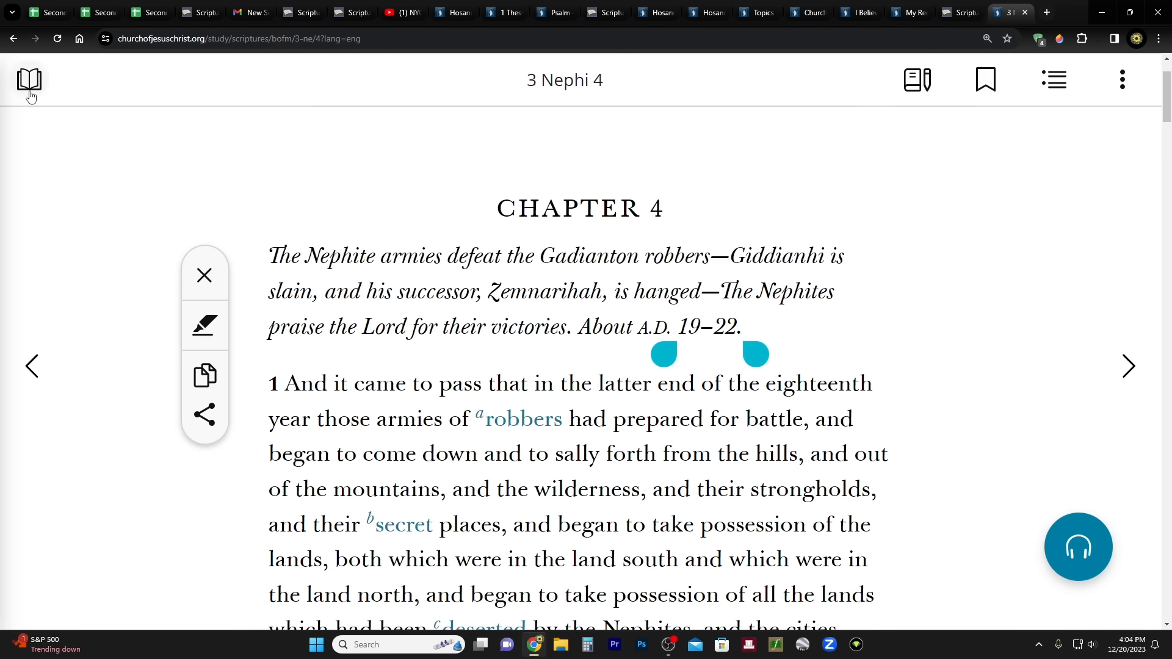
Step: Use the scriptures contents panel to reach and read 3 Nephi 11
click(29, 79)
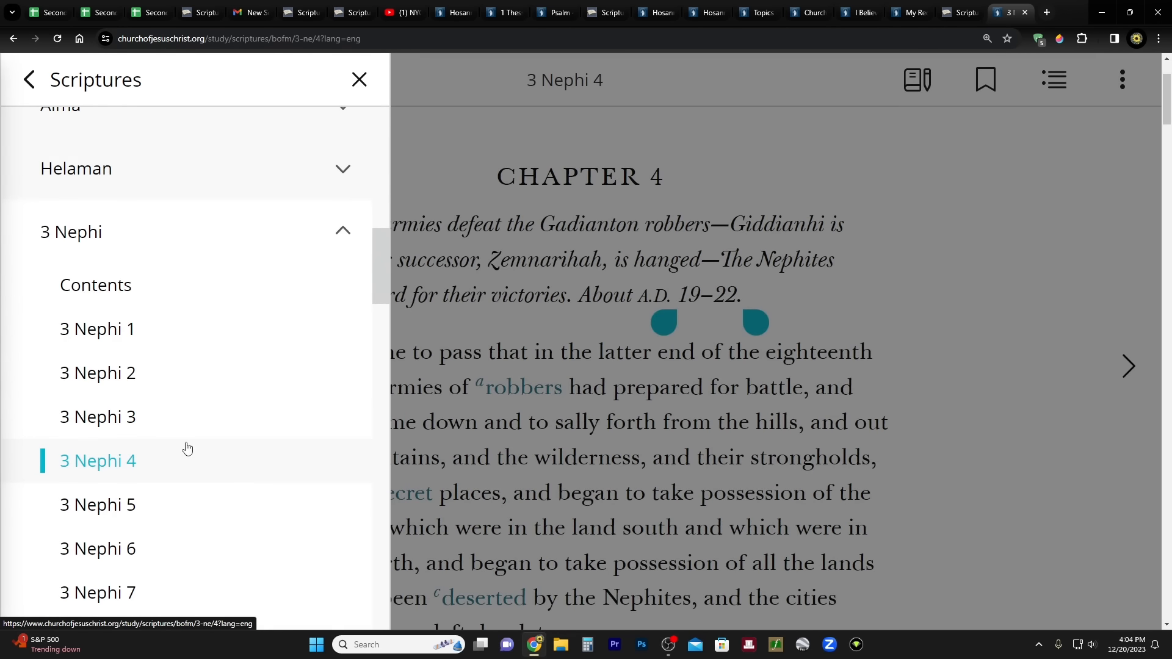
scroll(down, 3)
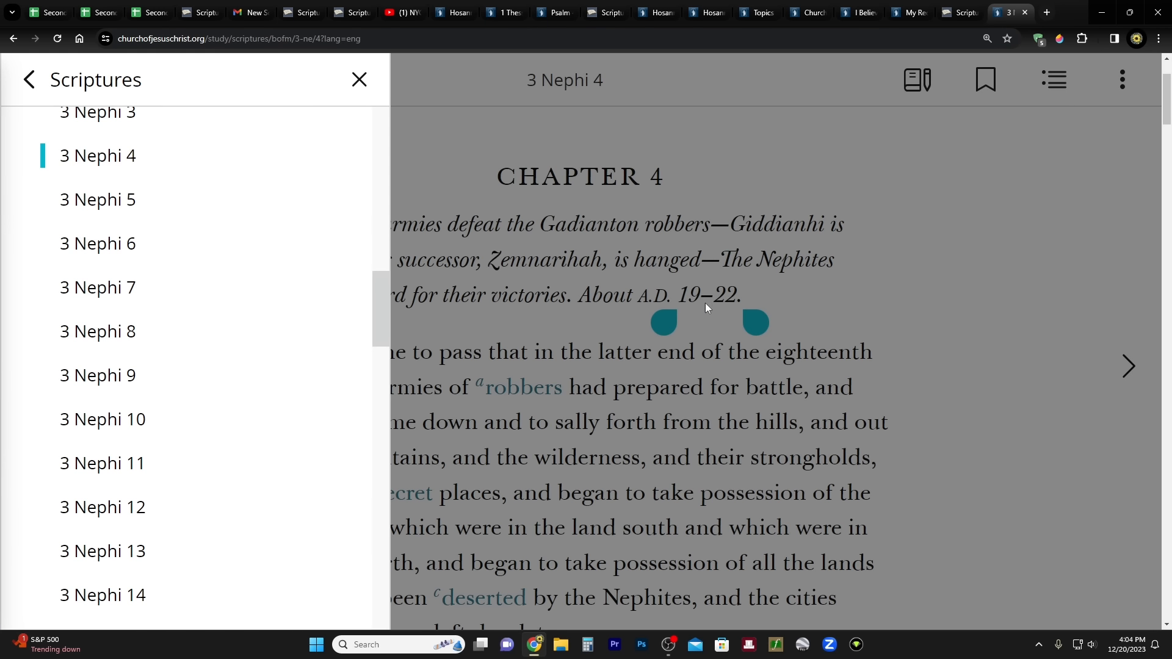
mouse_move(699, 313)
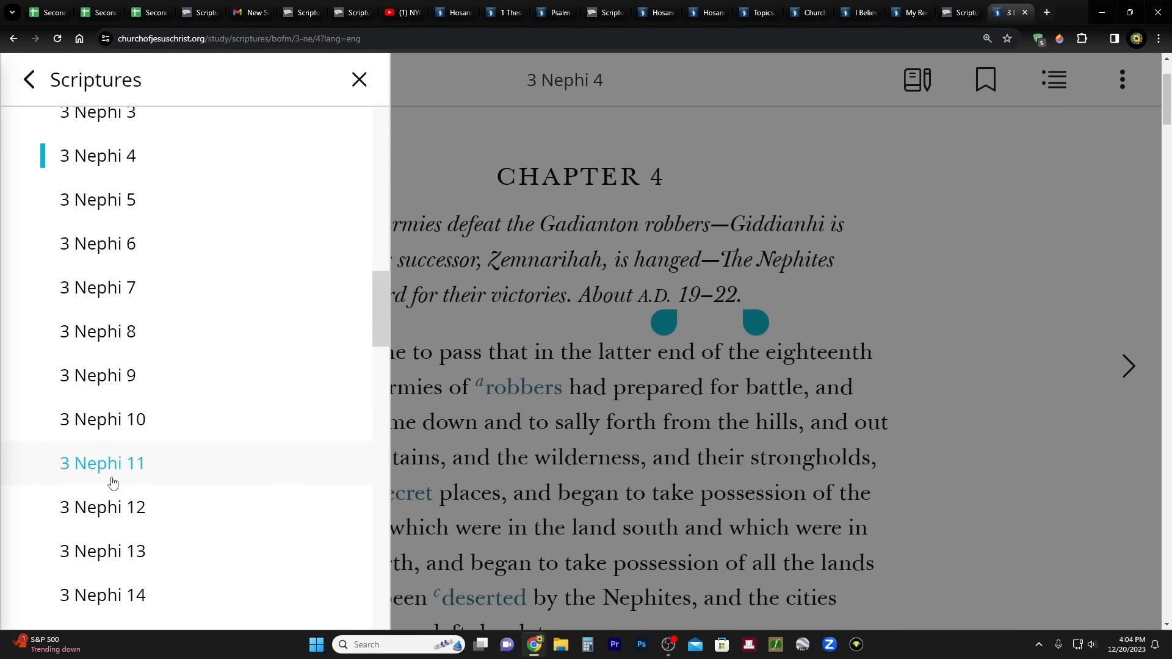
click(102, 463)
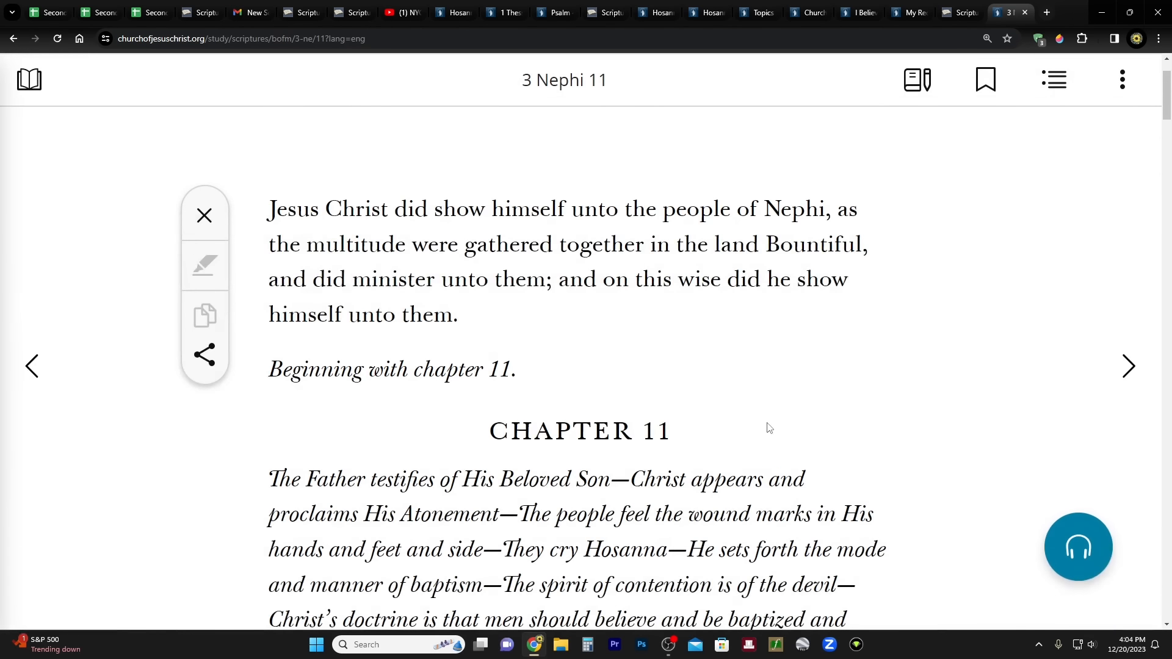
scroll(down, 3)
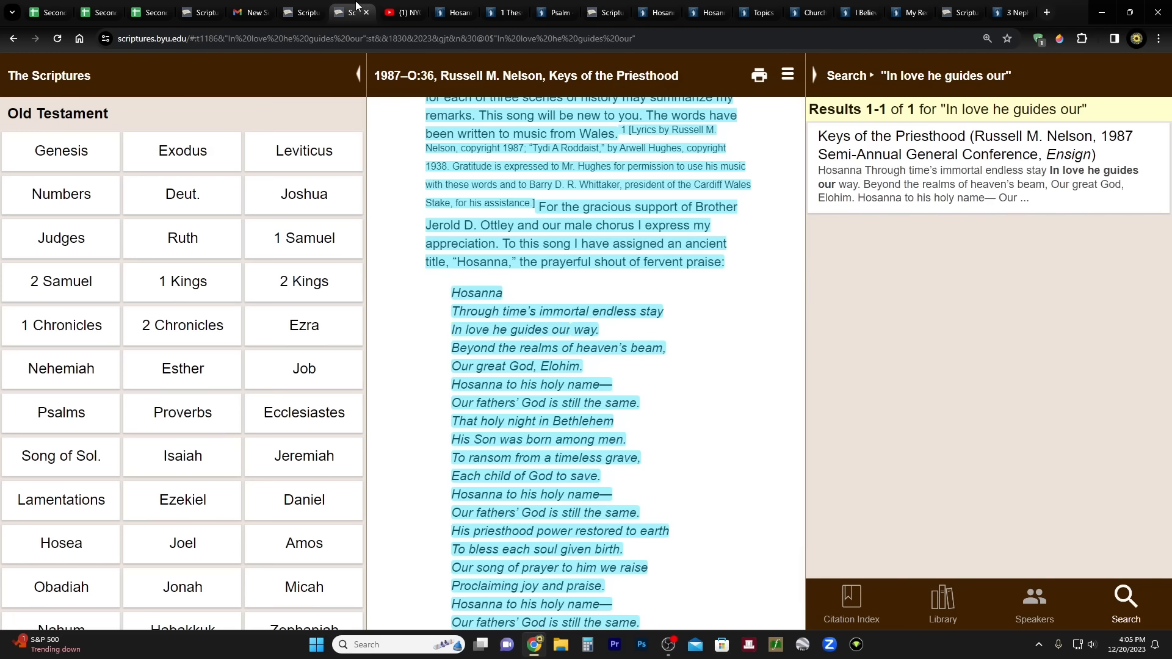
mouse_move(357, 6)
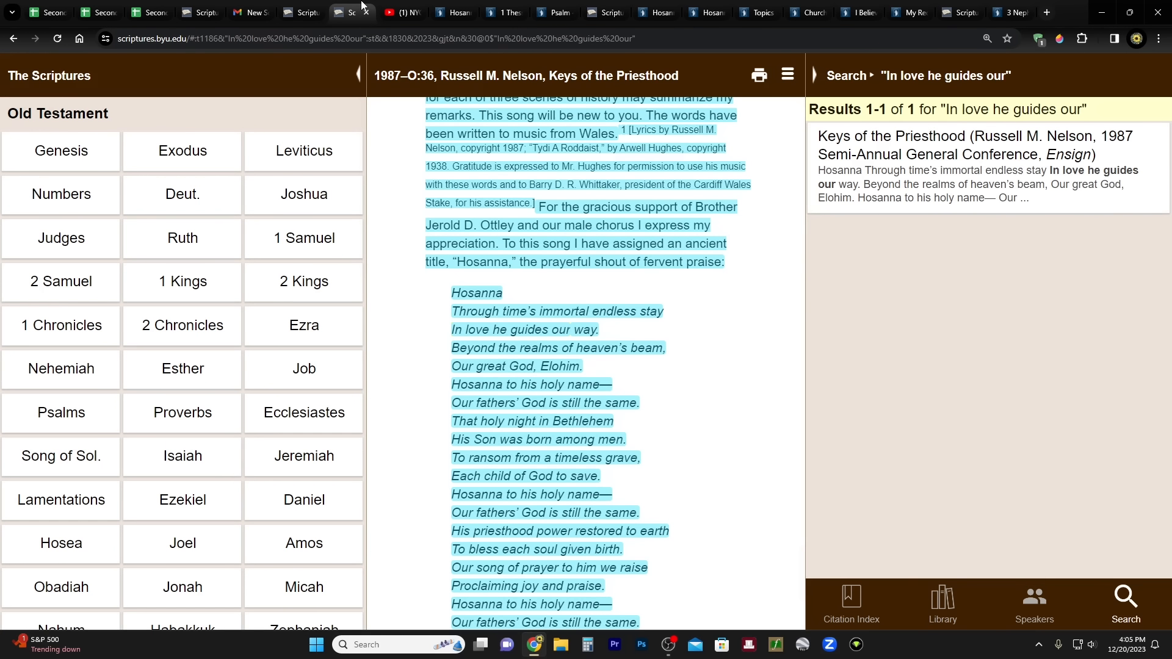
Step: Read the Hosanna hymn lyrics, then bring up the Bible Dictionary Hosanna entry tab
scroll(down, 3)
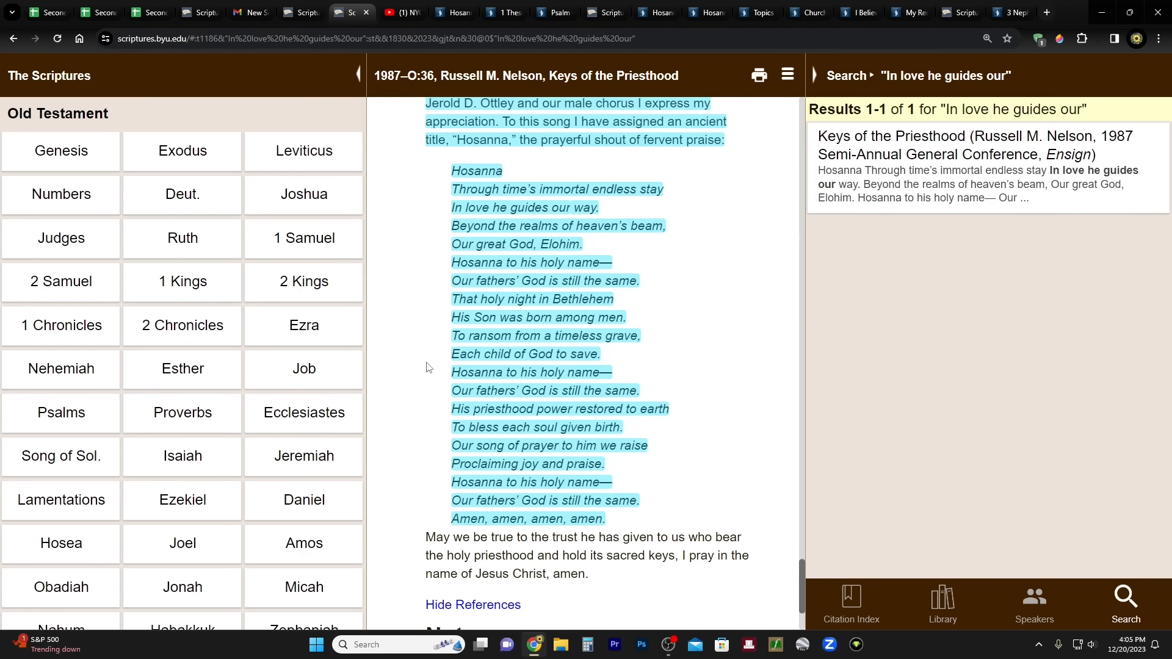
mouse_move(420, 344)
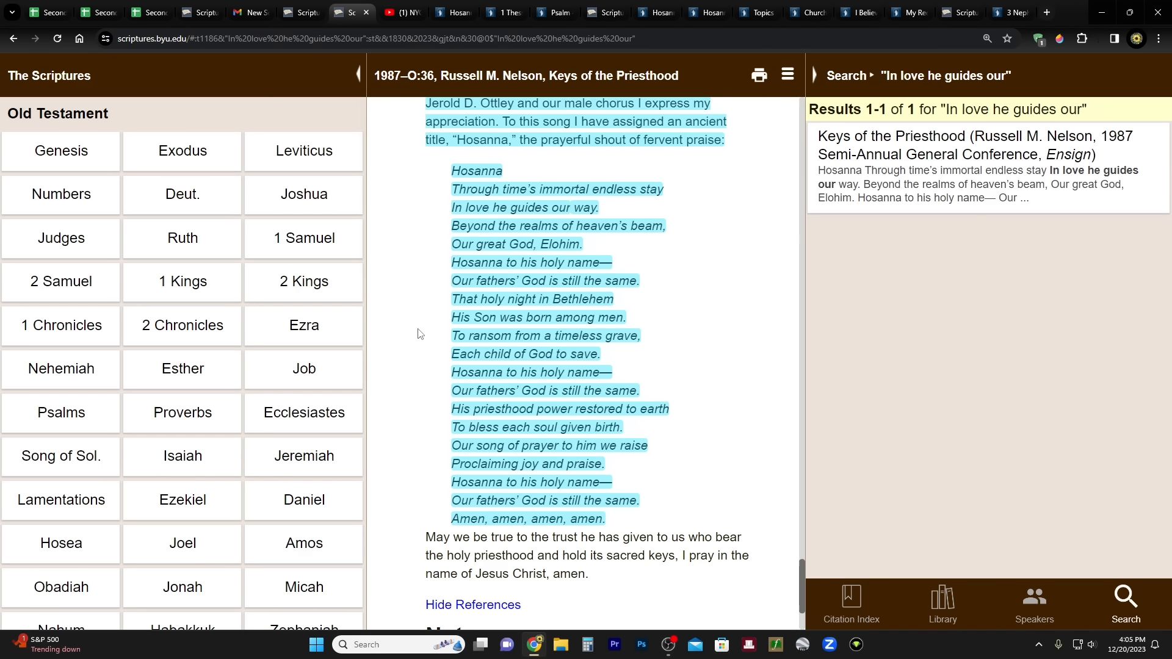
mouse_move(492, 170)
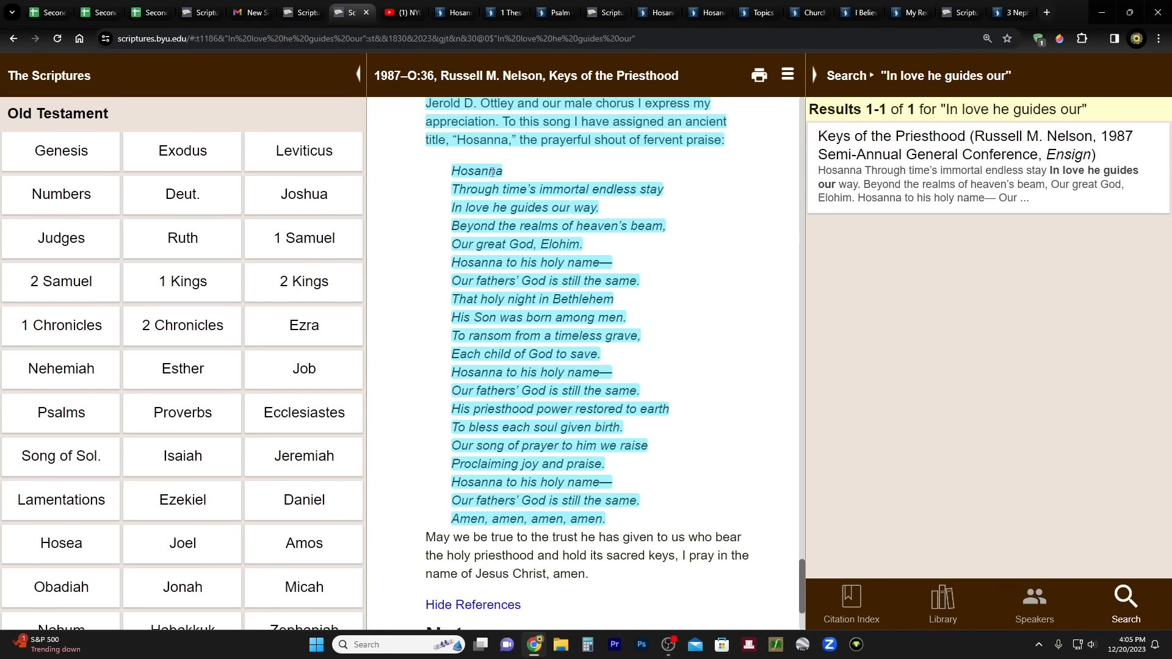
mouse_move(545, 176)
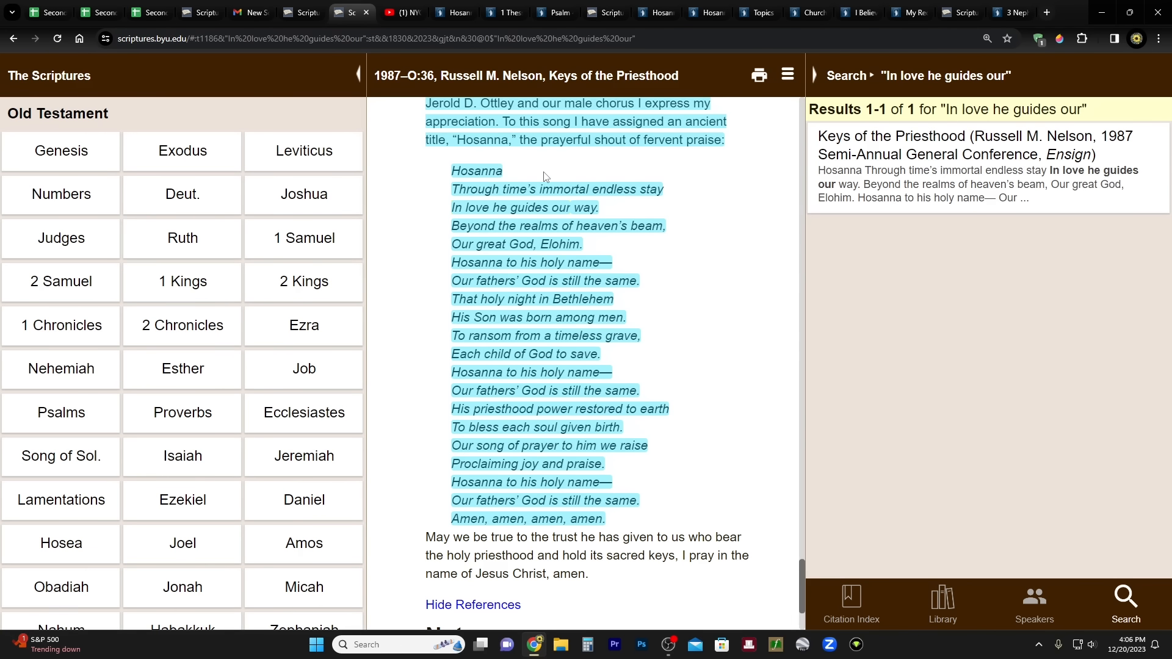
click(656, 13)
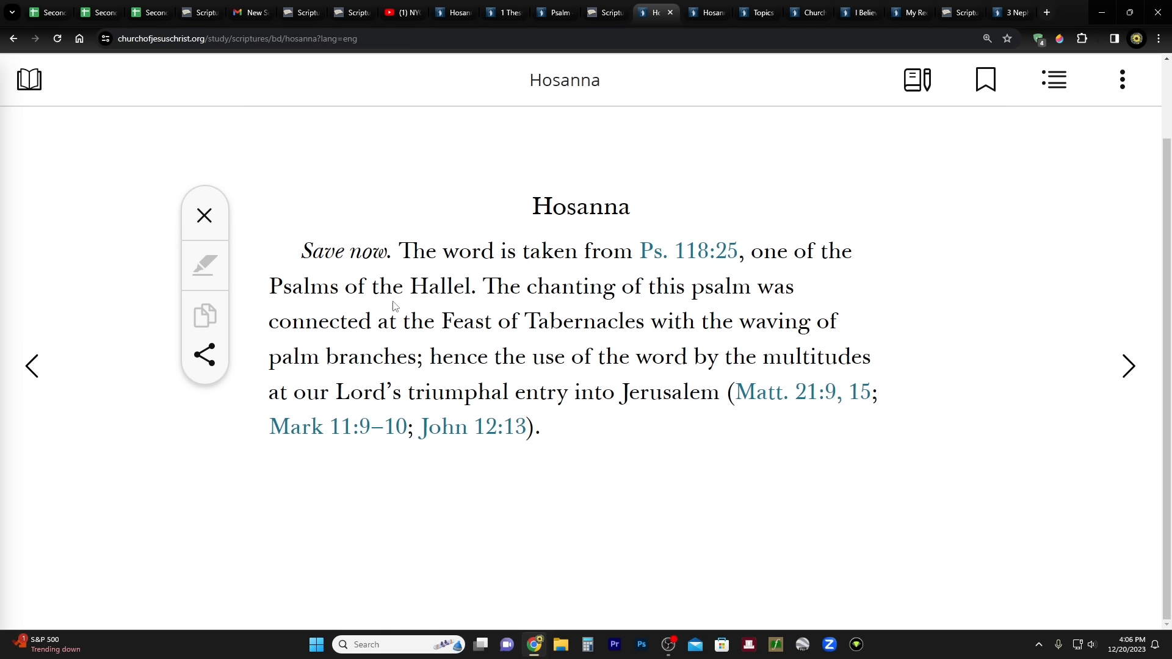
mouse_move(623, 254)
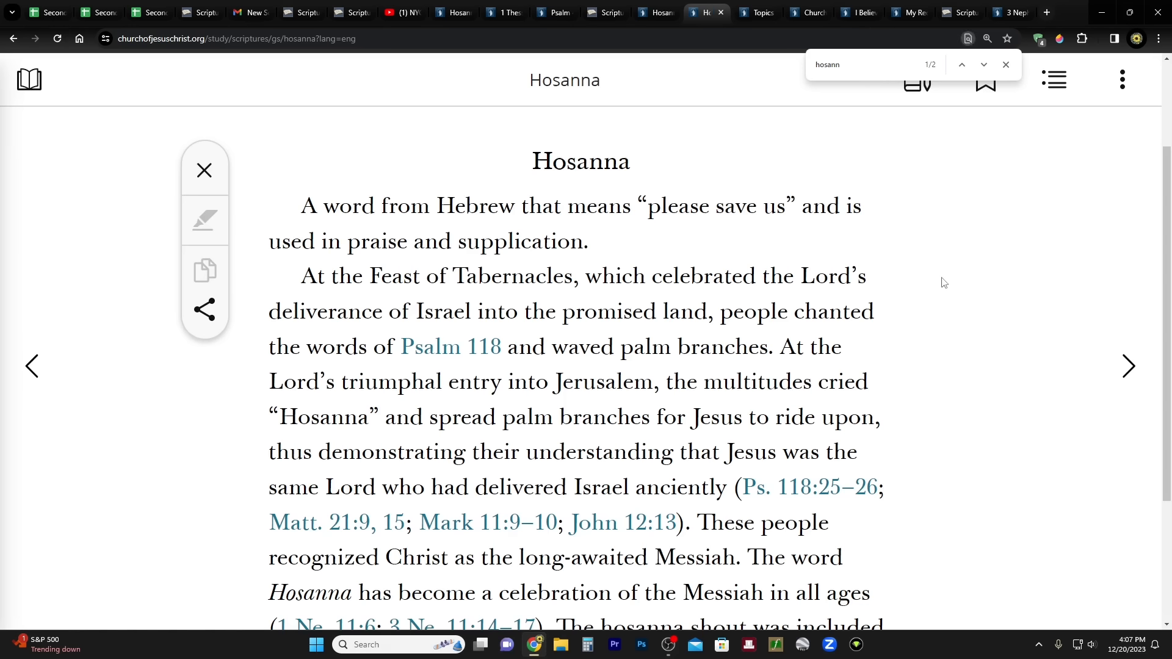
Step: Close the find bar and read the Hosanna entry through its temple dedication references
click(1006, 66)
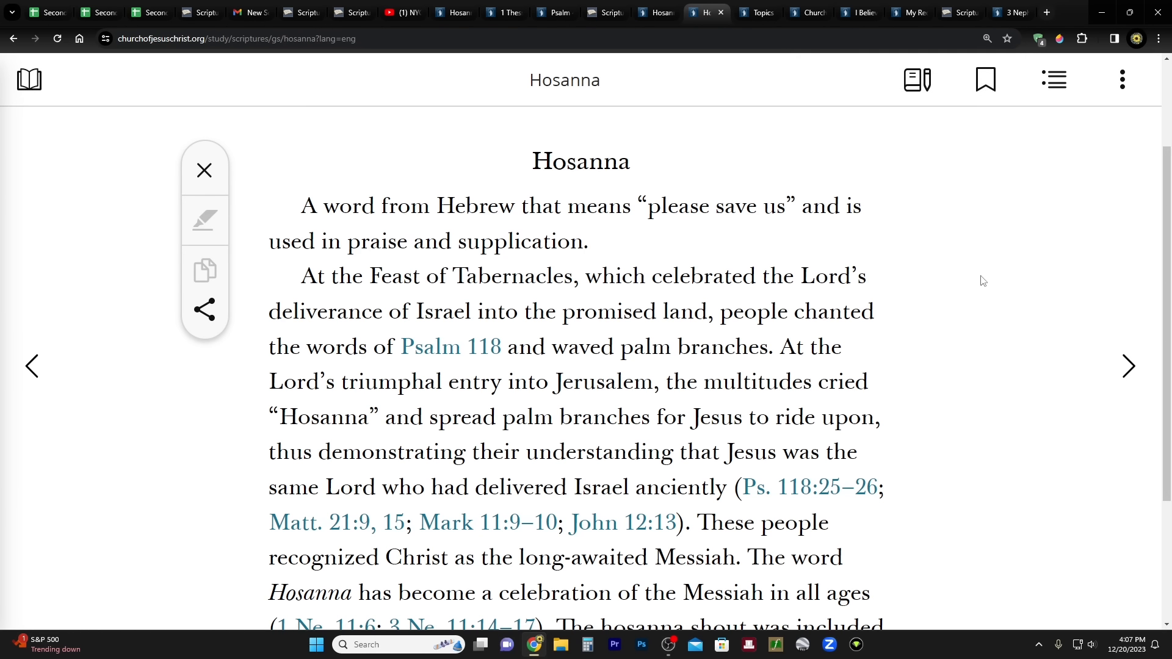
scroll(down, 3)
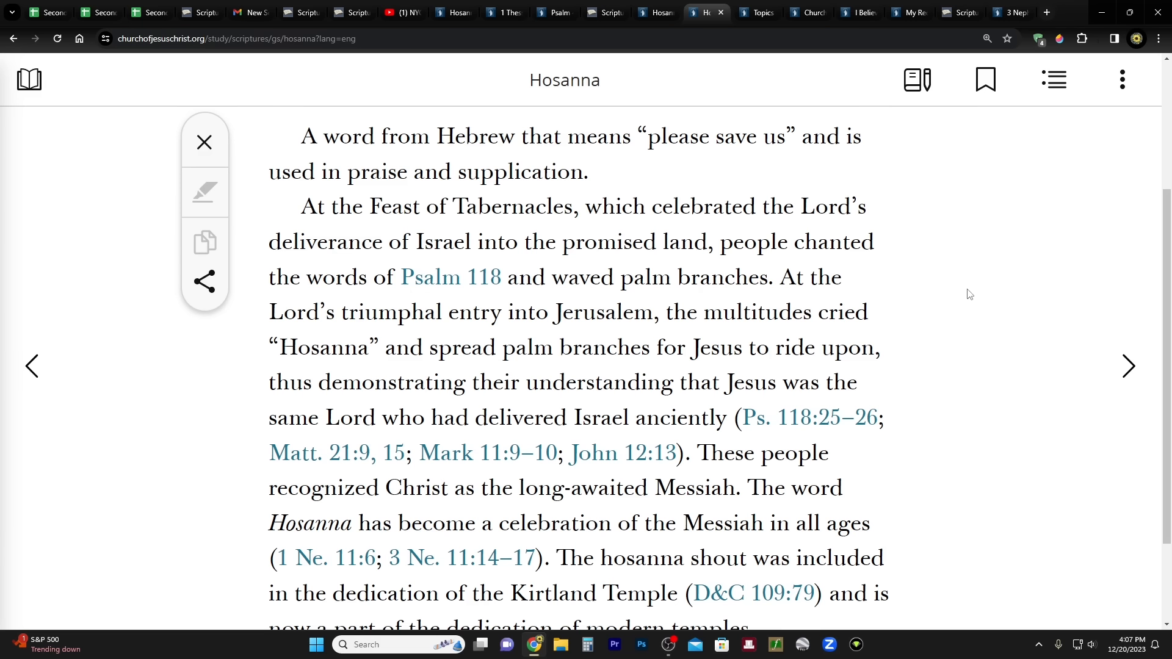
scroll(down, 3)
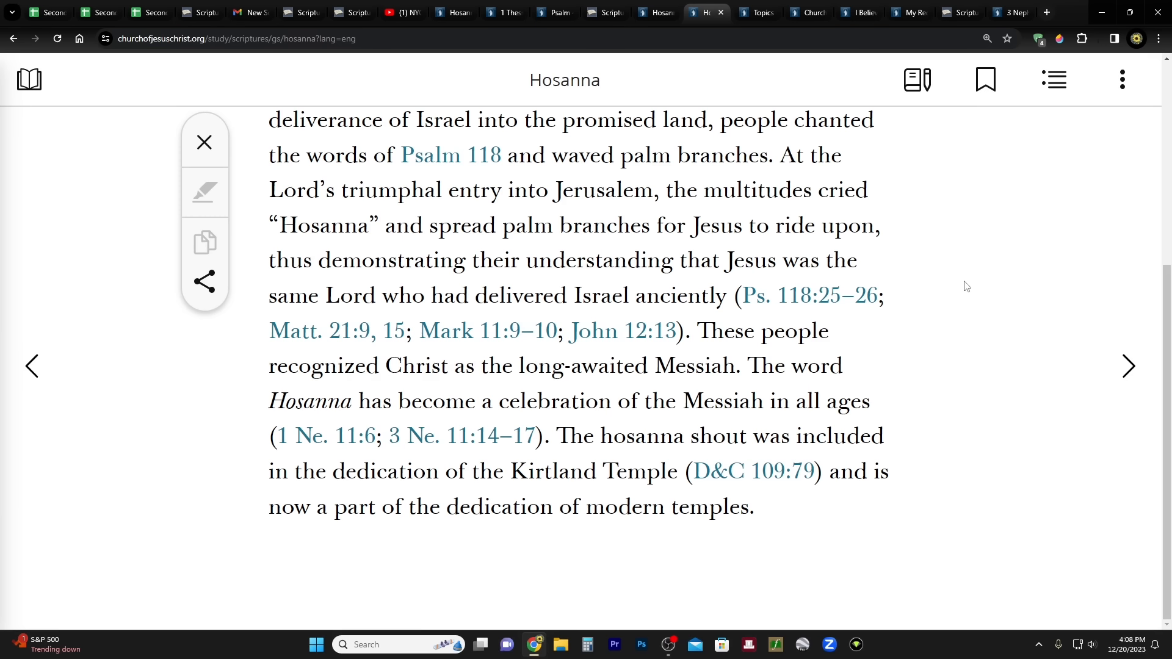
click(756, 12)
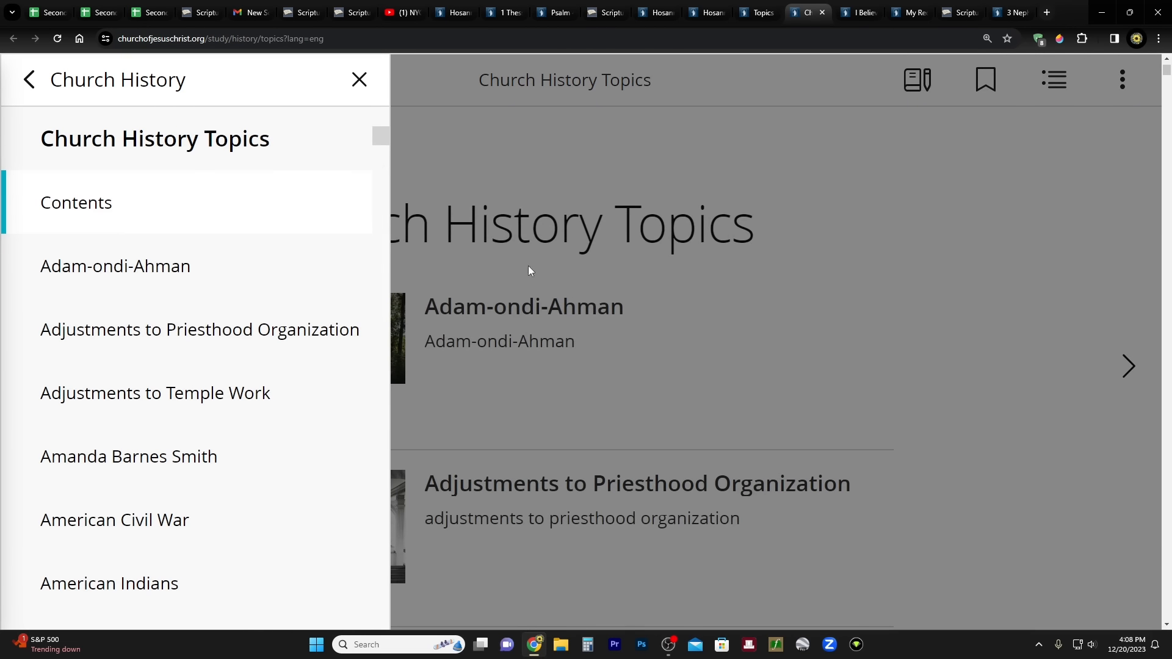
Step: Close the Church History contents panel, then switch to the Second Coming Timeline spreadsheet
click(360, 80)
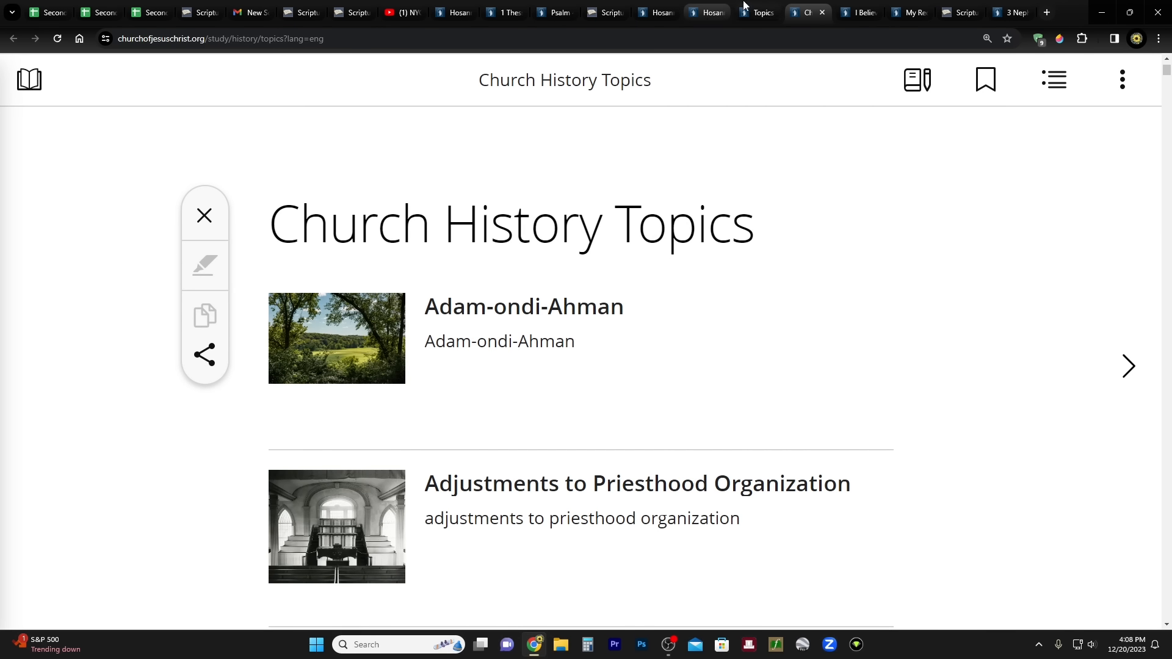
click(757, 12)
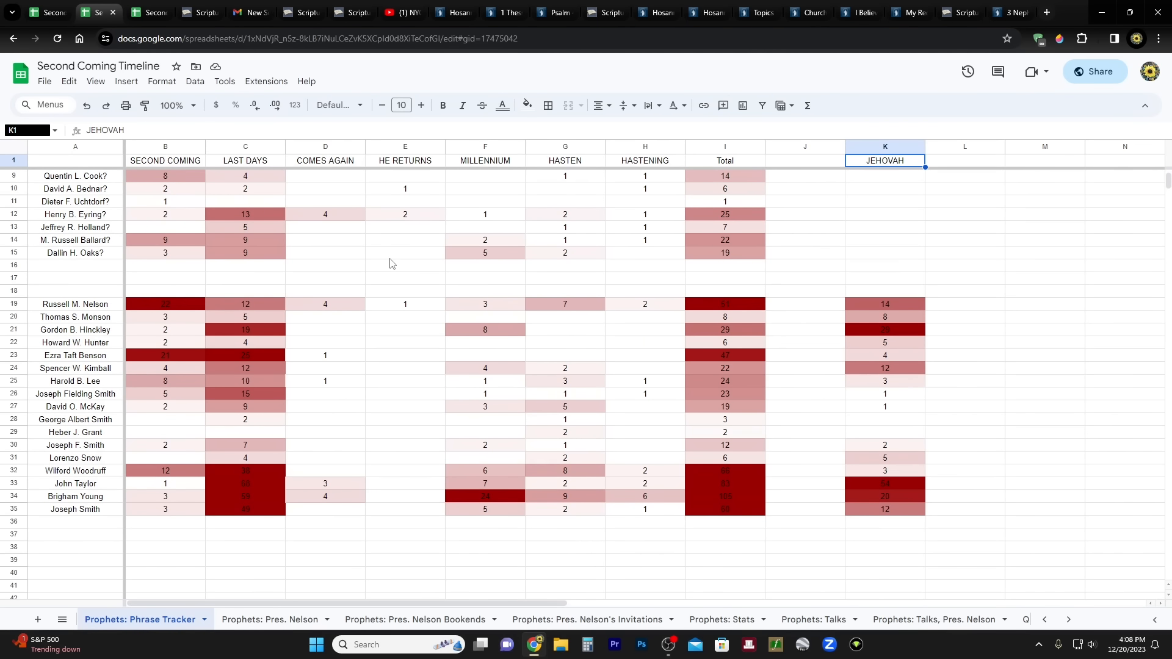
mouse_move(356, 276)
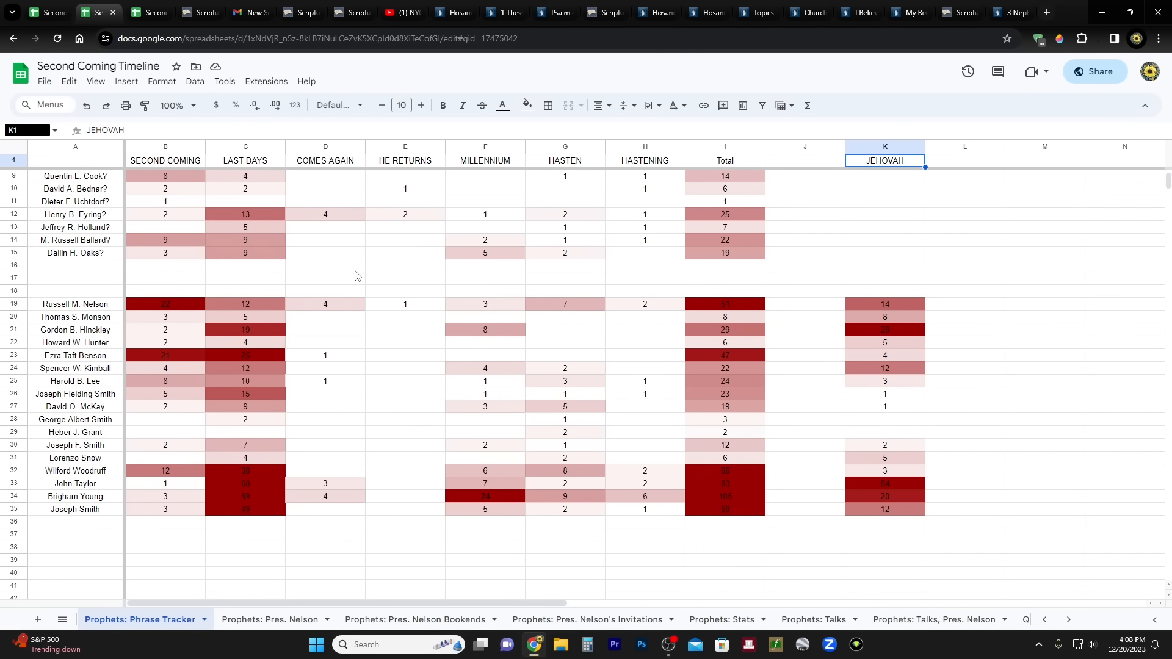
mouse_move(354, 276)
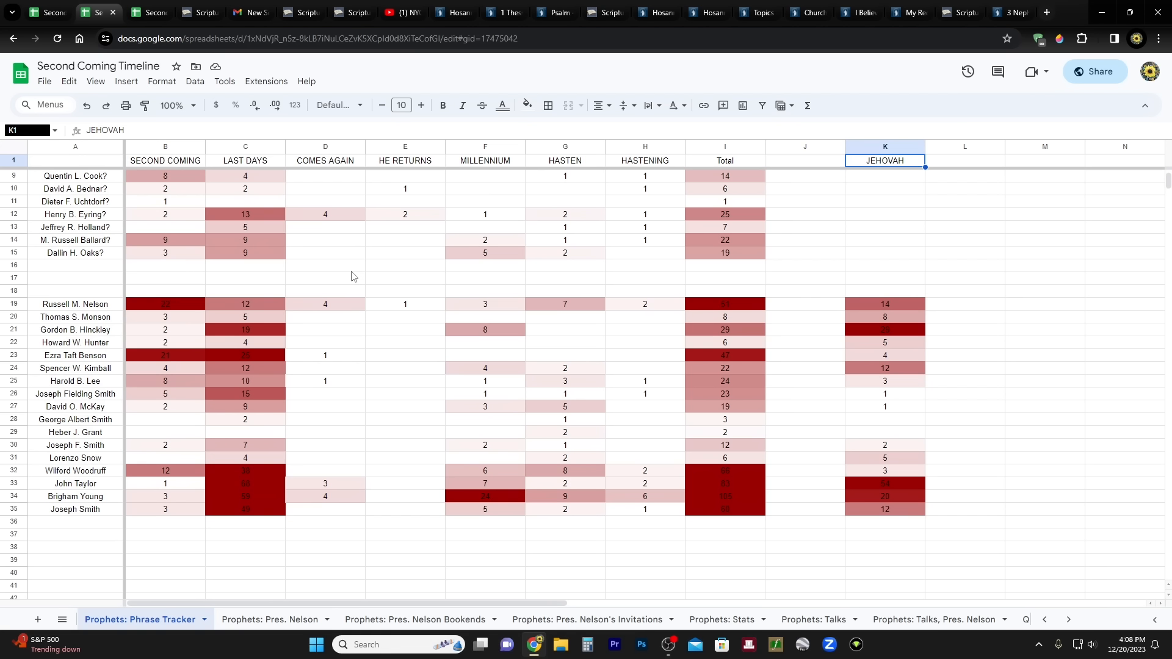
Step: Set the Phrase Tracker sheet zoom to 150% and scroll down the prophet tallies
click(177, 104)
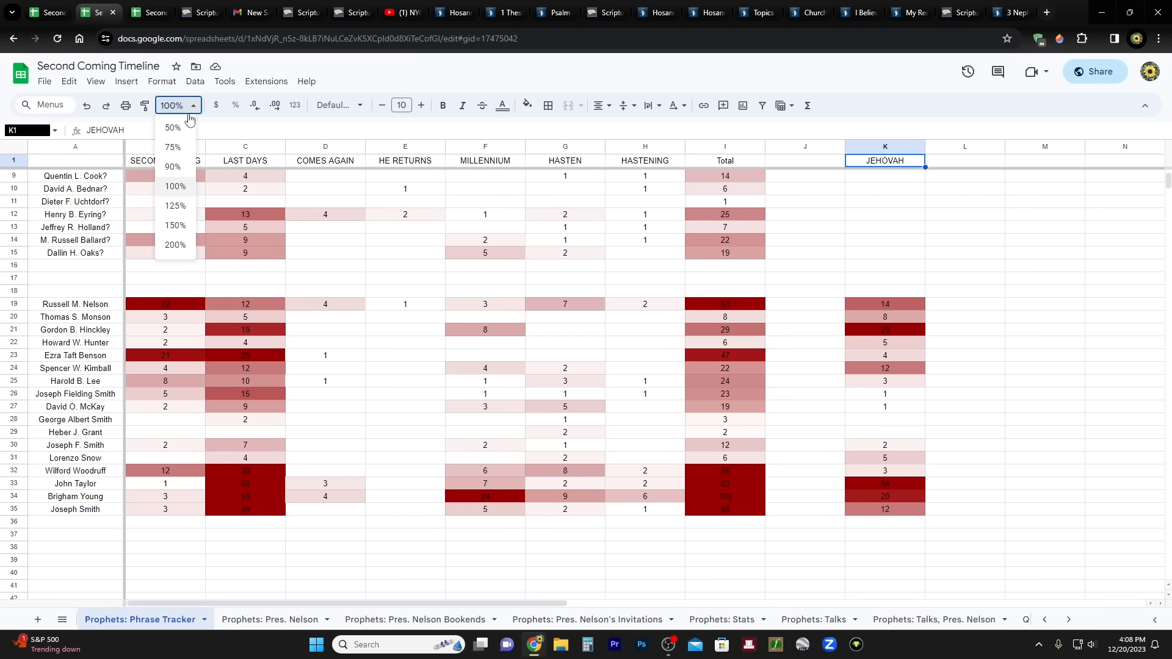
click(174, 226)
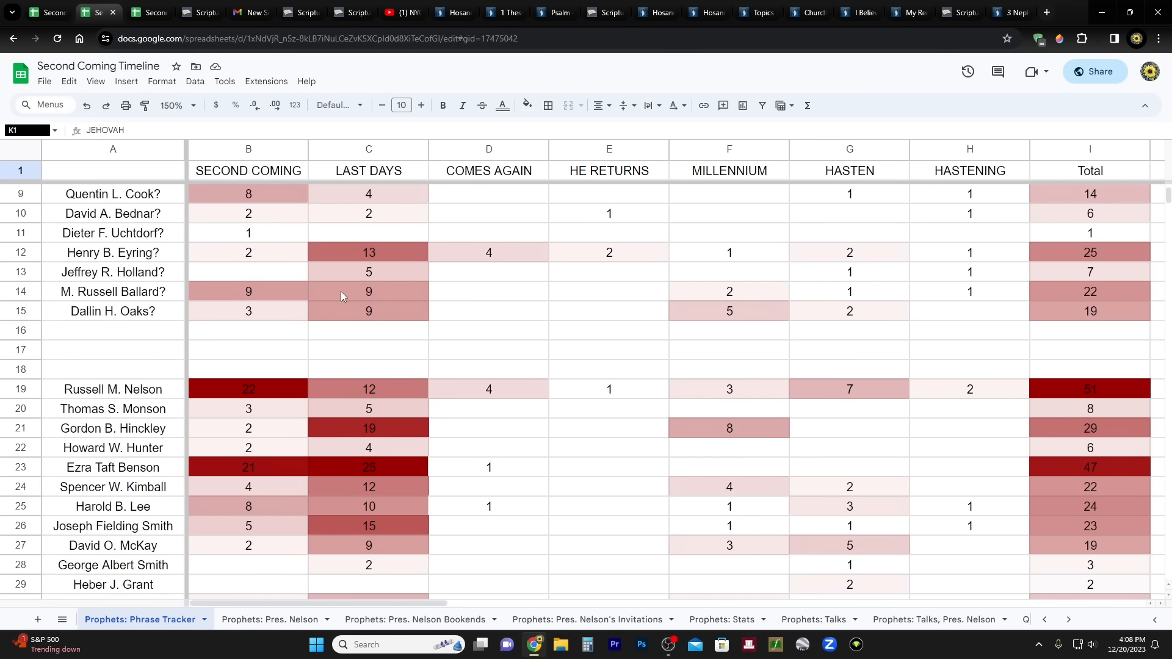
scroll(down, 3)
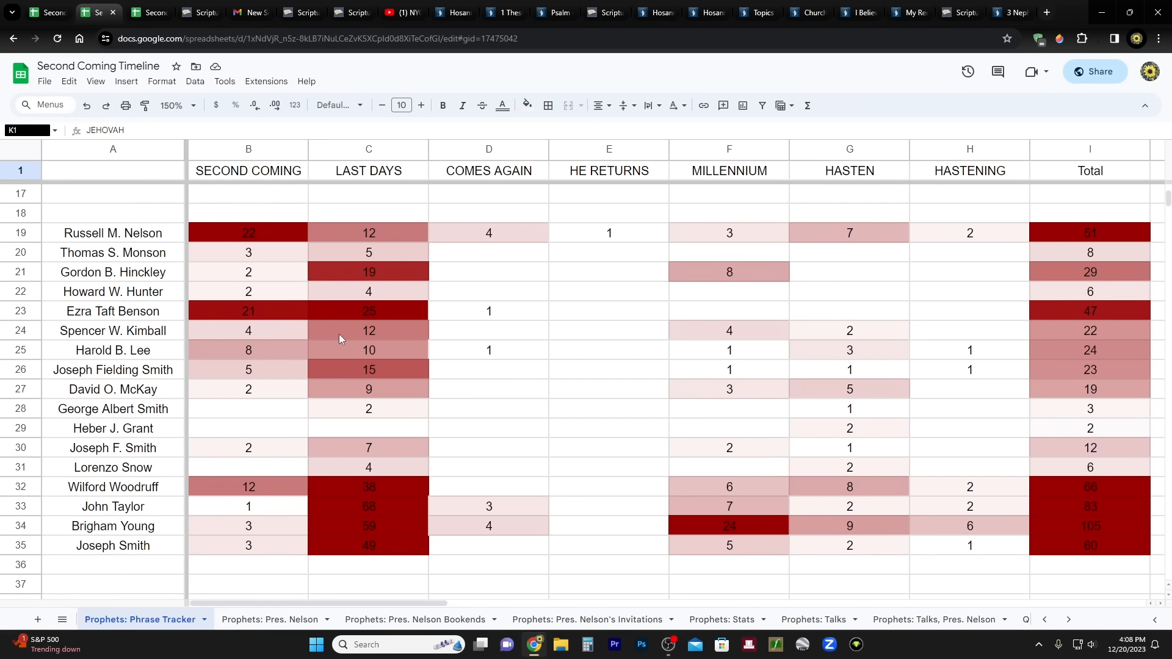
mouse_move(181, 237)
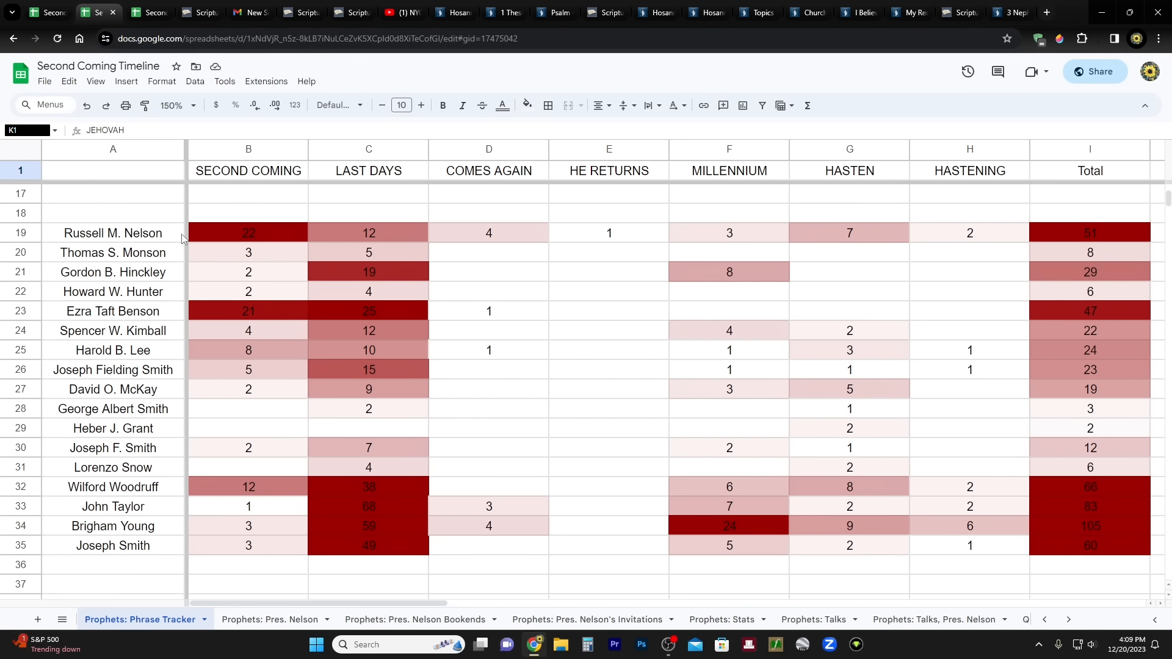
mouse_move(471, 210)
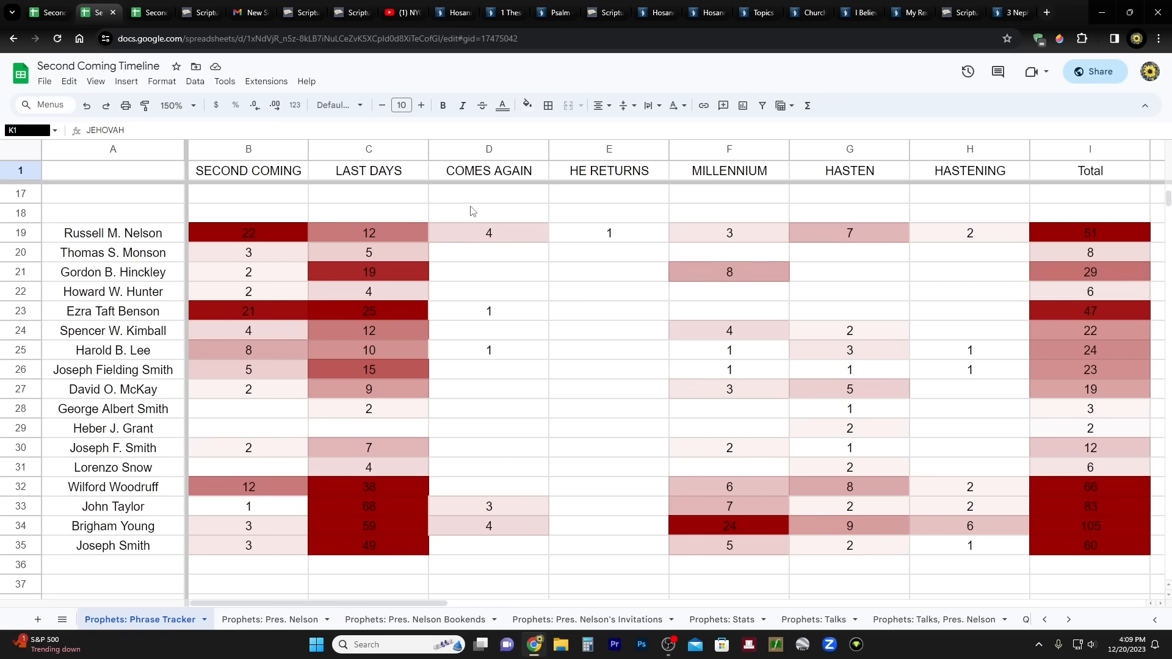
mouse_move(322, 190)
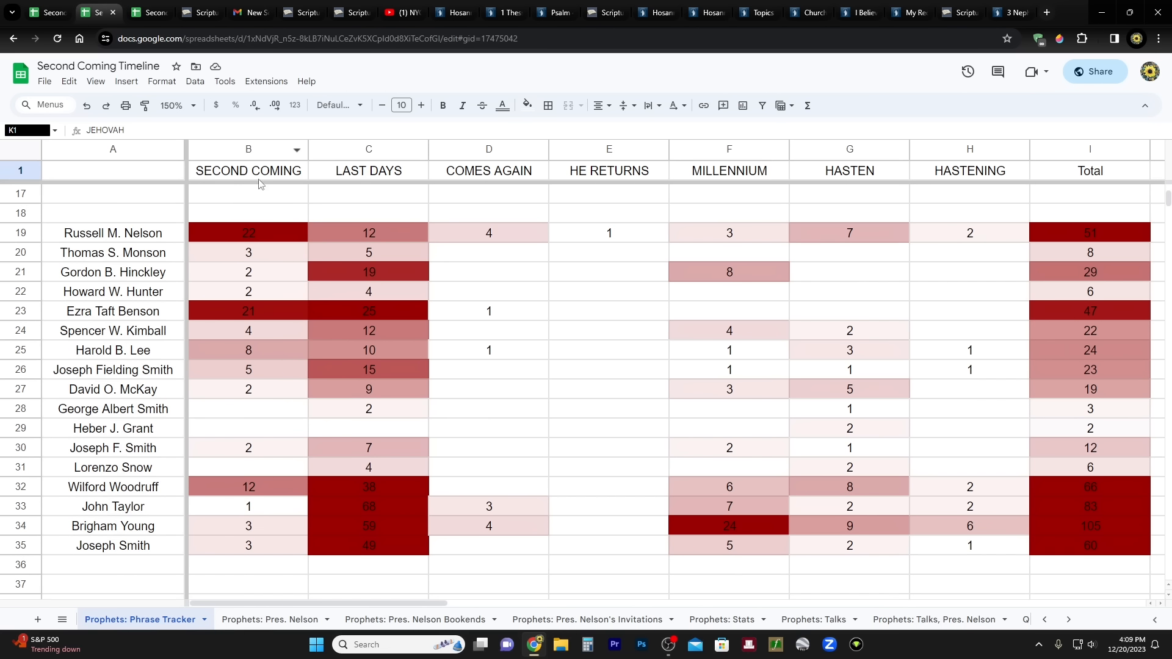
mouse_move(420, 176)
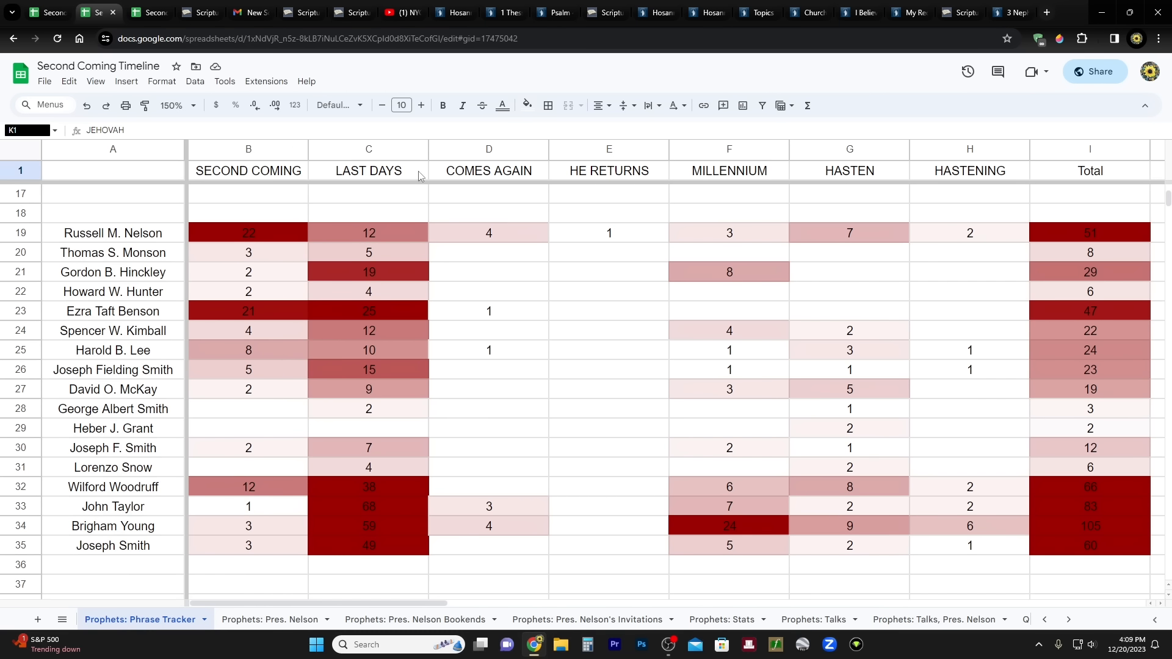
mouse_move(559, 178)
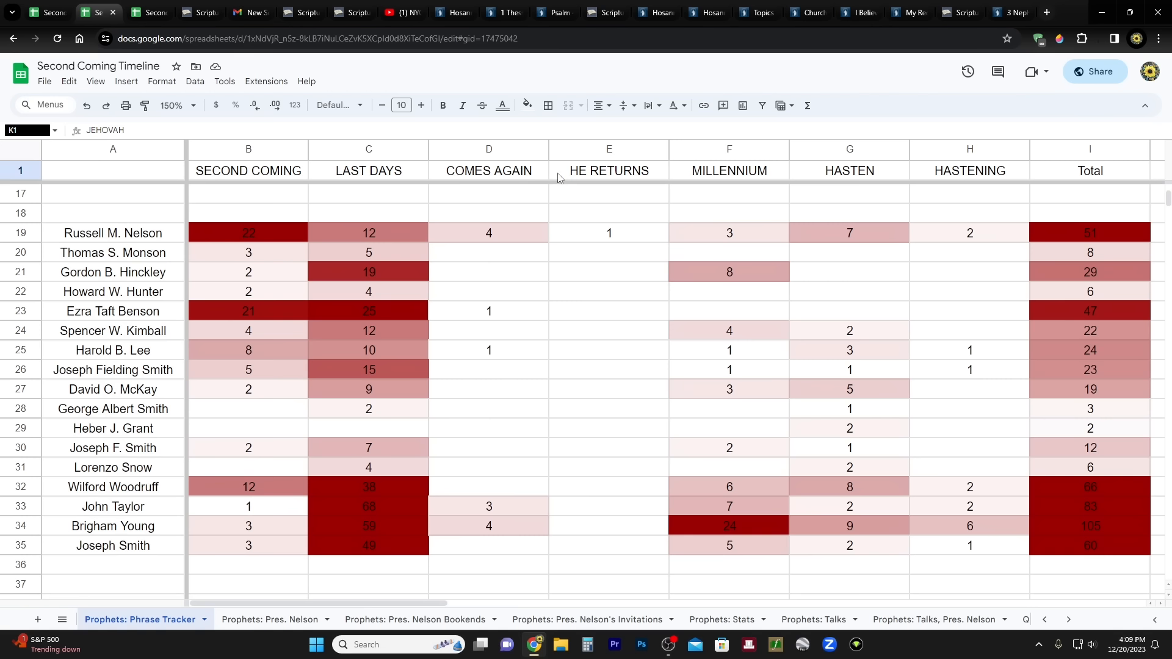
mouse_move(1038, 182)
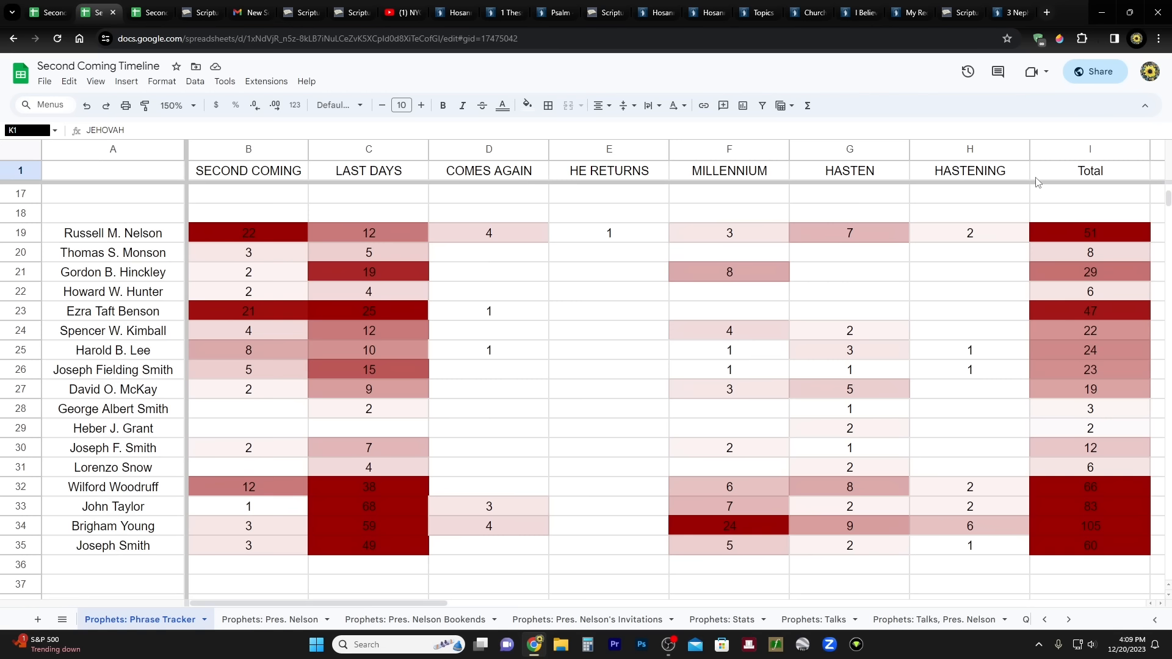
mouse_move(376, 263)
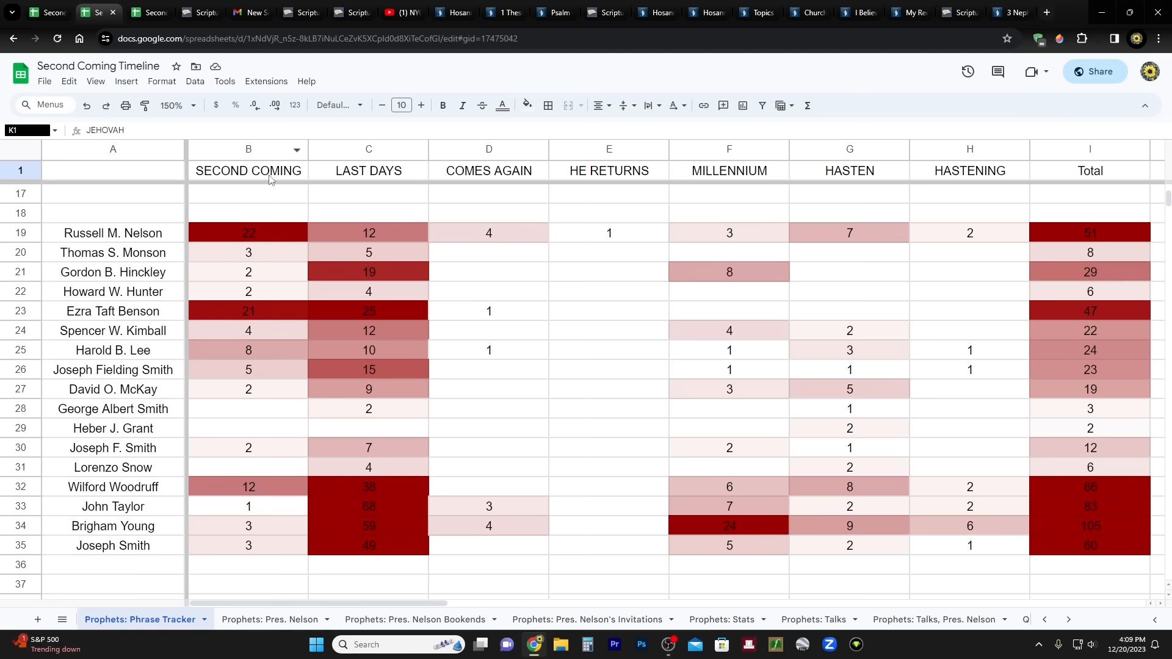
click(249, 232)
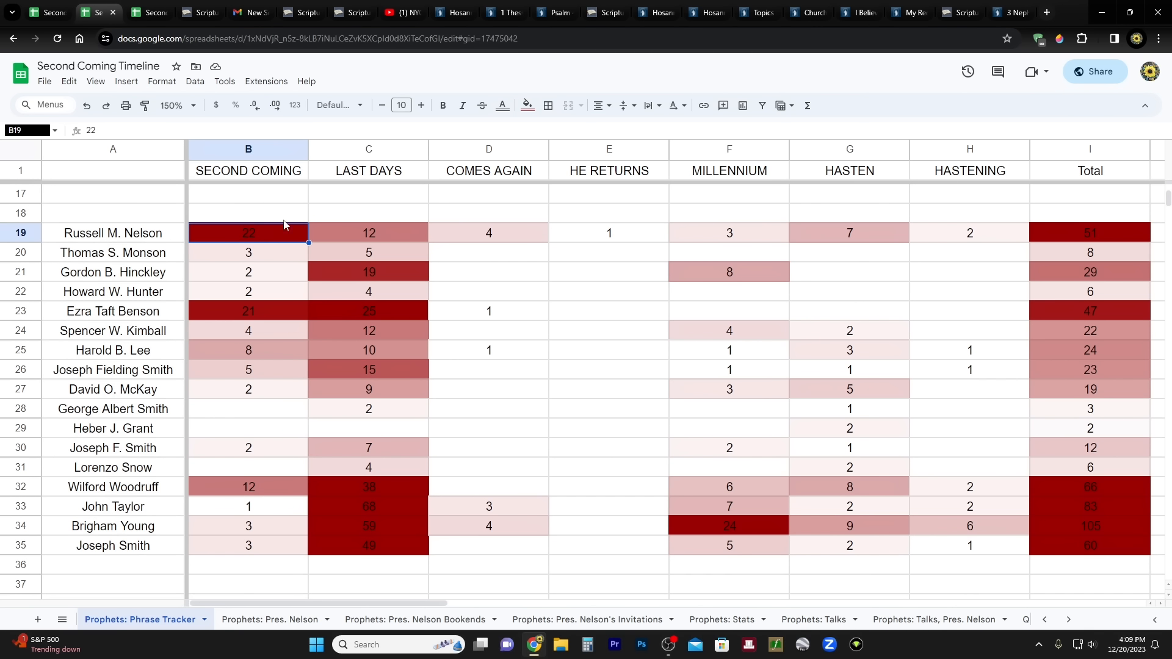
mouse_move(282, 212)
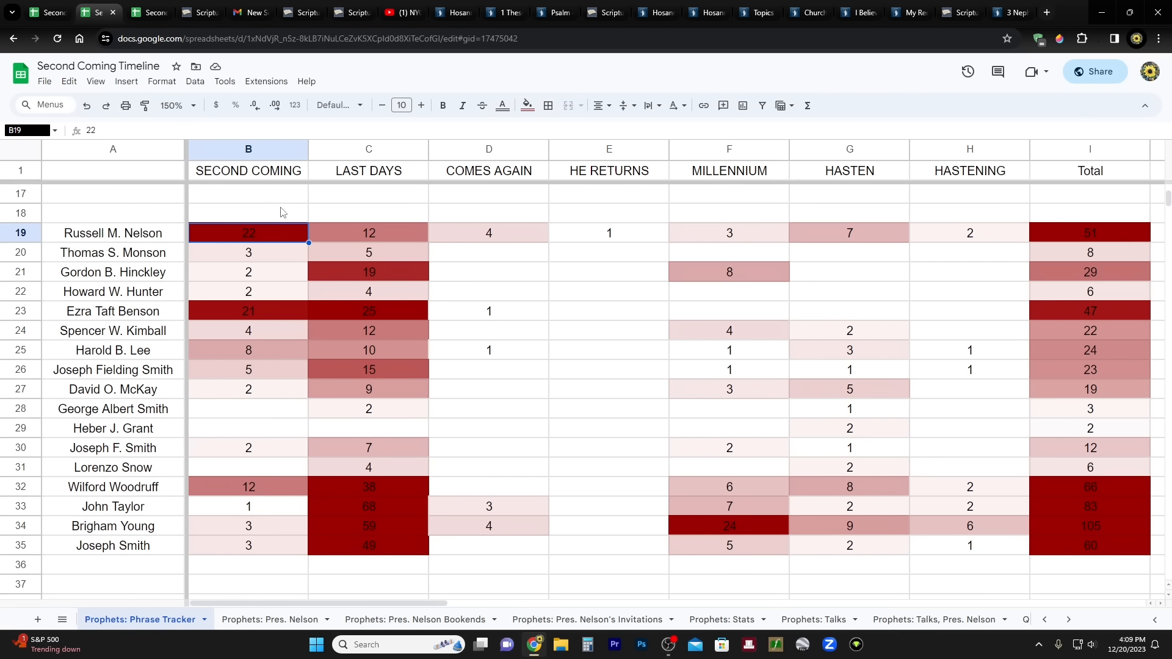
mouse_move(257, 568)
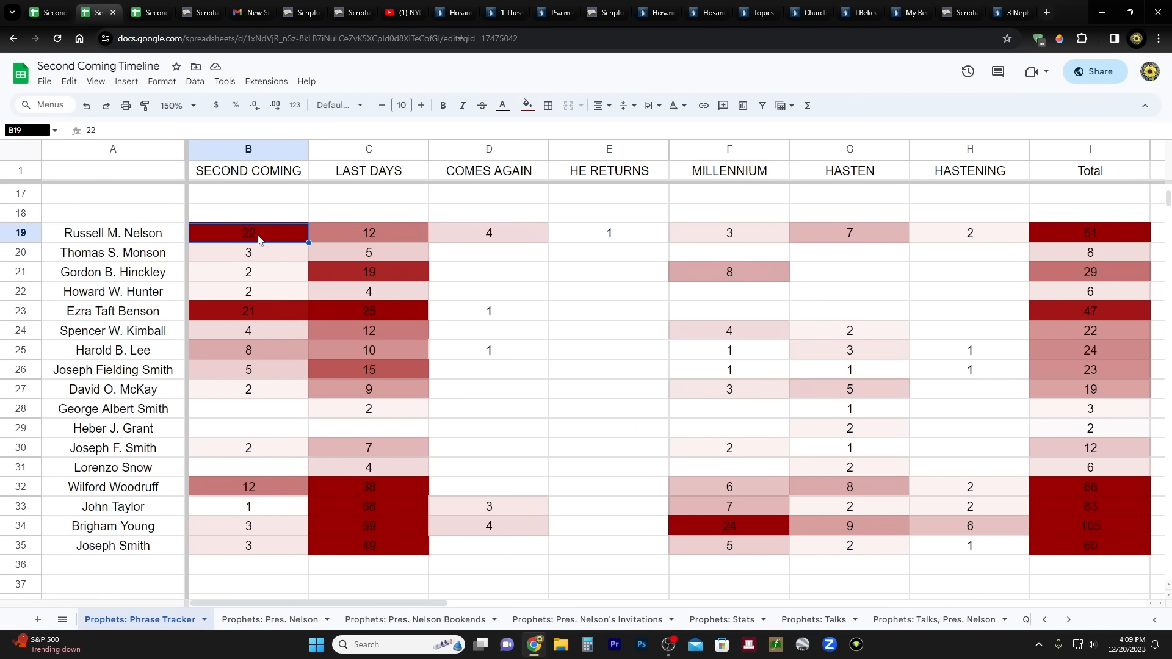
click(249, 310)
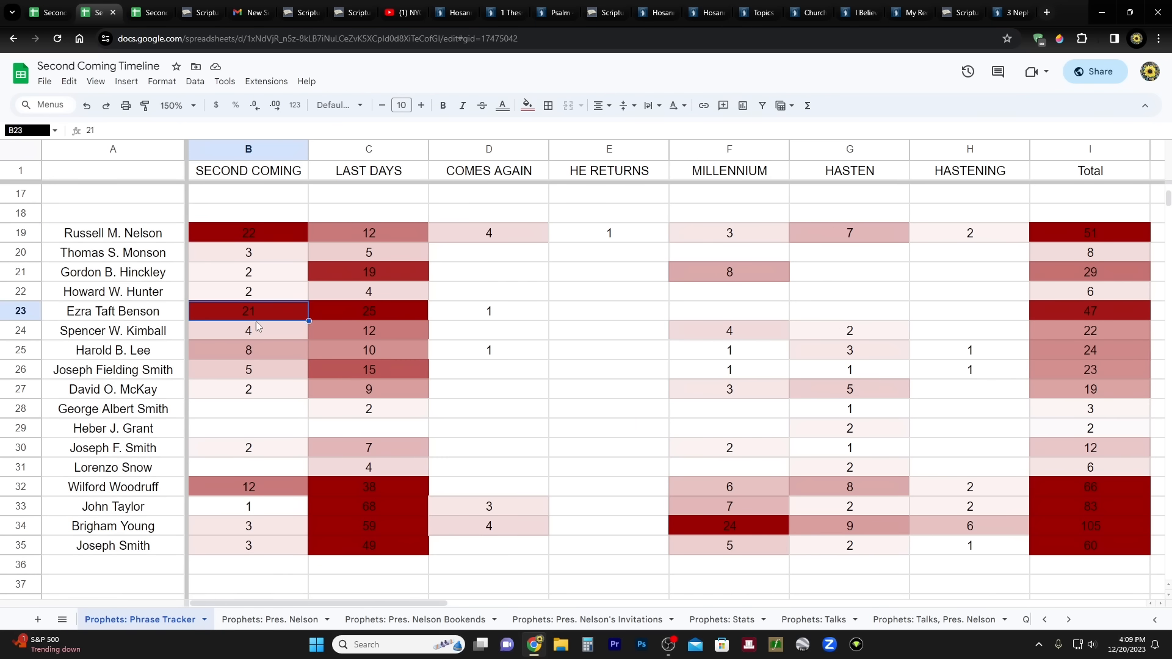
click(248, 233)
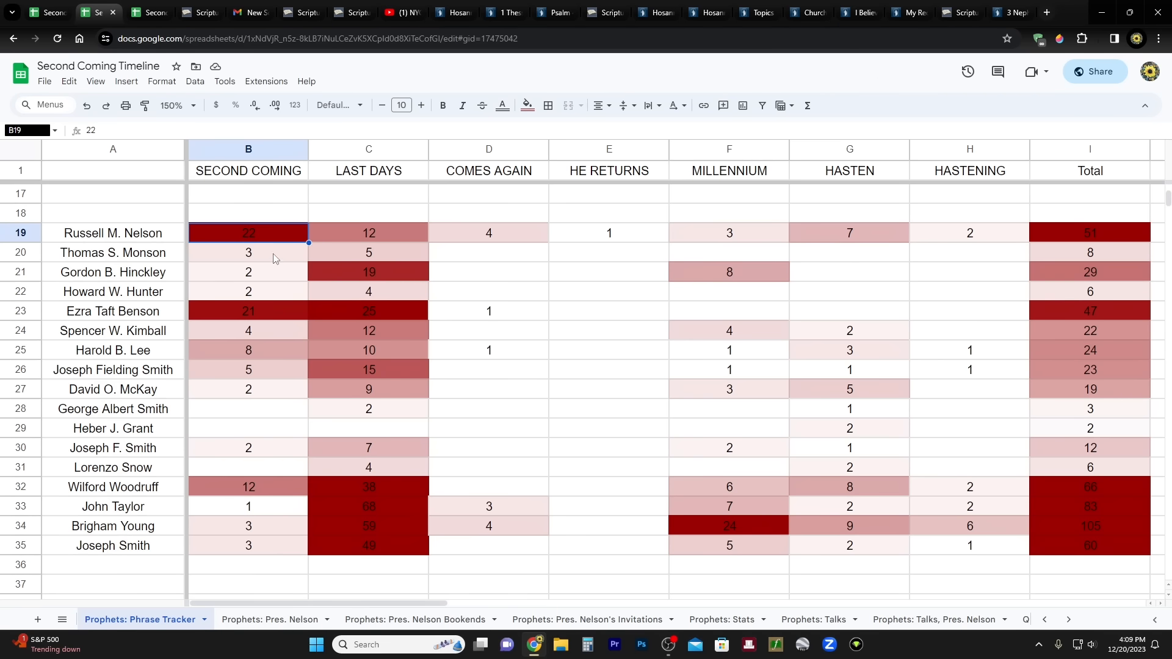
mouse_move(271, 222)
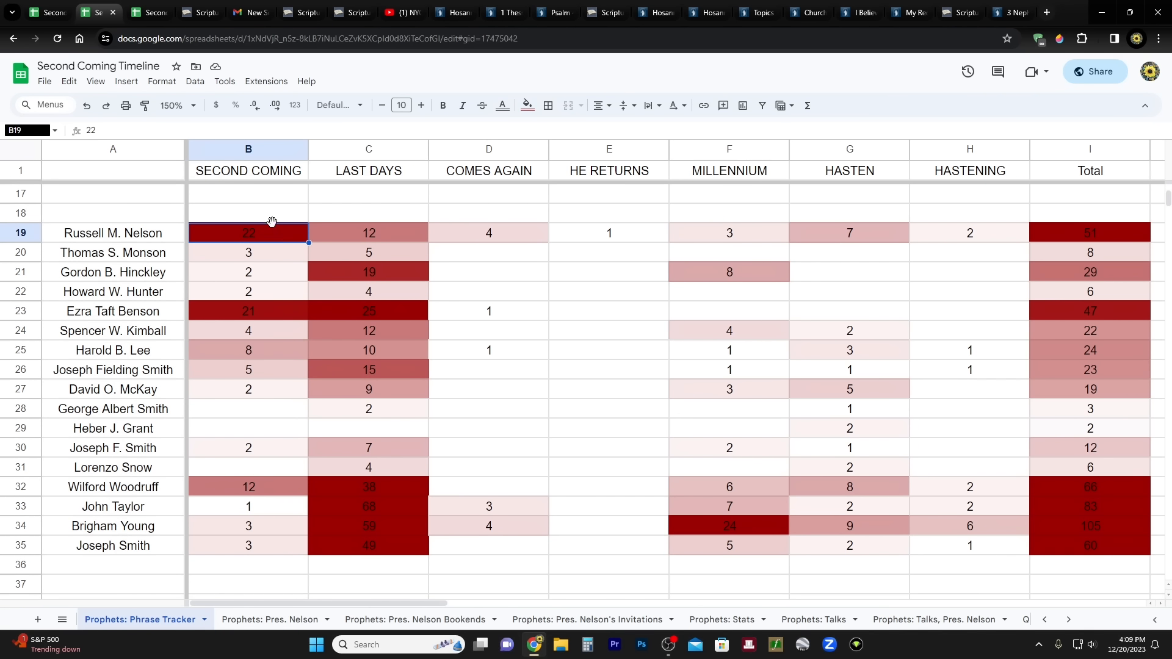
mouse_move(844, 196)
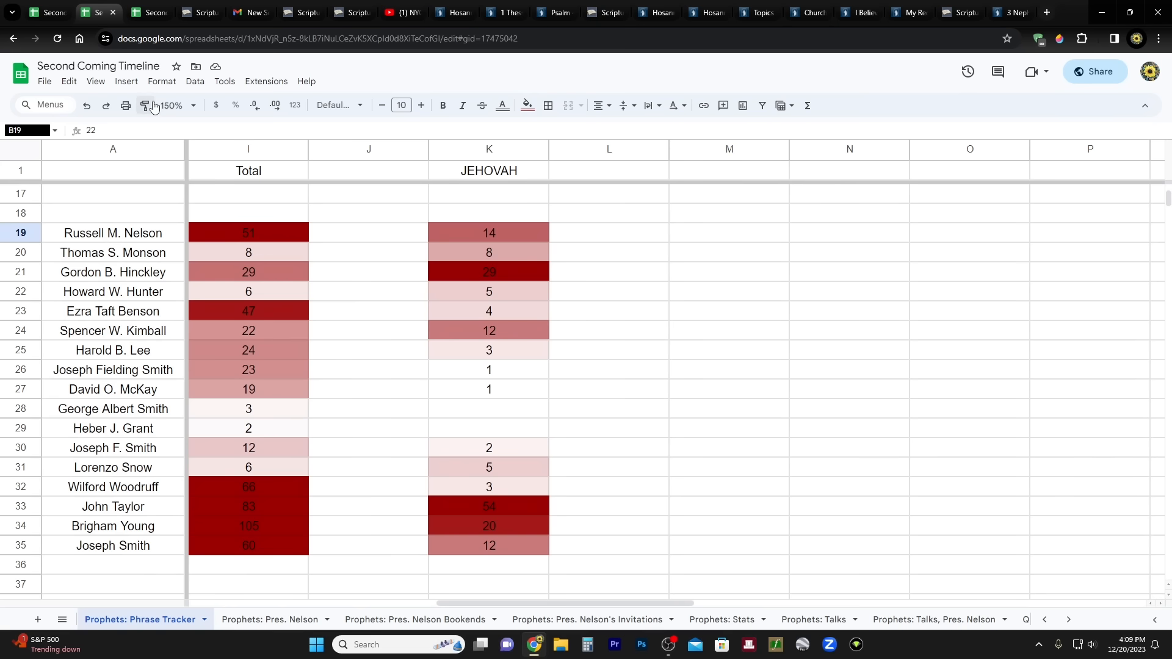
Step: Set the sheet zoom to 200% and scroll through the yearly phrase counts
click(177, 105)
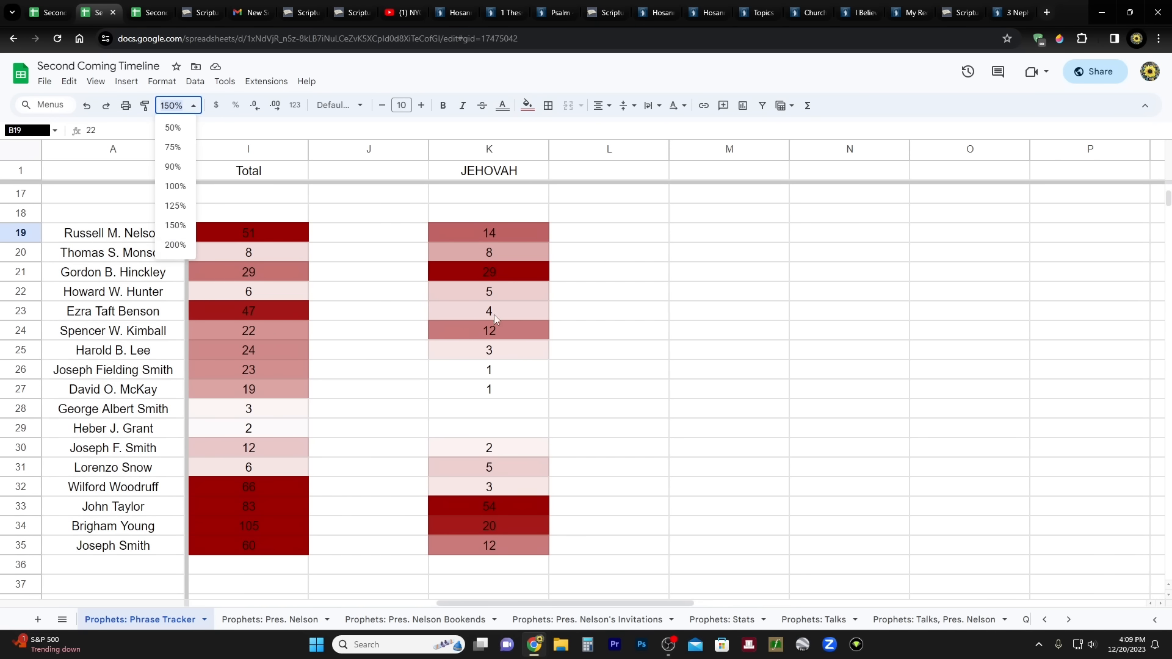
mouse_move(176, 226)
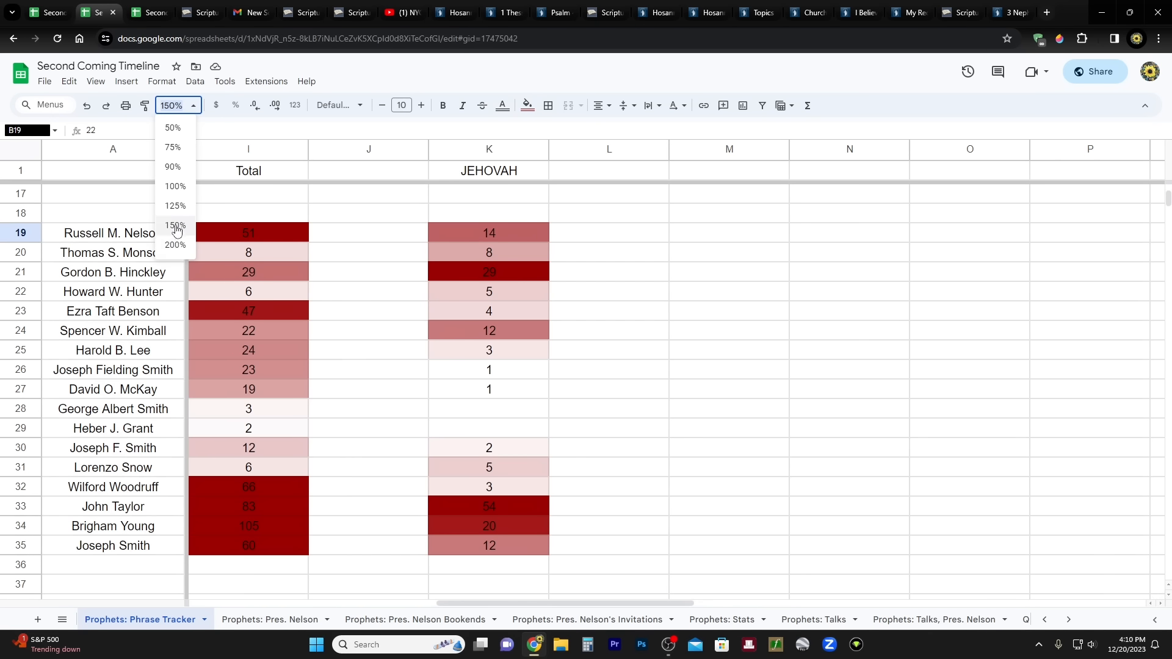
click(175, 246)
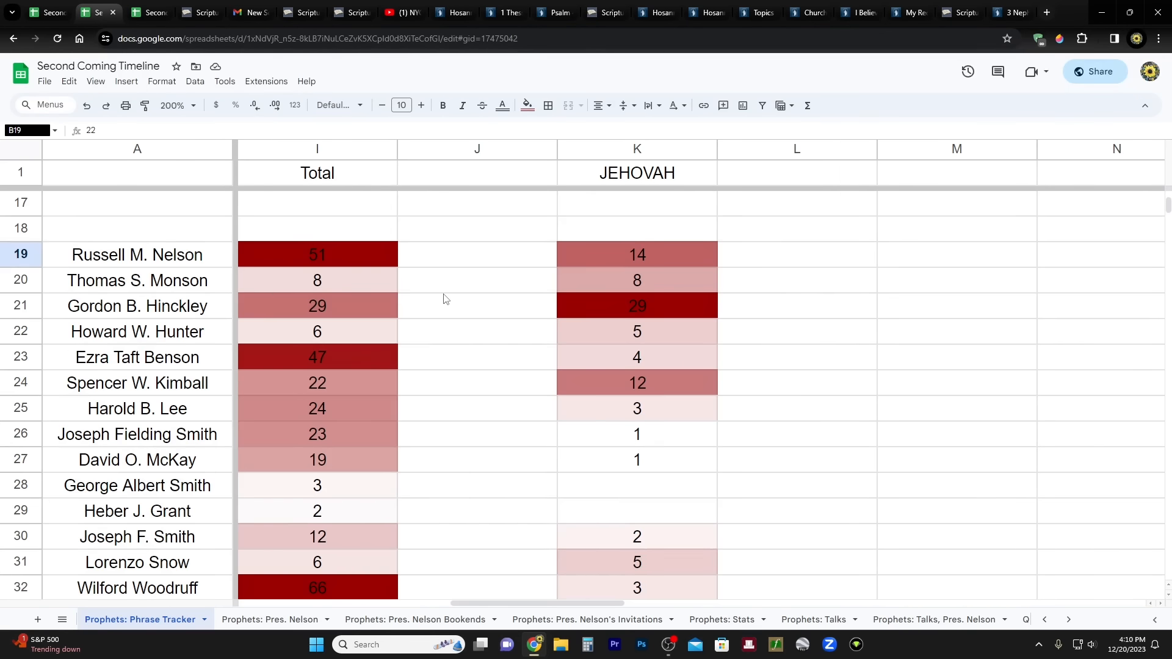
scroll(down, 3)
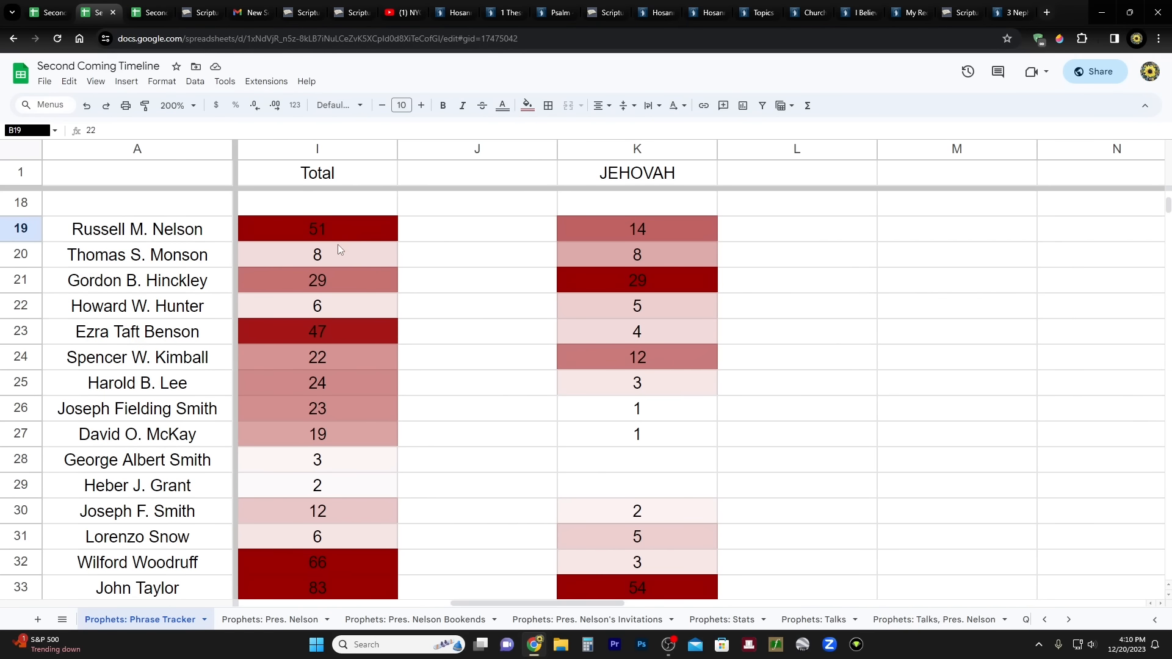
scroll(down, 3)
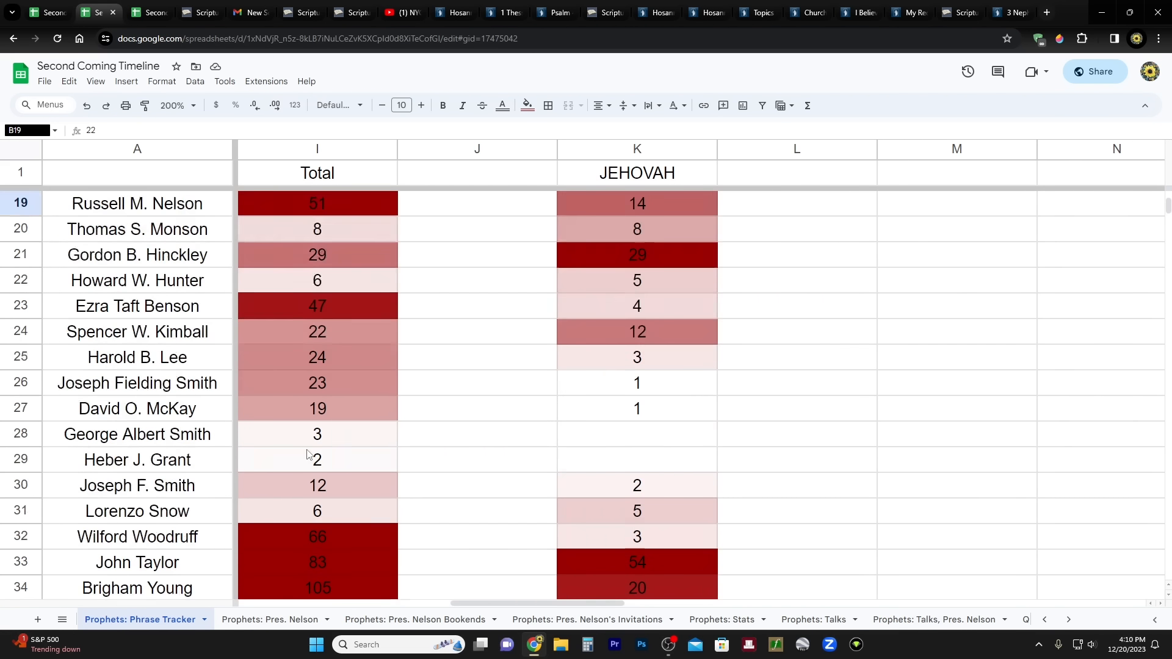
scroll(up, 3)
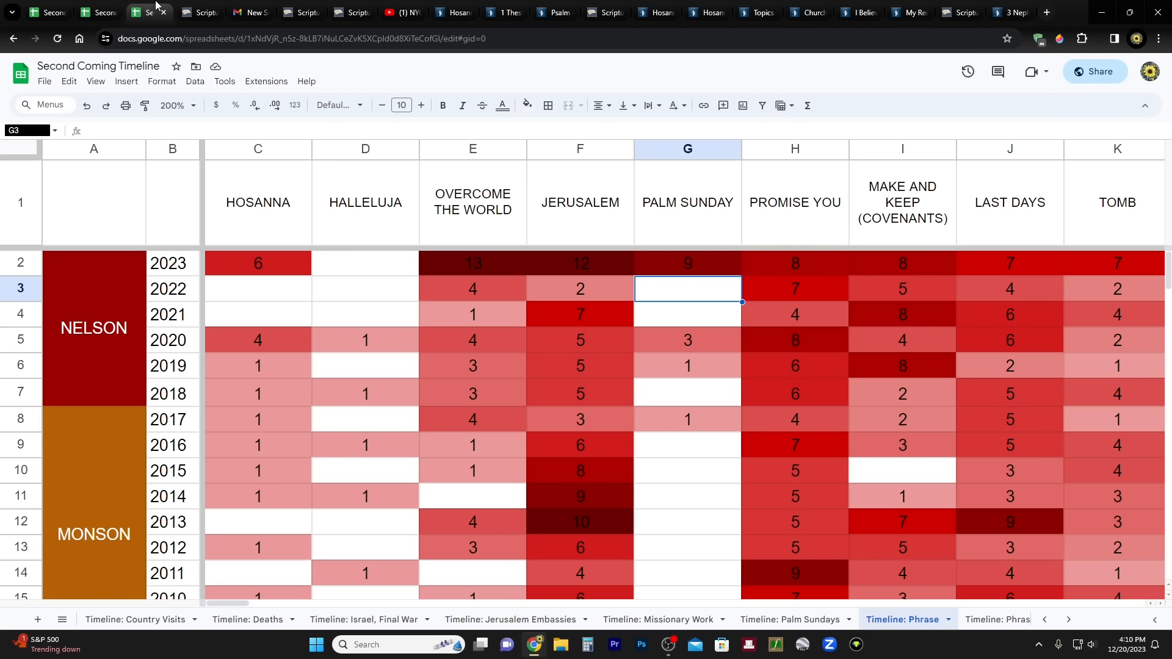
mouse_move(380, 262)
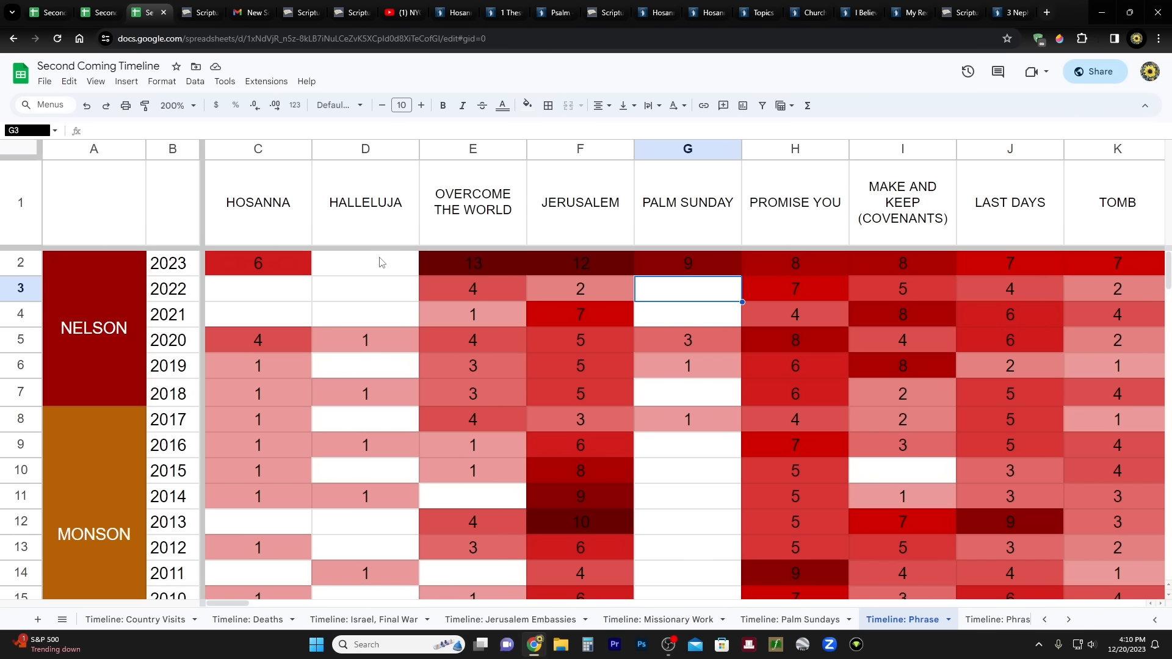
mouse_move(277, 233)
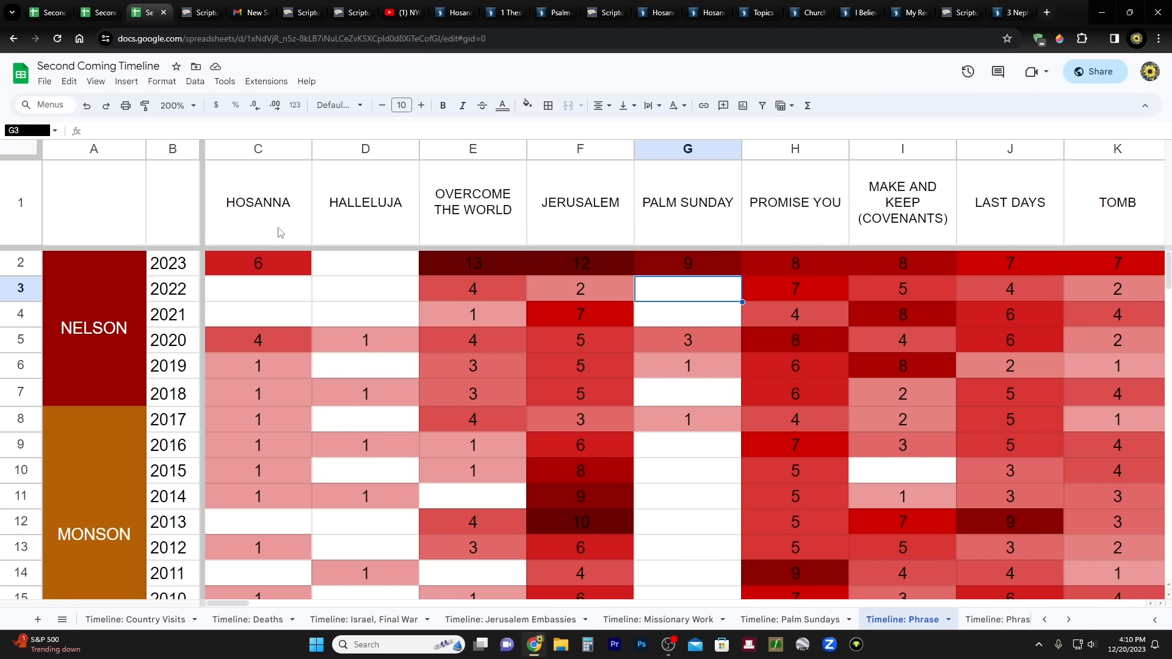
click(366, 202)
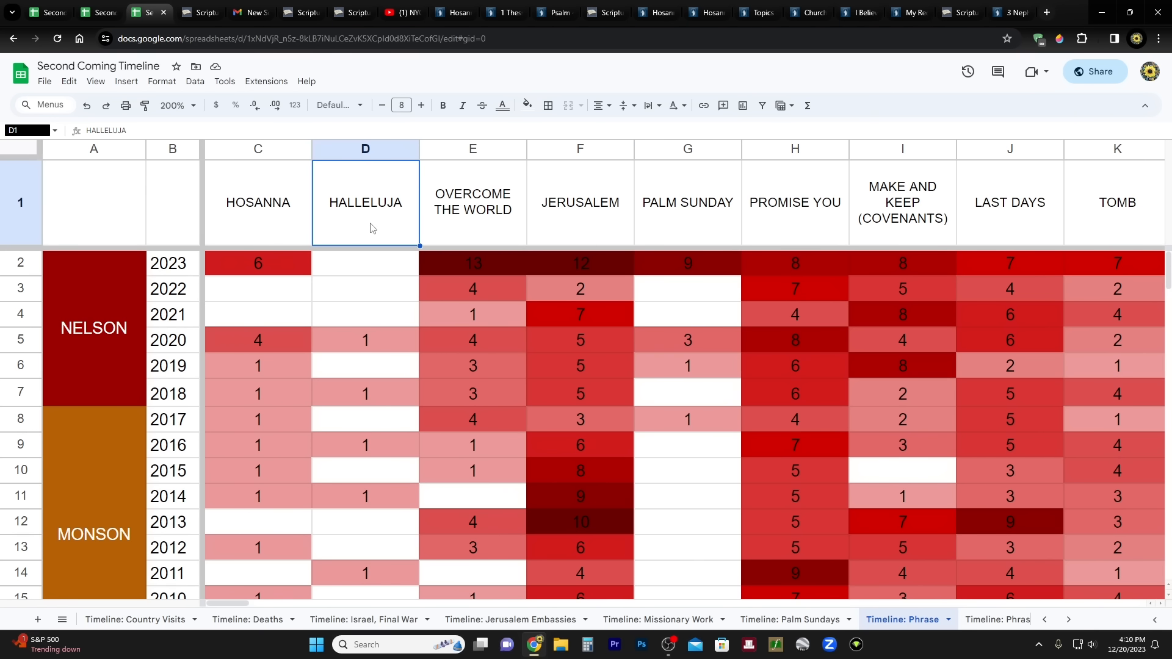
mouse_move(356, 248)
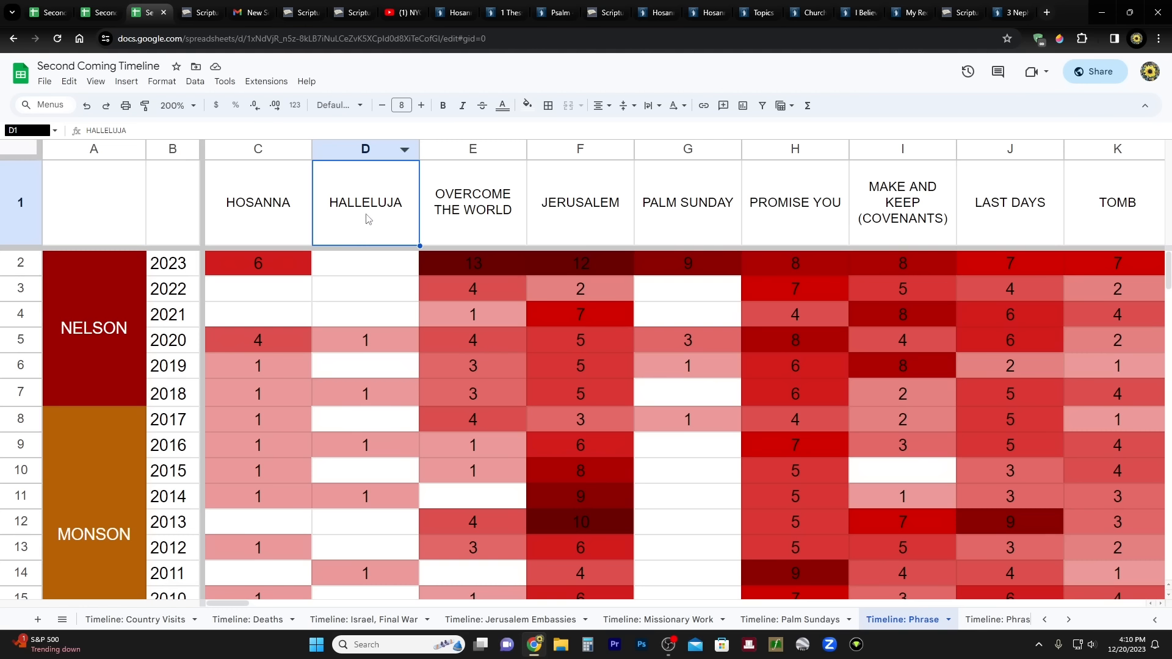
mouse_move(343, 237)
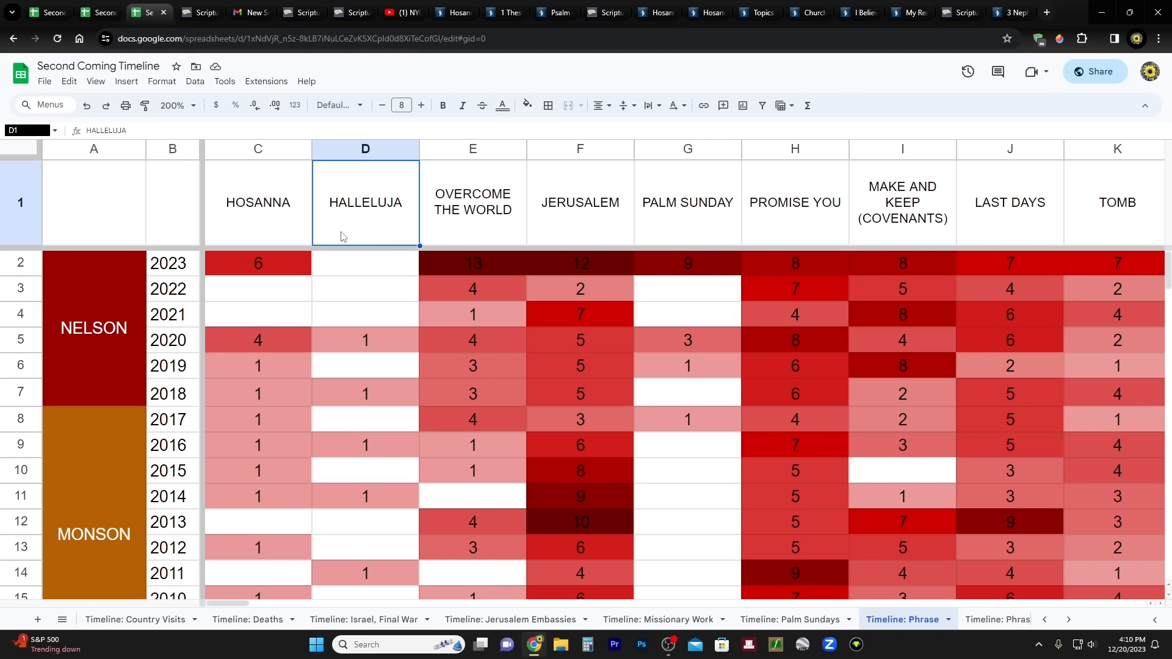
mouse_move(284, 216)
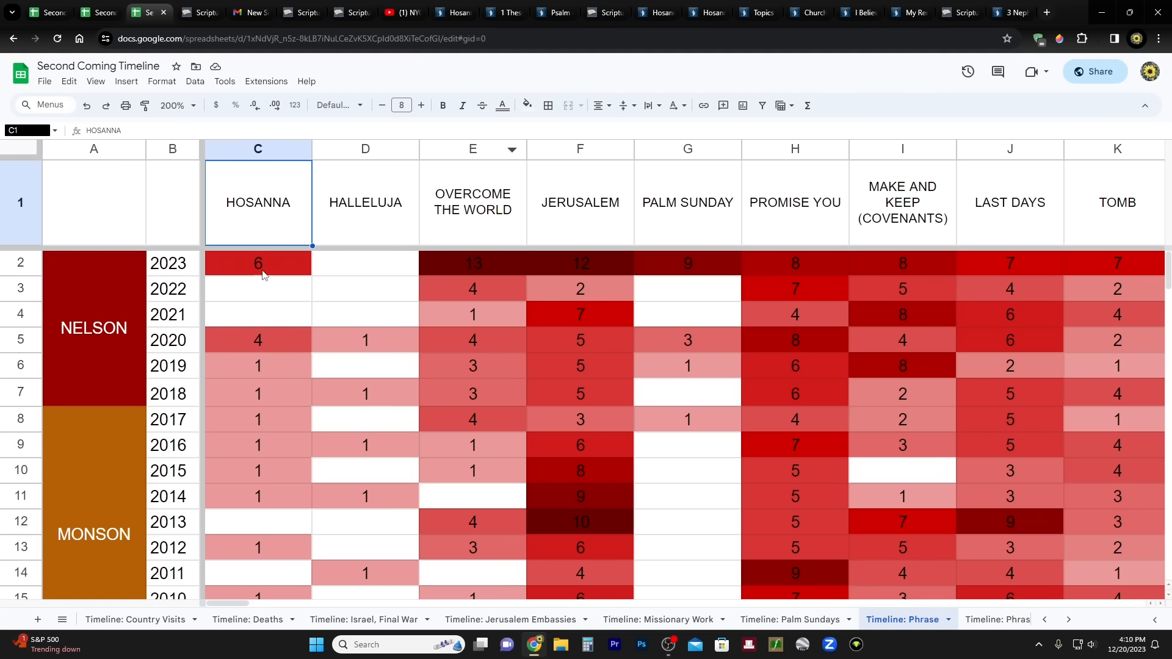
click(258, 262)
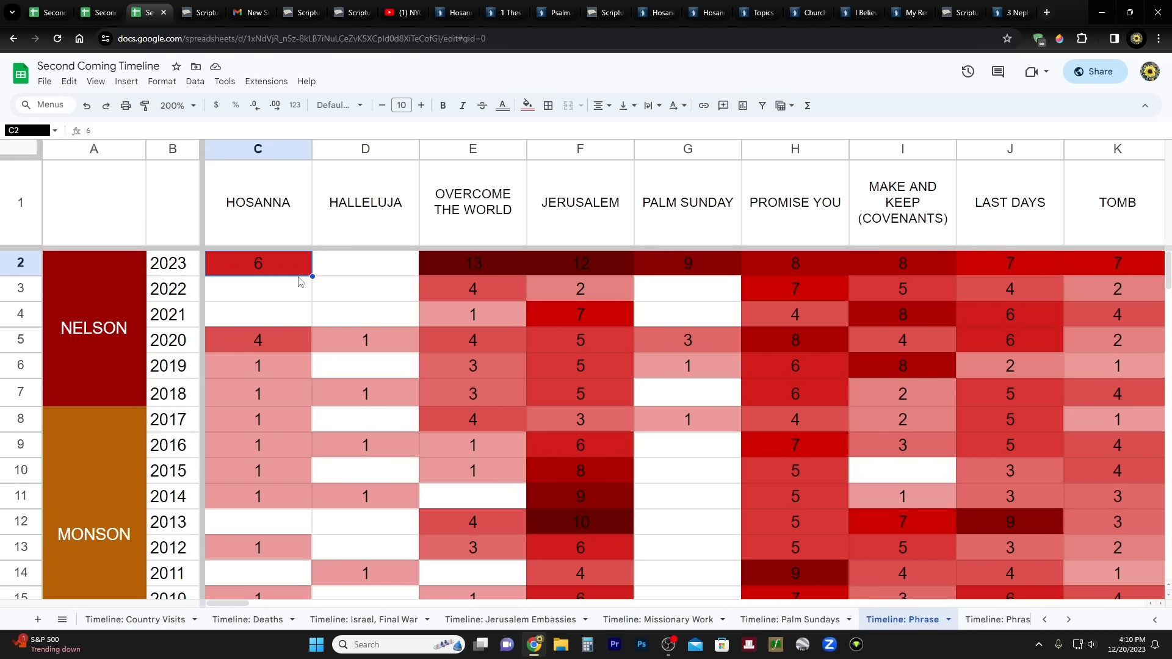
mouse_move(276, 282)
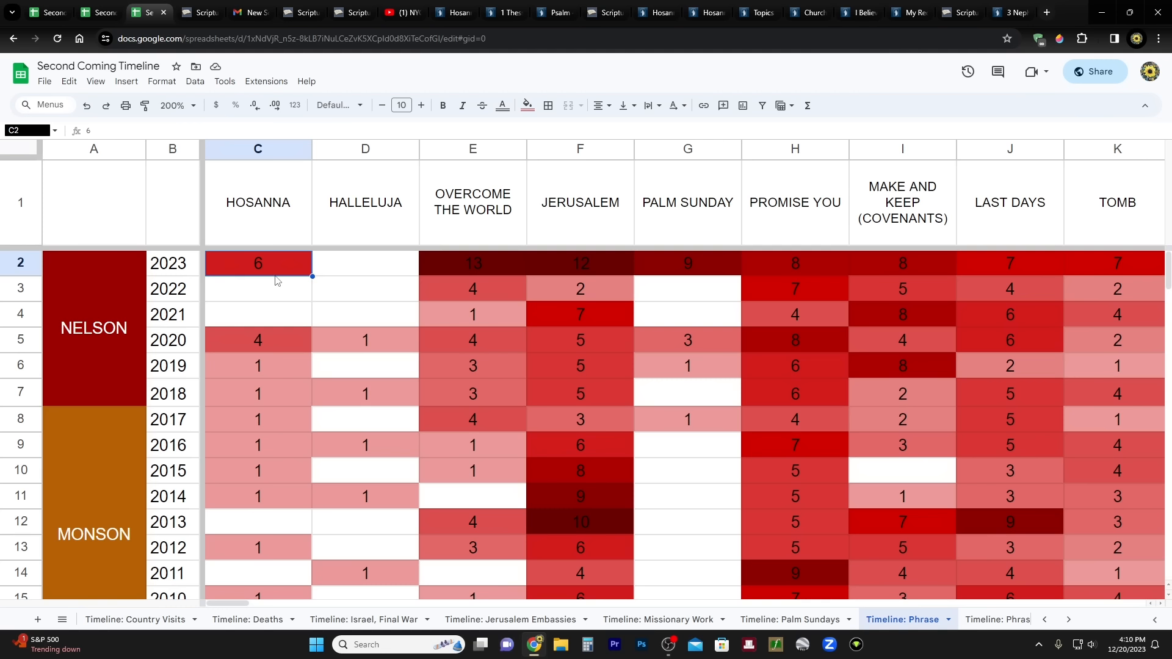
mouse_move(279, 320)
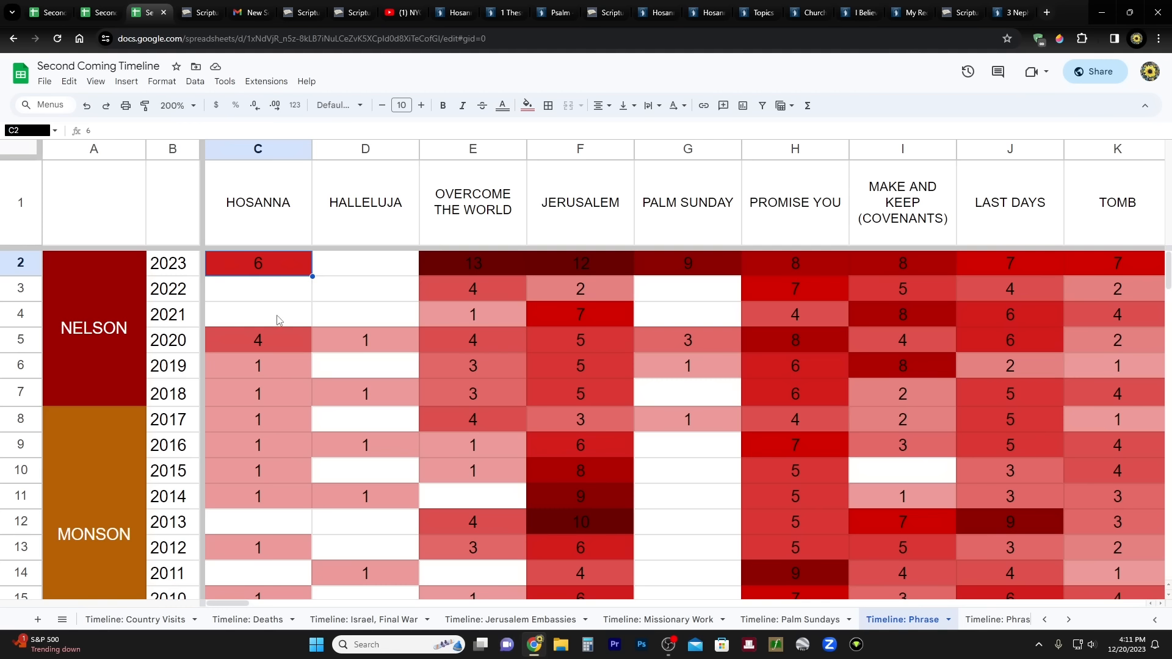
click(258, 340)
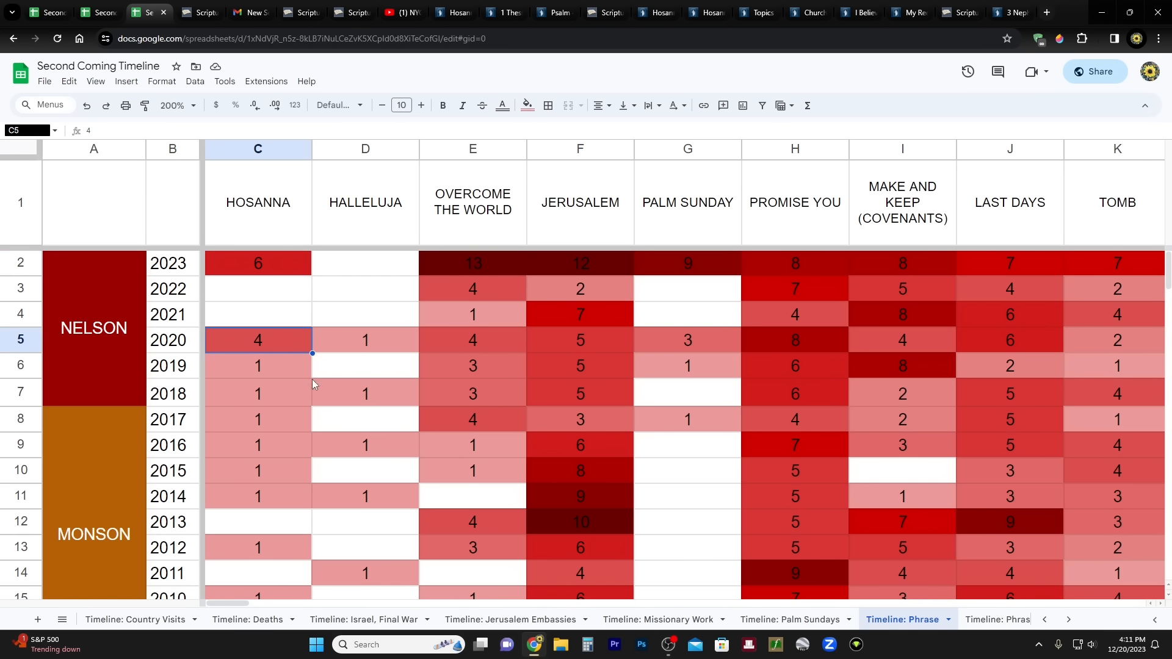
scroll(down, 3)
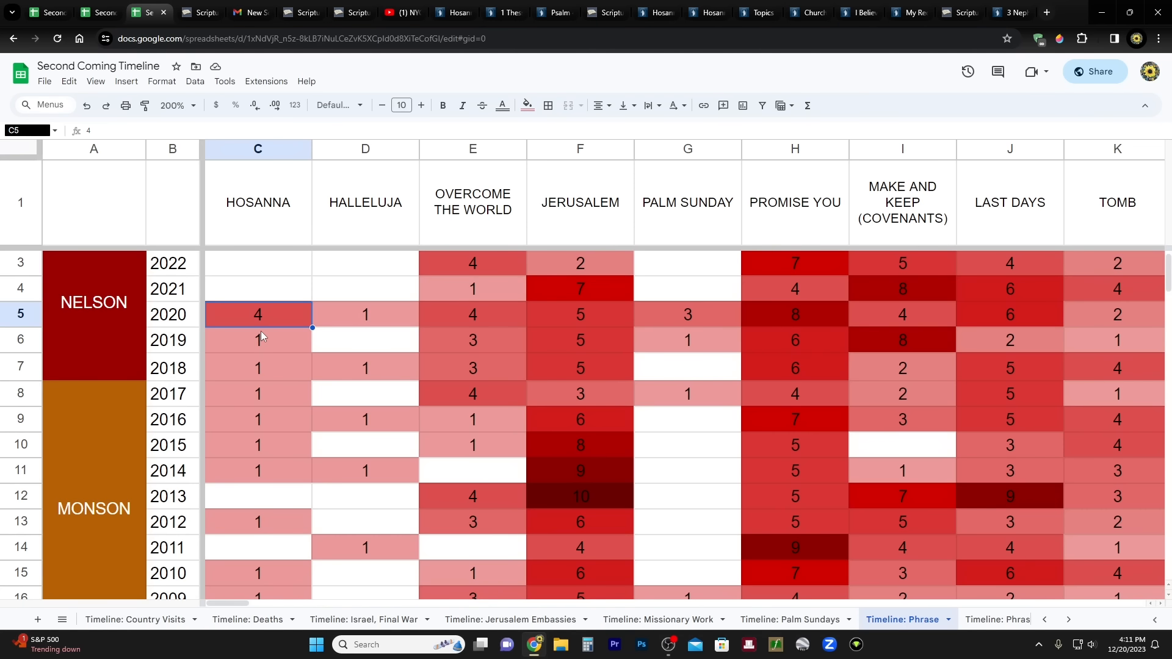
scroll(down, 3)
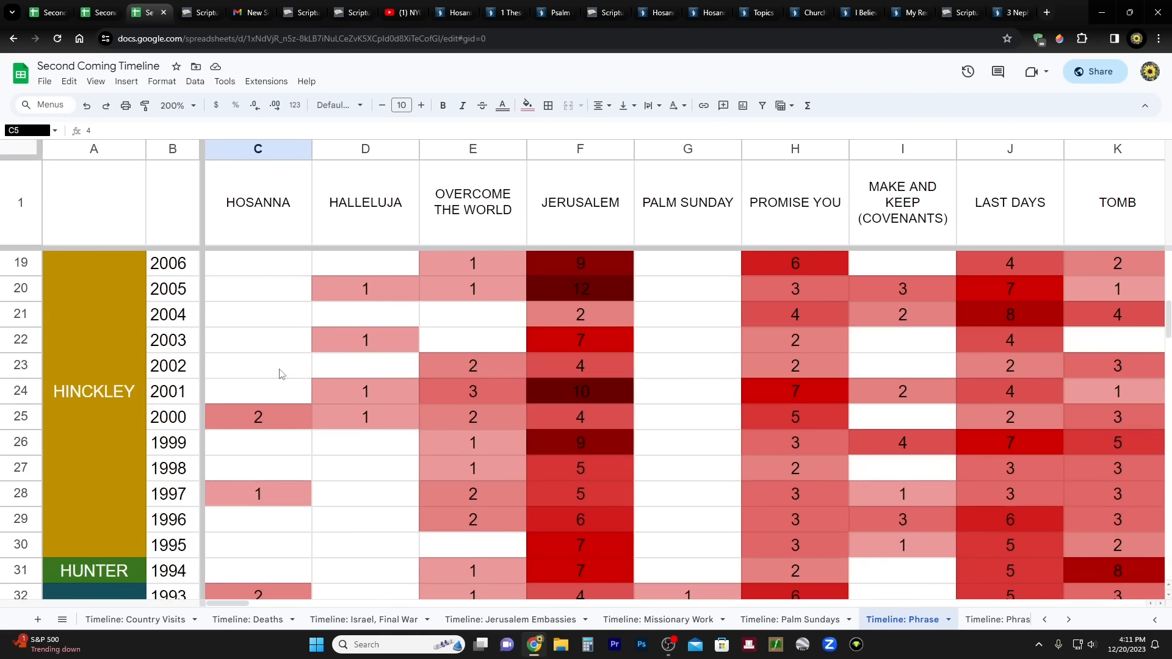
scroll(down, 3)
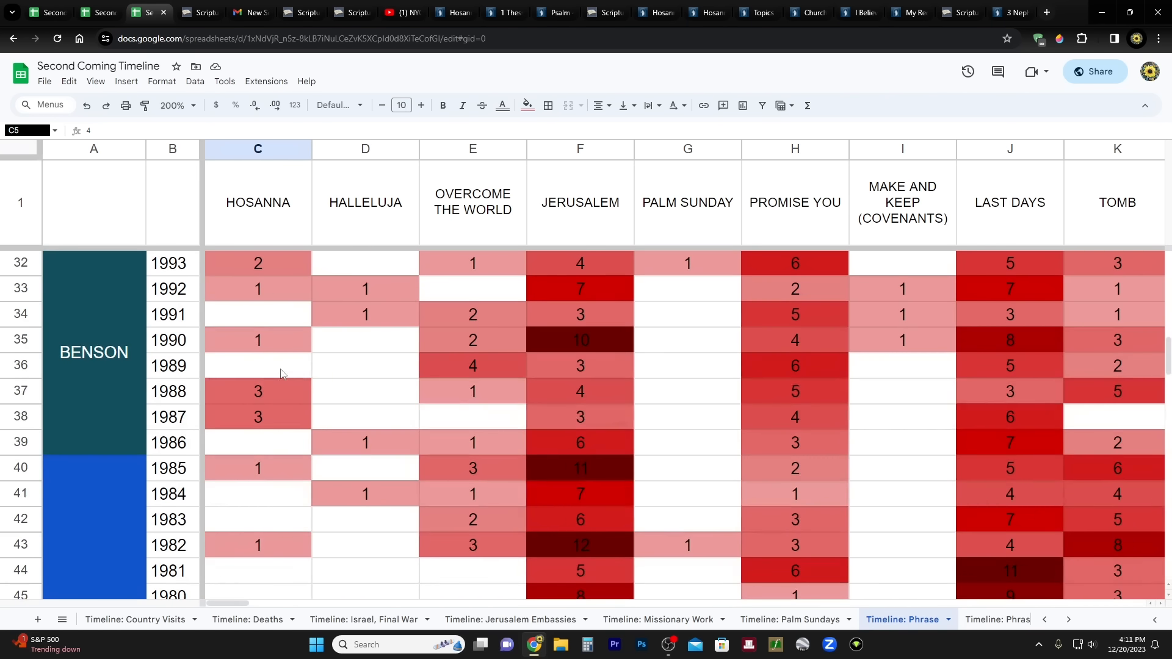
scroll(down, 3)
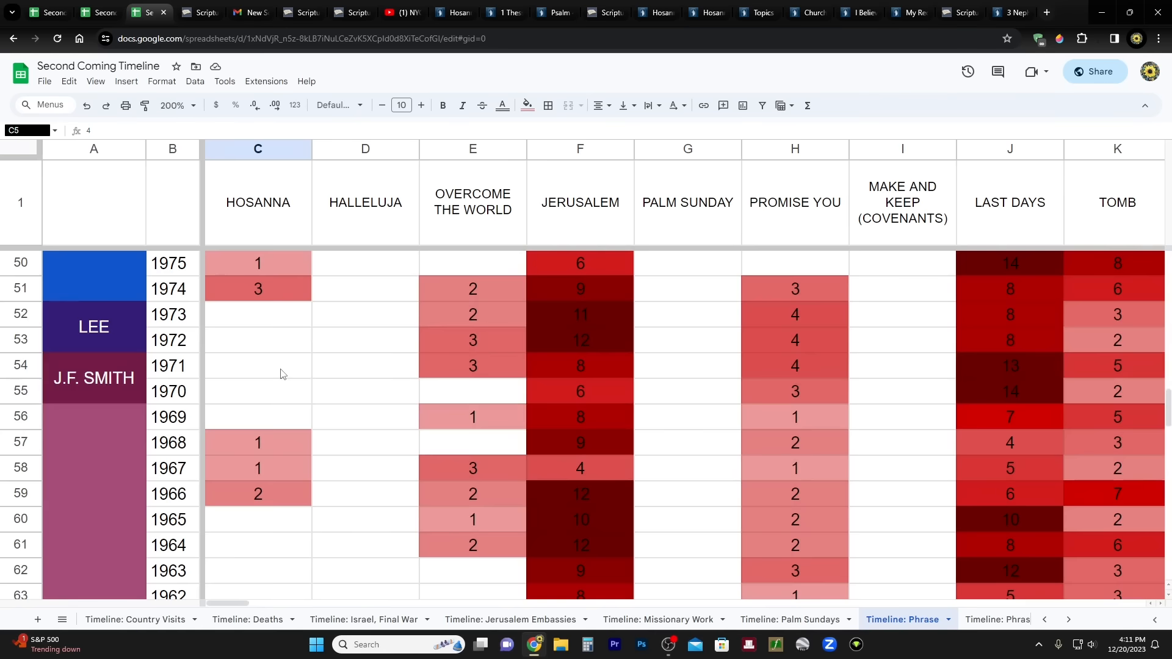
scroll(down, 3)
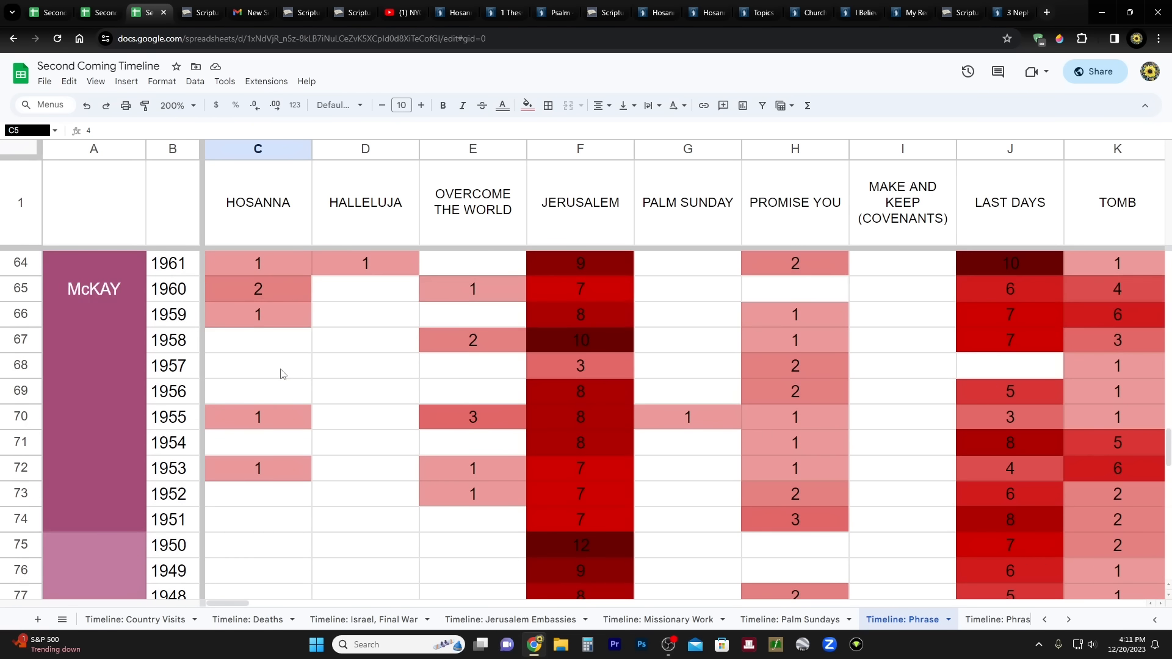
scroll(up, 3)
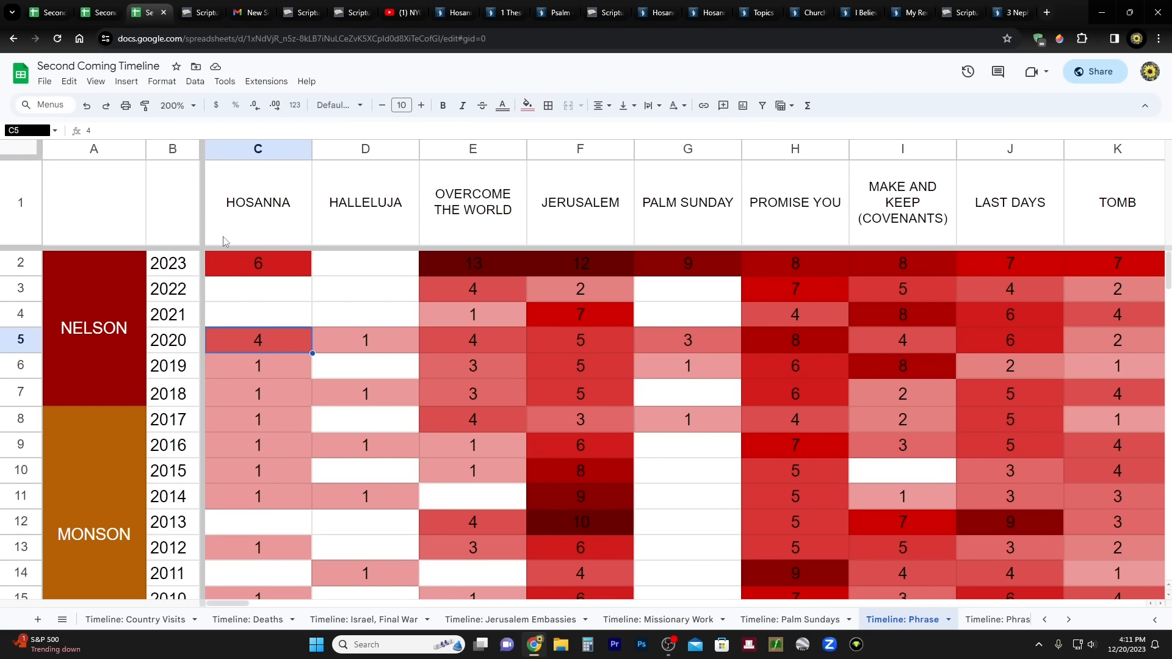
mouse_move(272, 279)
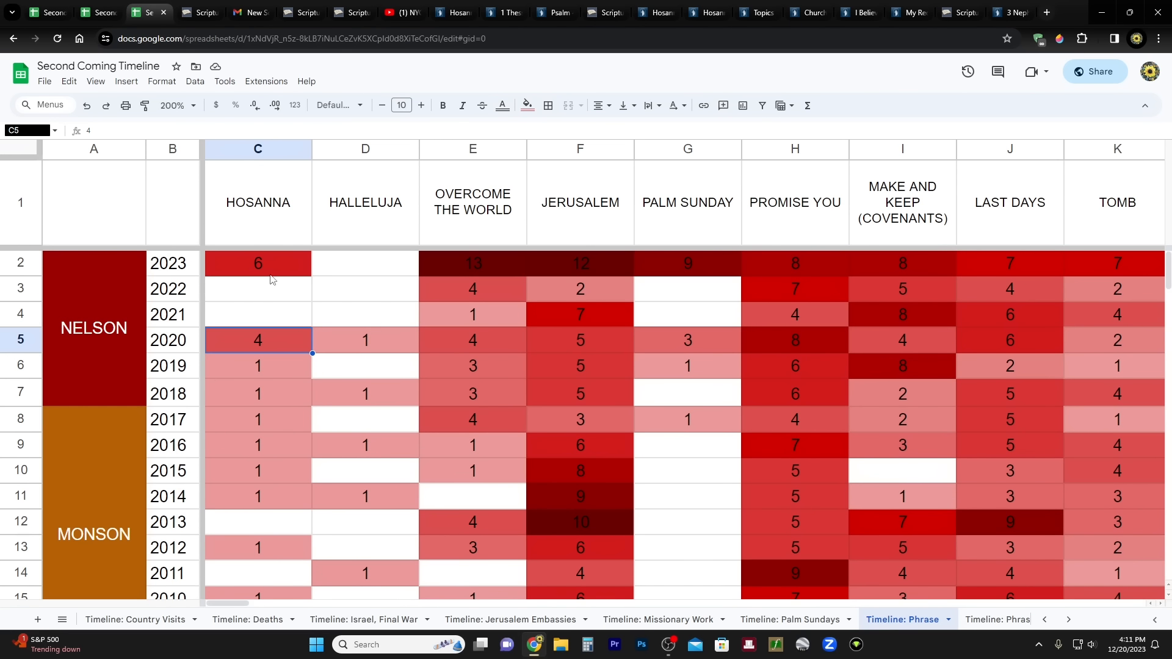
mouse_move(327, 310)
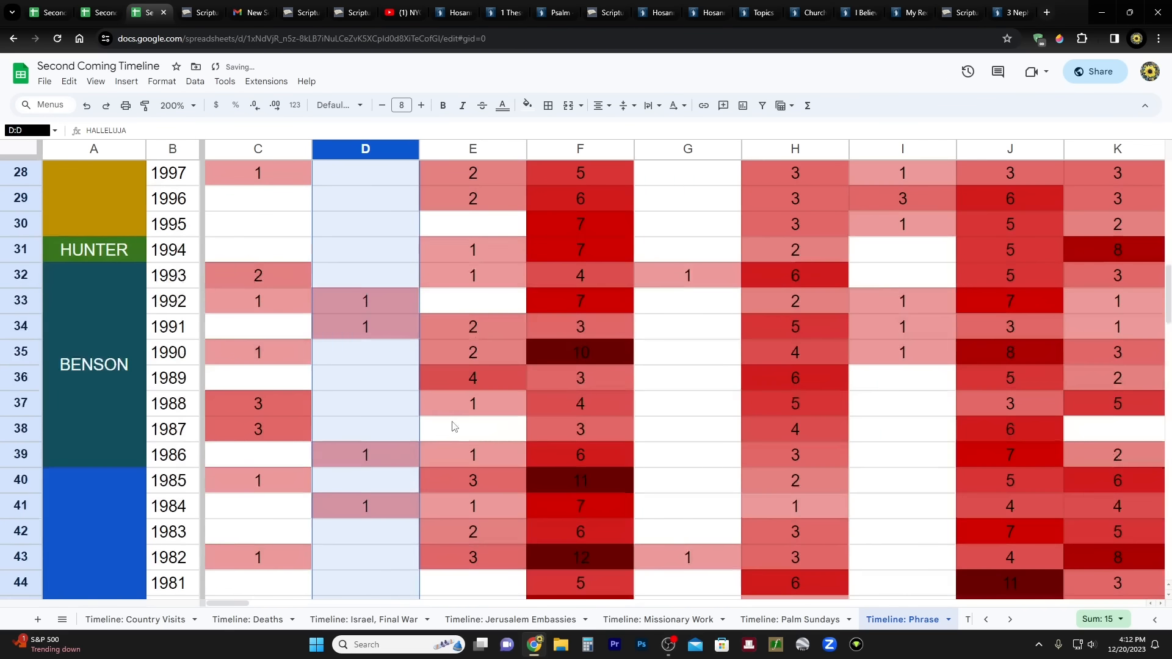
scroll(down, 3)
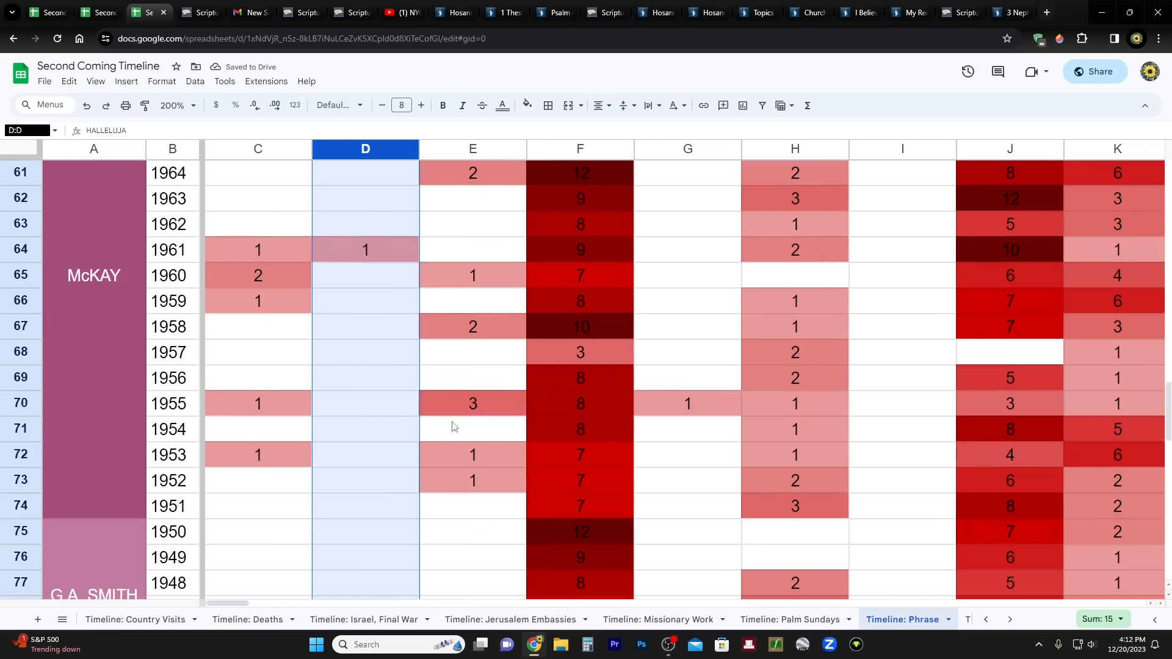
scroll(down, 3)
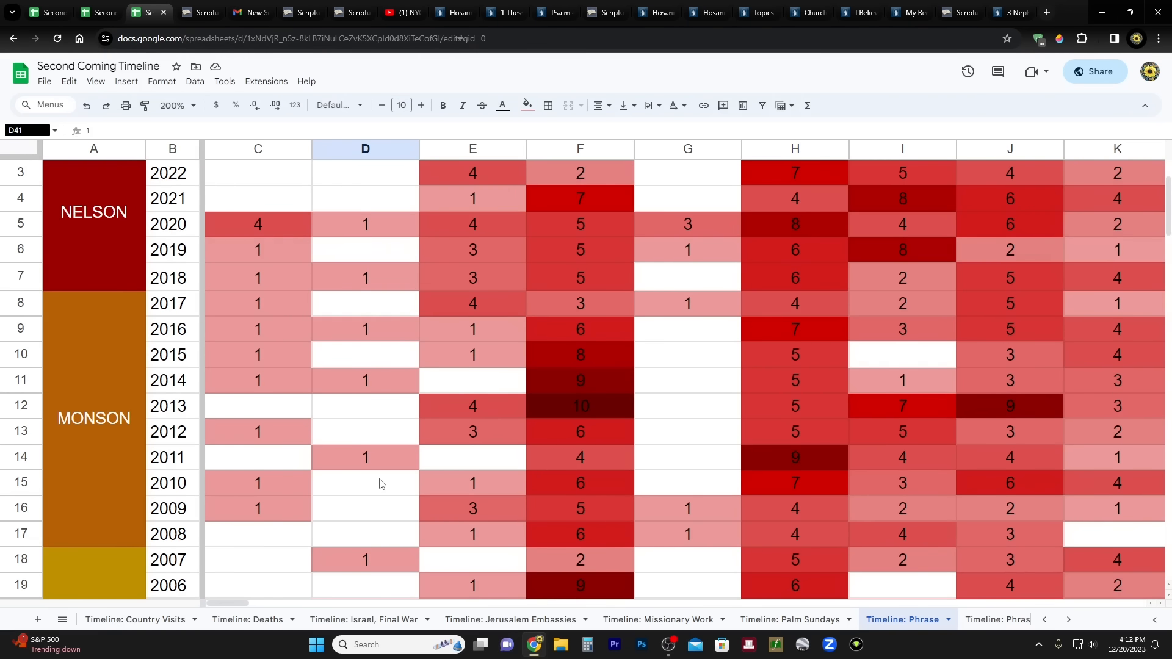
scroll(down, 3)
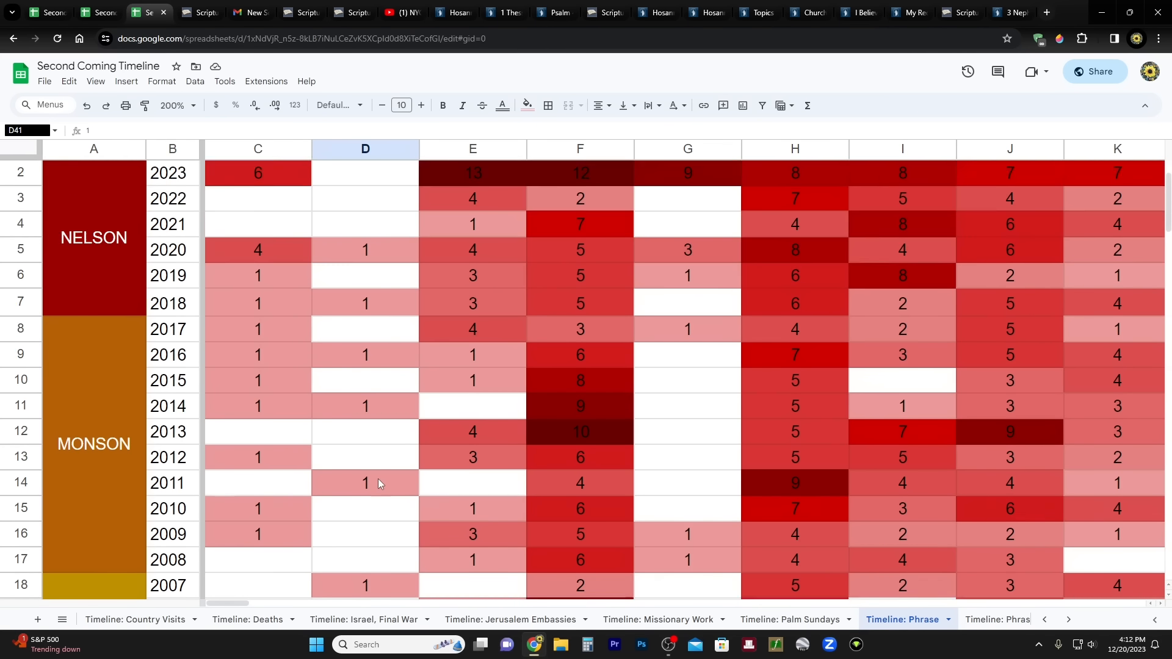
scroll(down, 3)
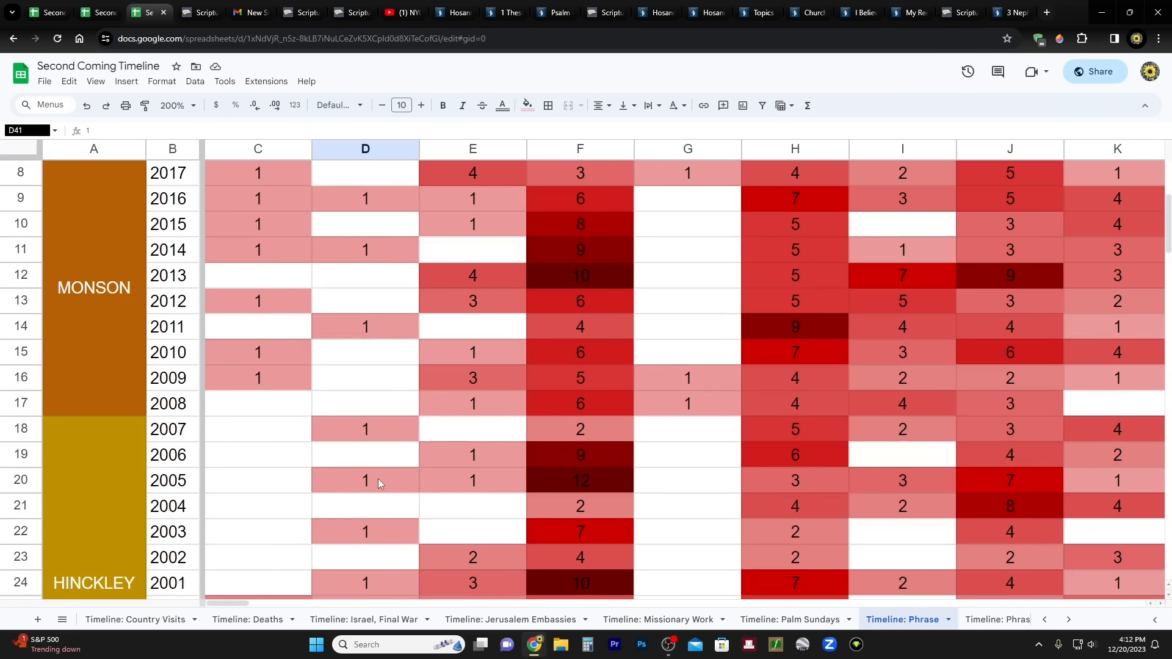
scroll(down, 3)
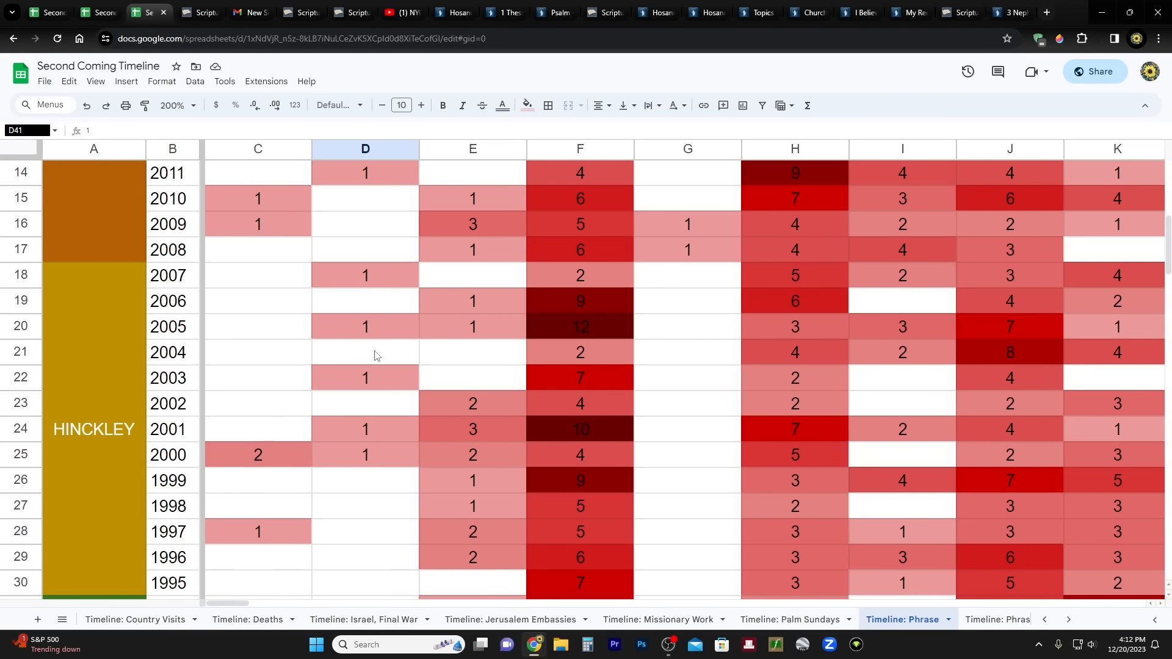
drag(365, 276, 365, 454)
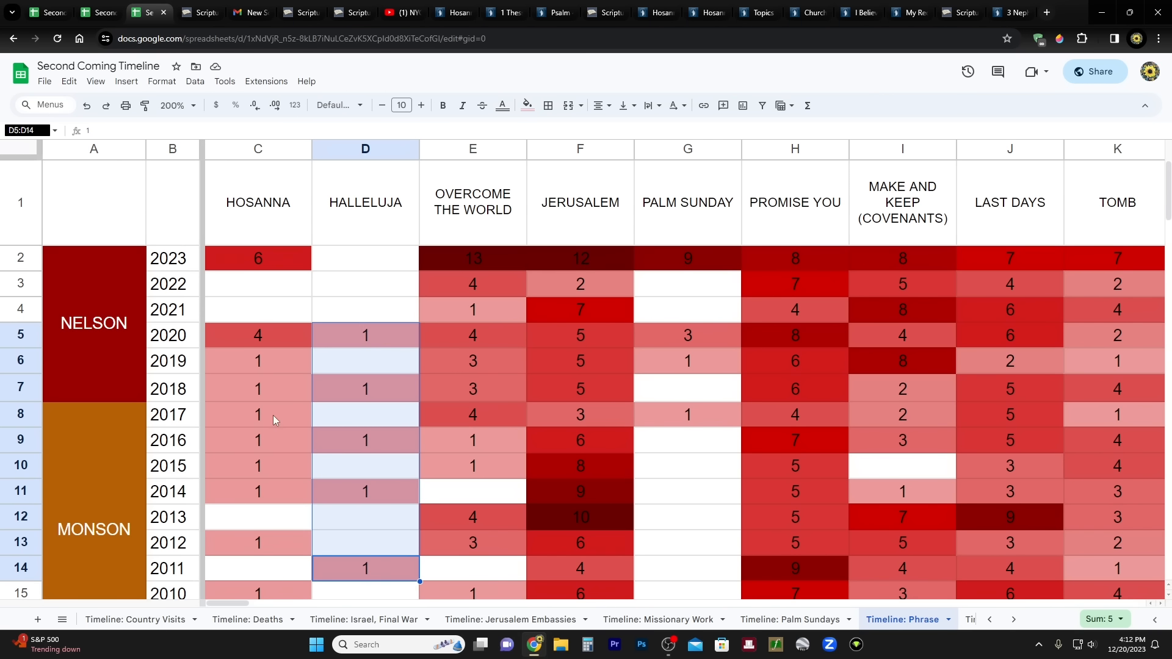
mouse_move(252, 345)
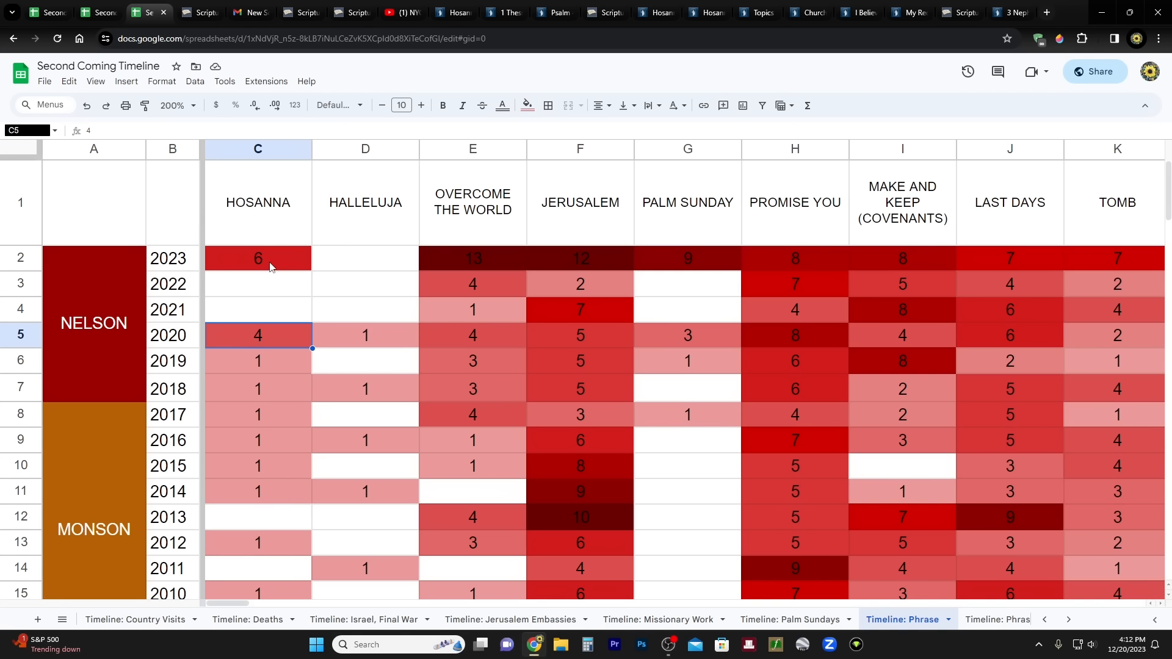
mouse_move(257, 338)
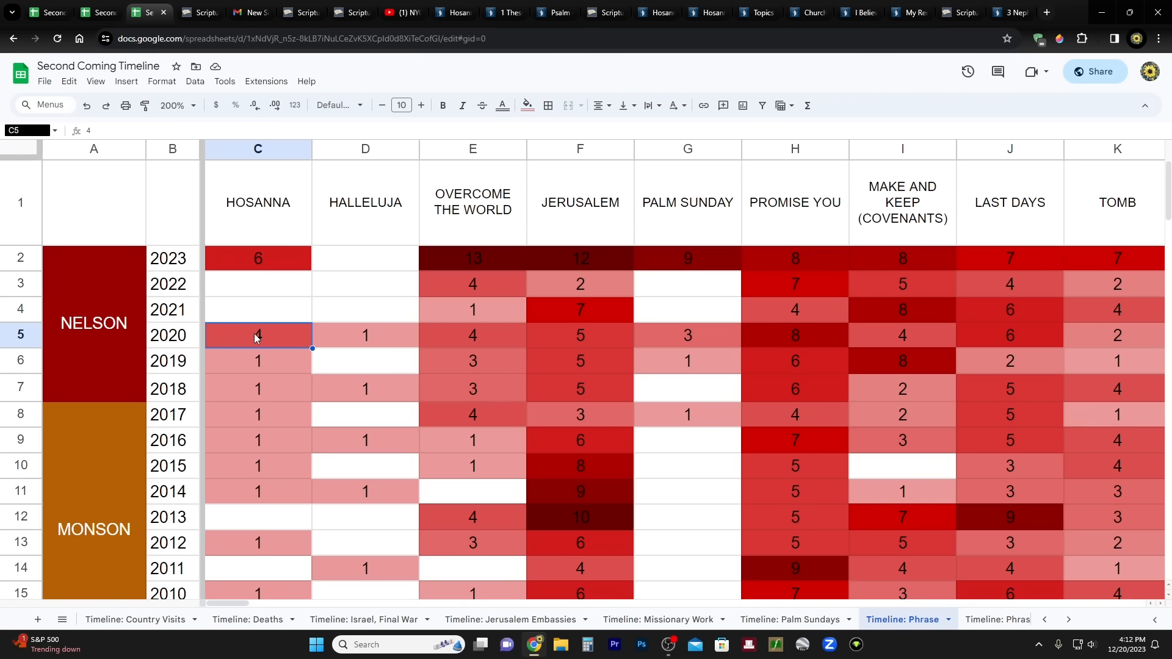
mouse_move(267, 266)
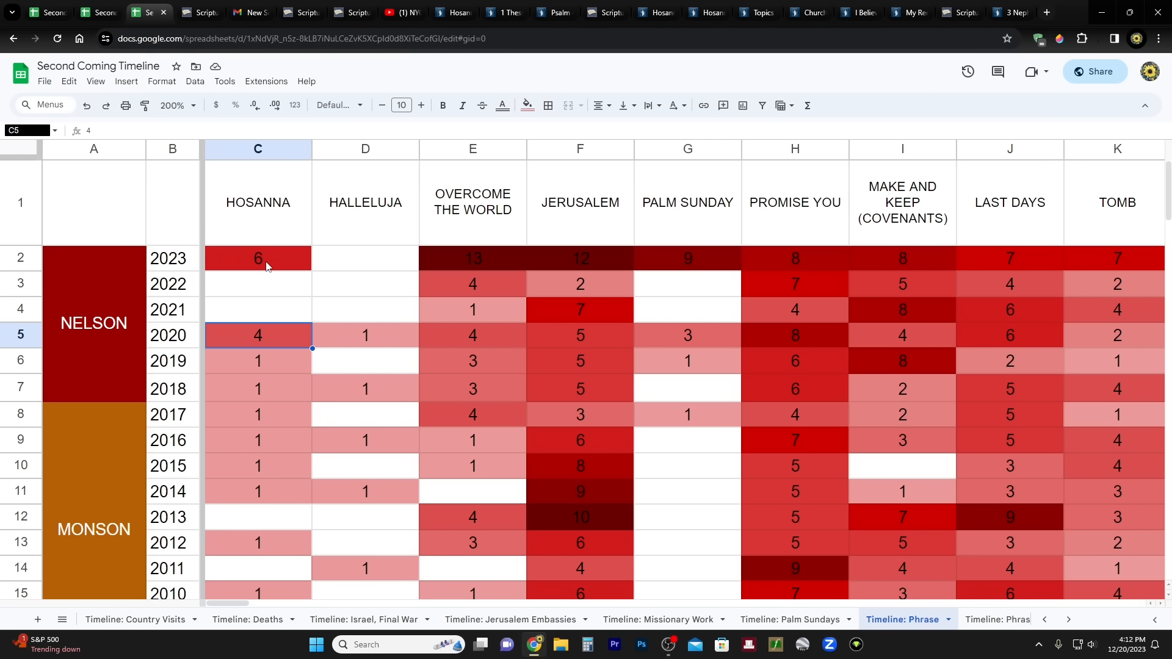
click(257, 257)
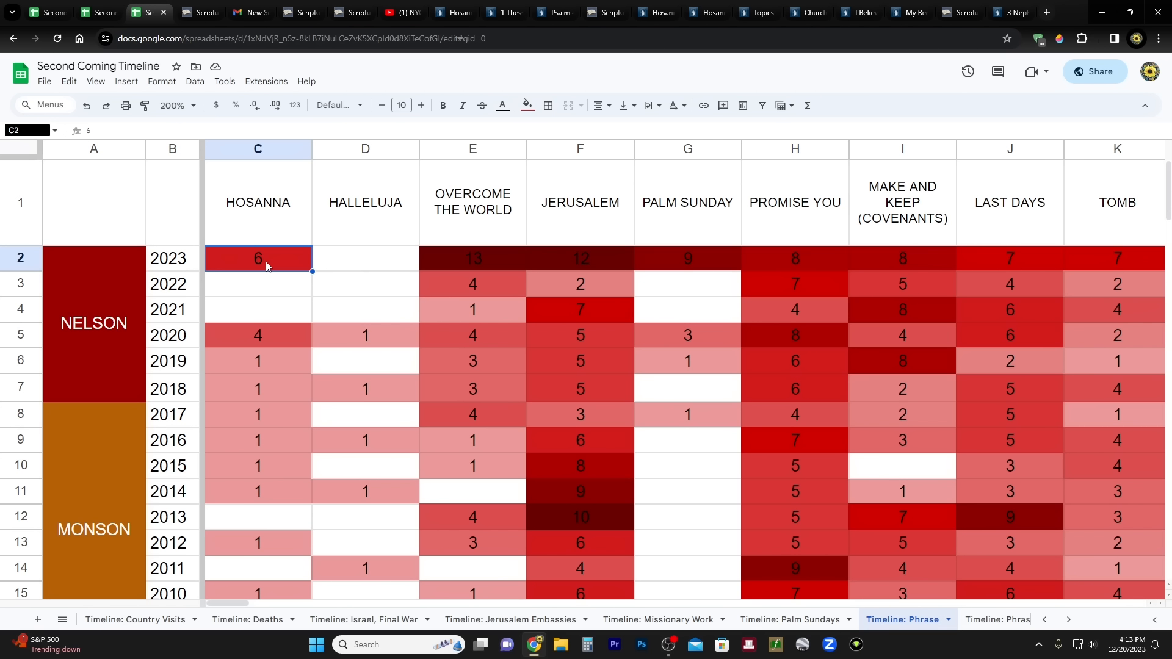
mouse_move(257, 284)
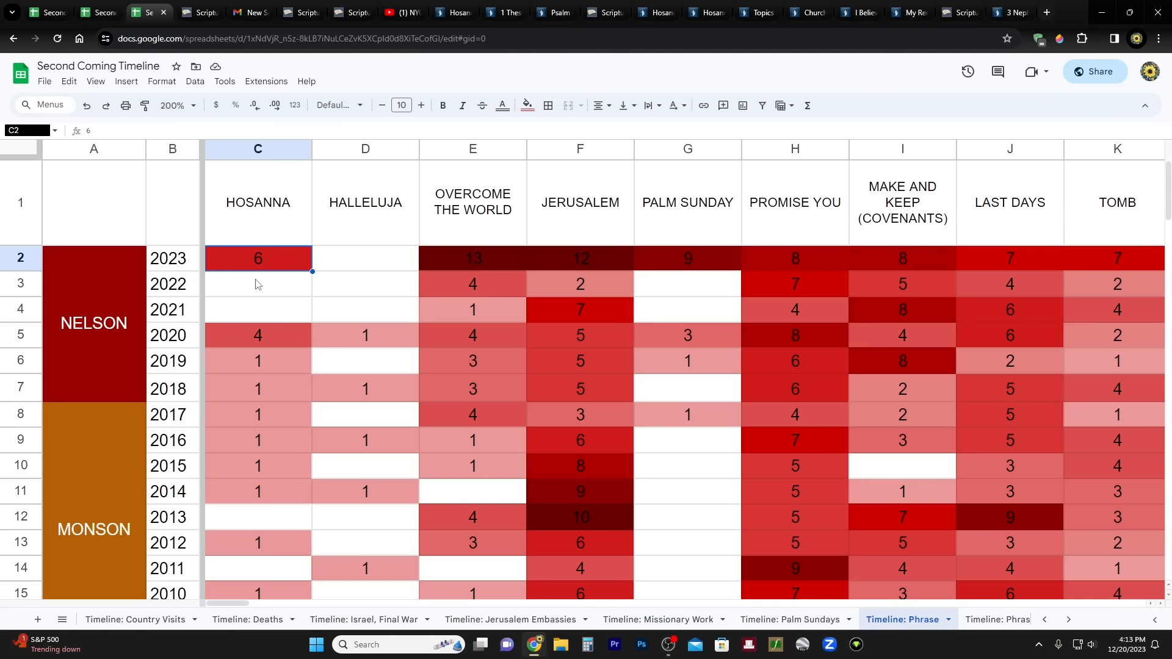
mouse_move(253, 297)
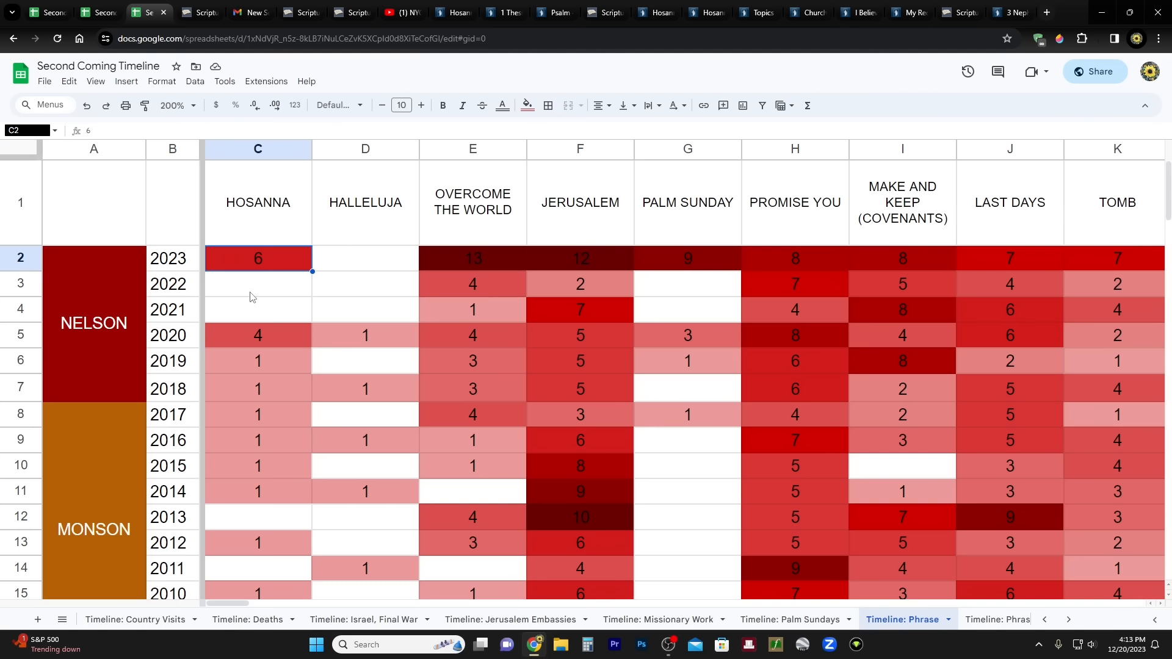
click(258, 336)
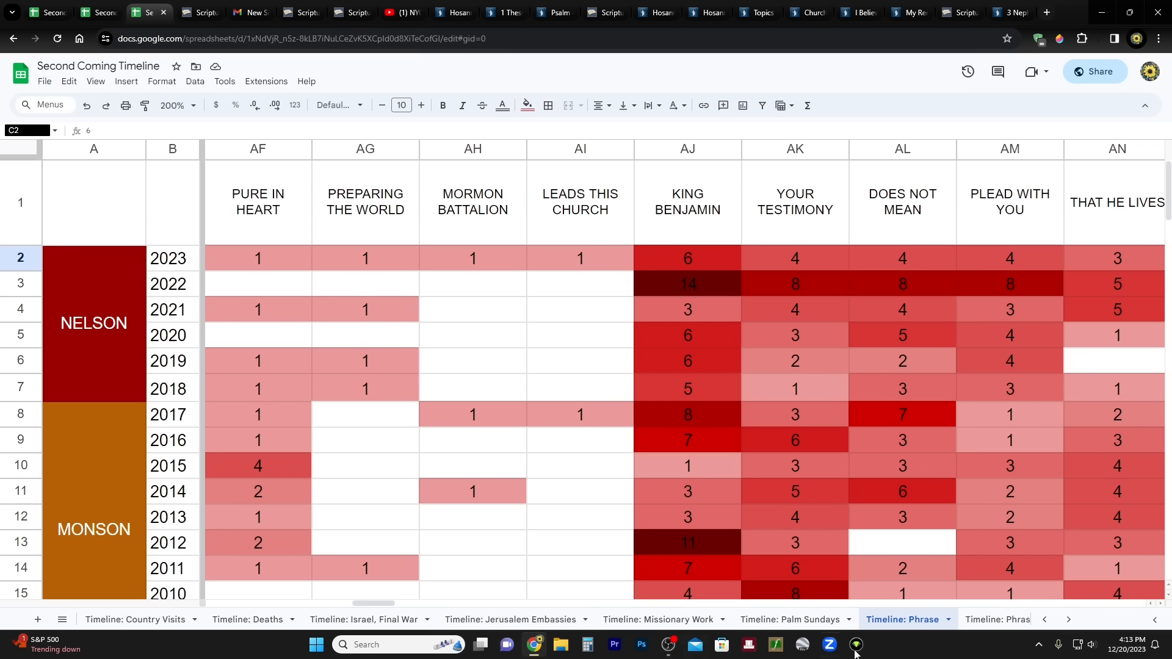
mouse_move(932, 636)
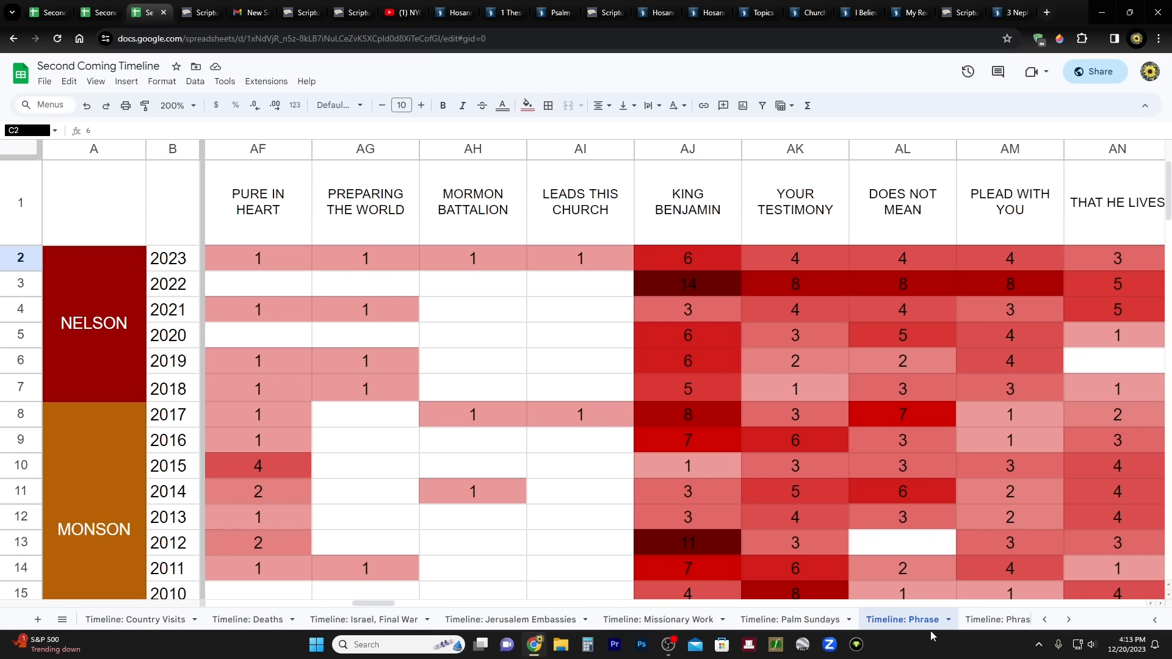
mouse_move(945, 636)
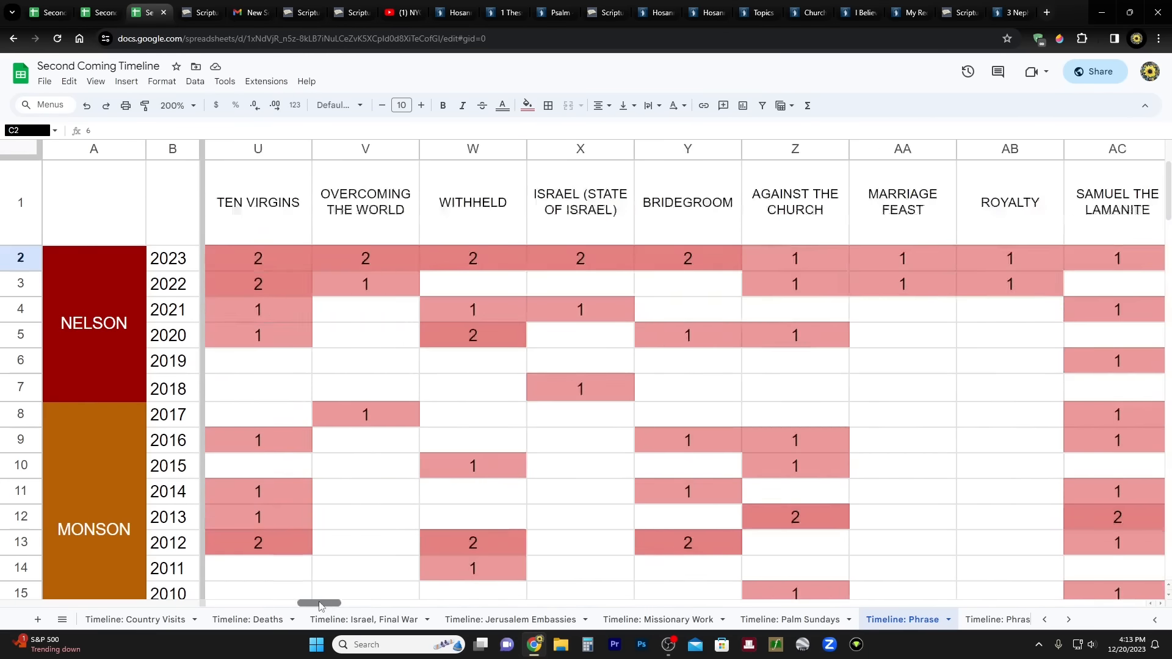
scroll(left, 3)
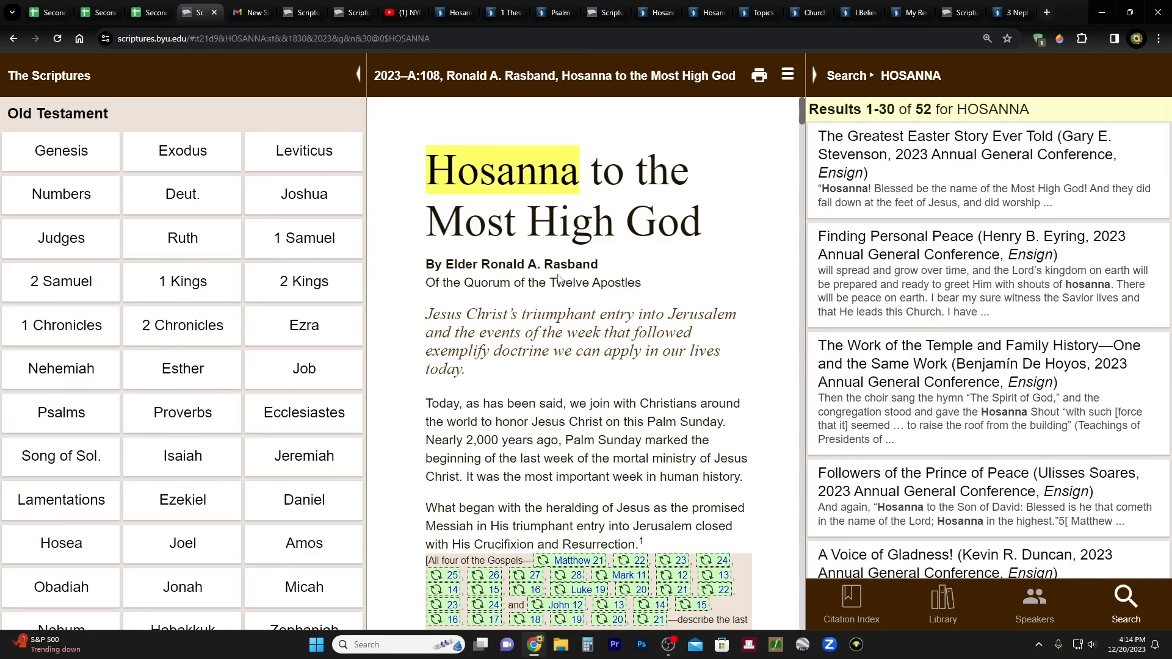
mouse_move(612, 239)
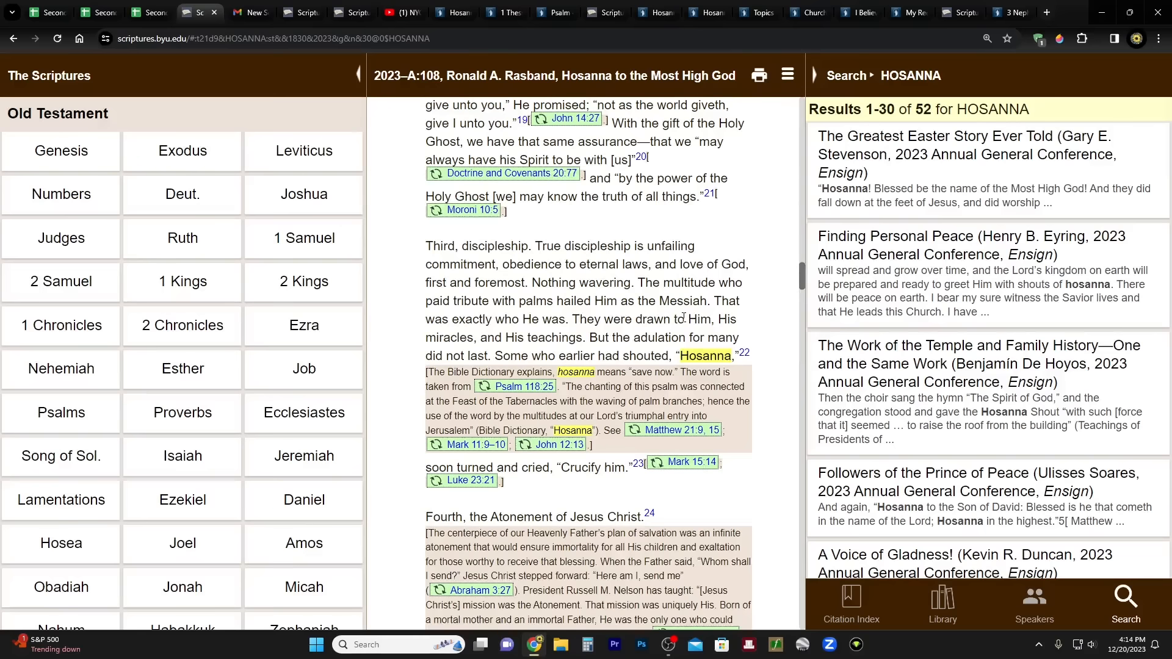
Step: Scroll through Rasband's 'Hosanna to the Most High God' to its closing amen and notes
scroll(down, 3)
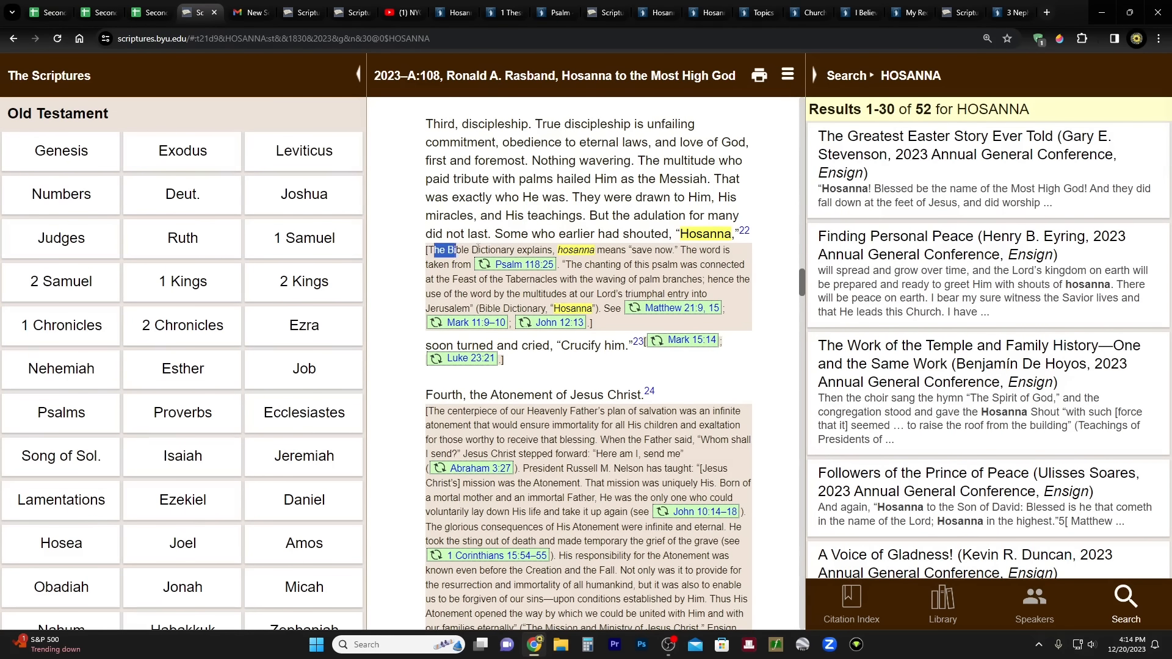
scroll(down, 3)
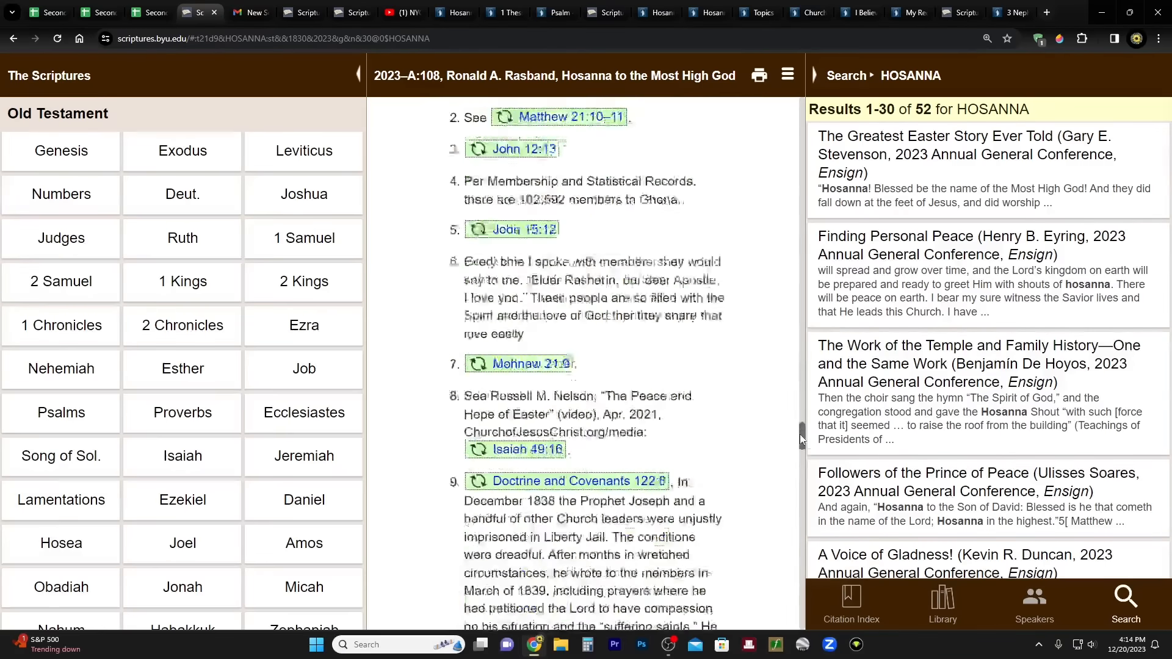
scroll(down, 3)
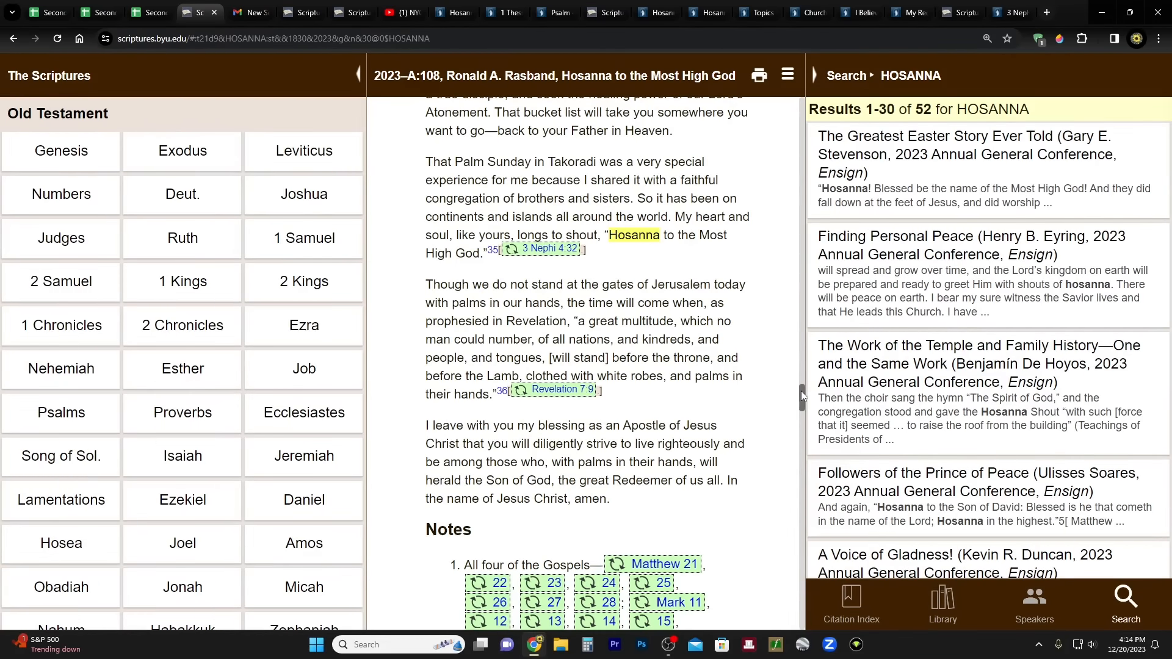
scroll(down, 3)
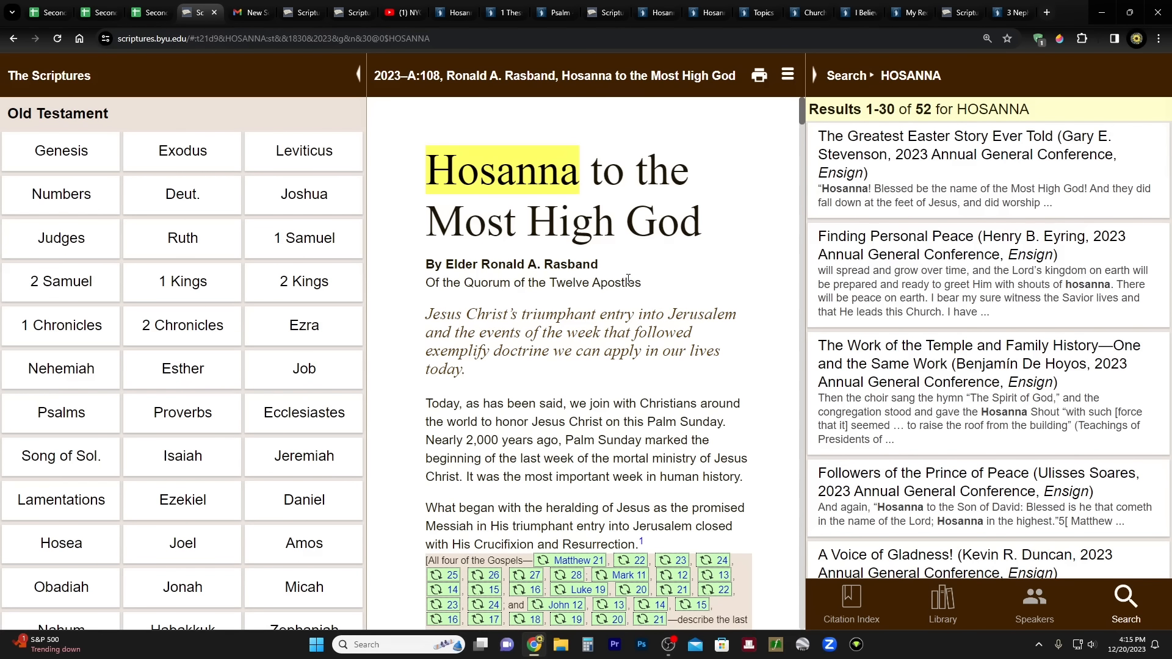
mouse_move(514, 211)
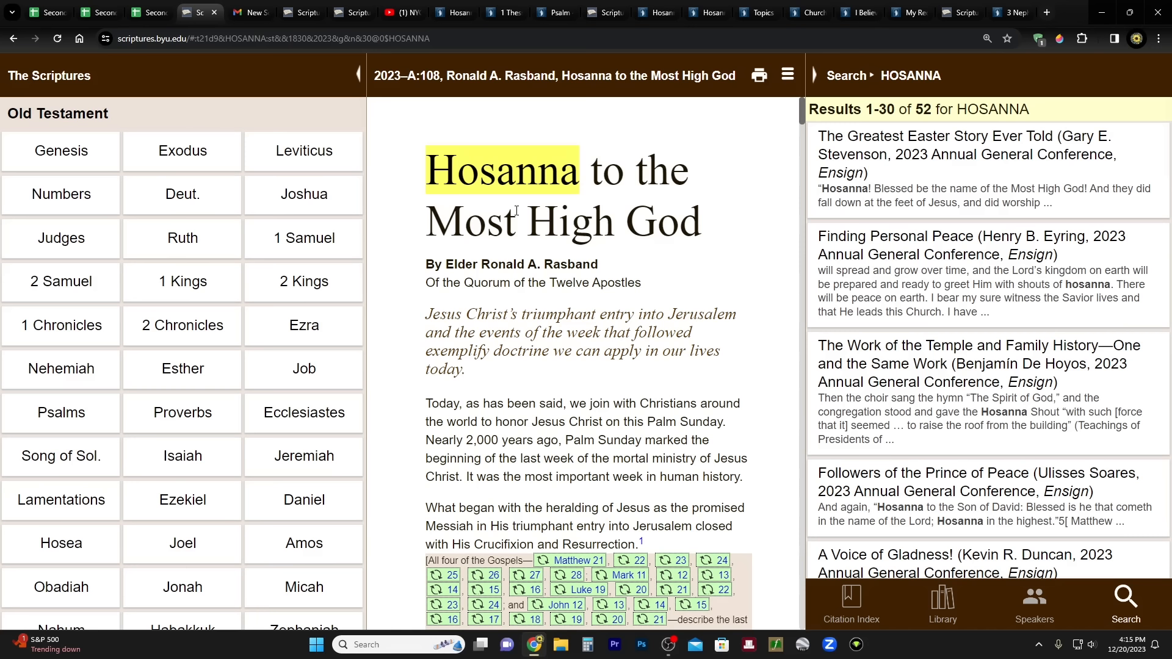